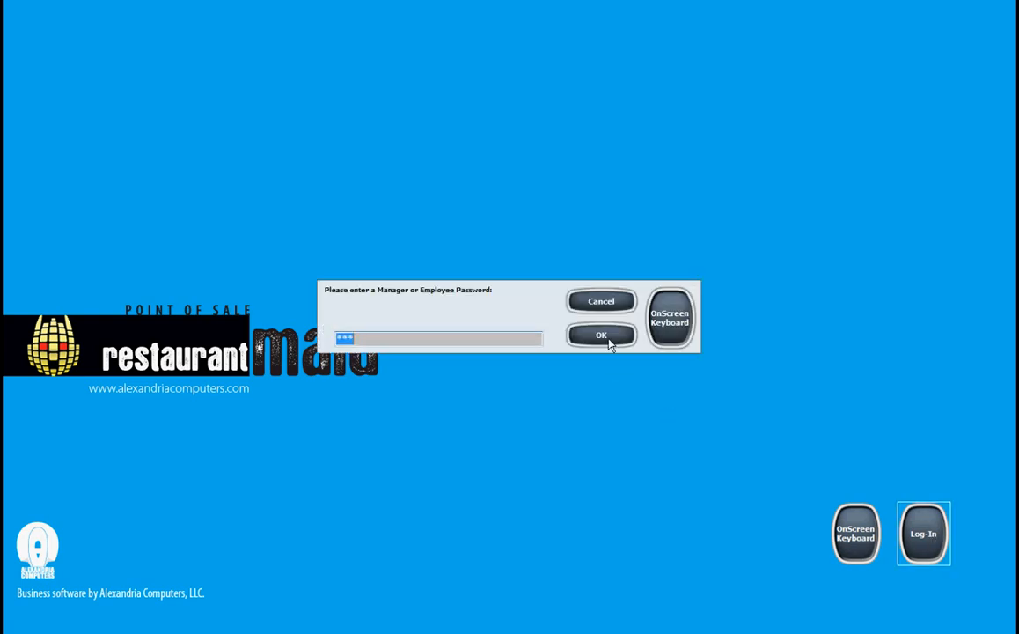
Submit the employee password and maximize the My Food Place sales screen.
left_click(600, 334)
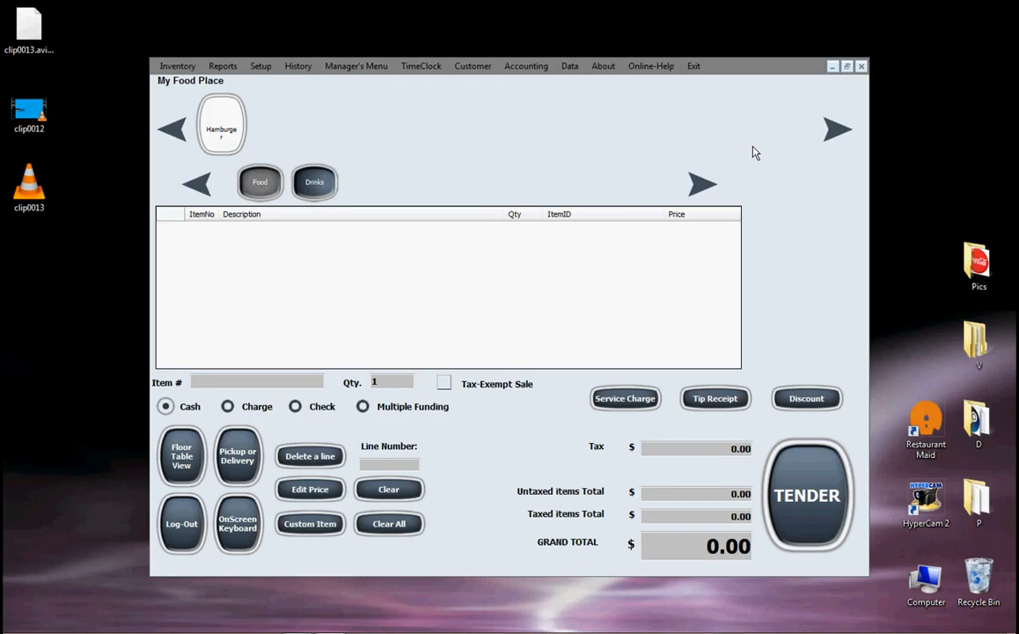
left_click(845, 67)
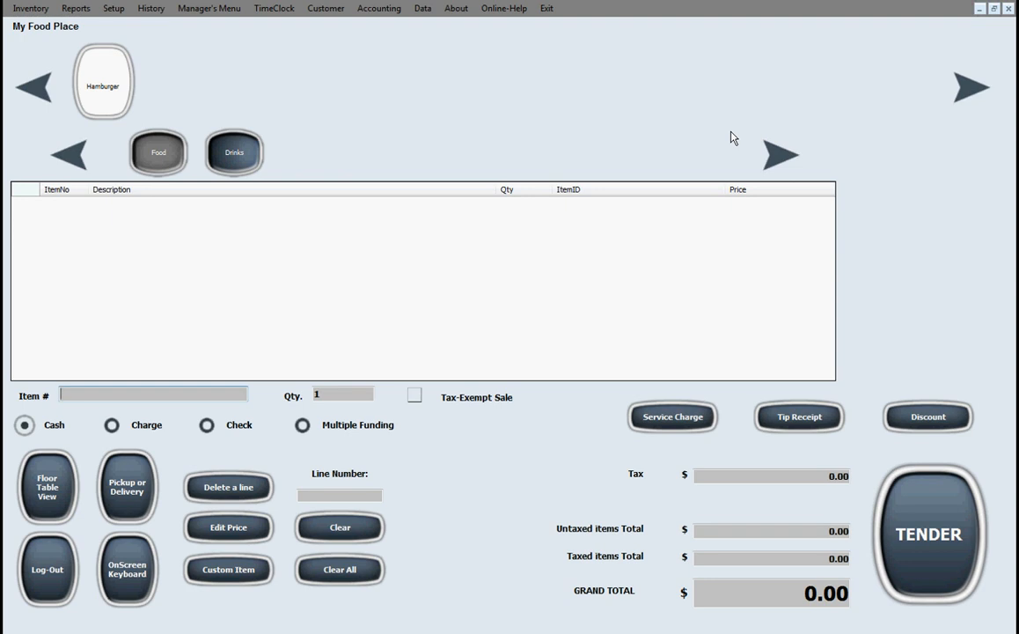
mouse_move(704, 130)
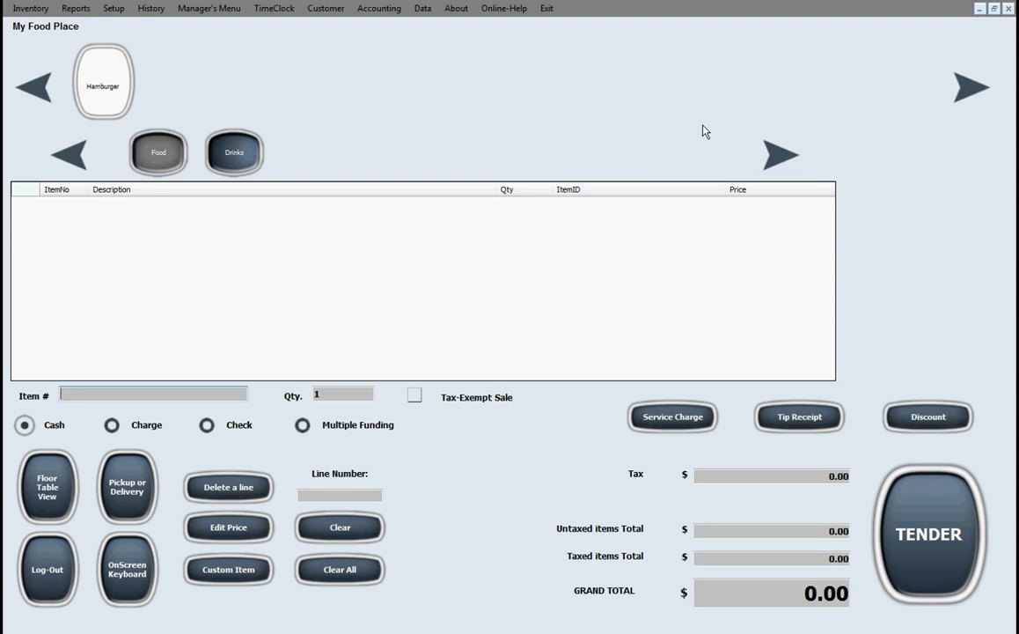
left_click(45, 486)
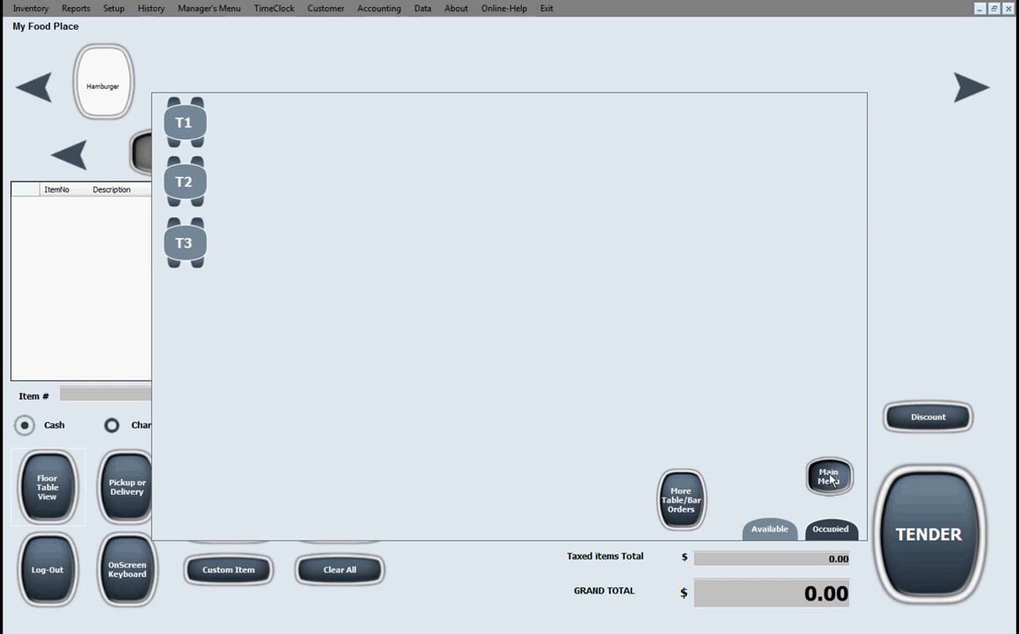
left_click(827, 475)
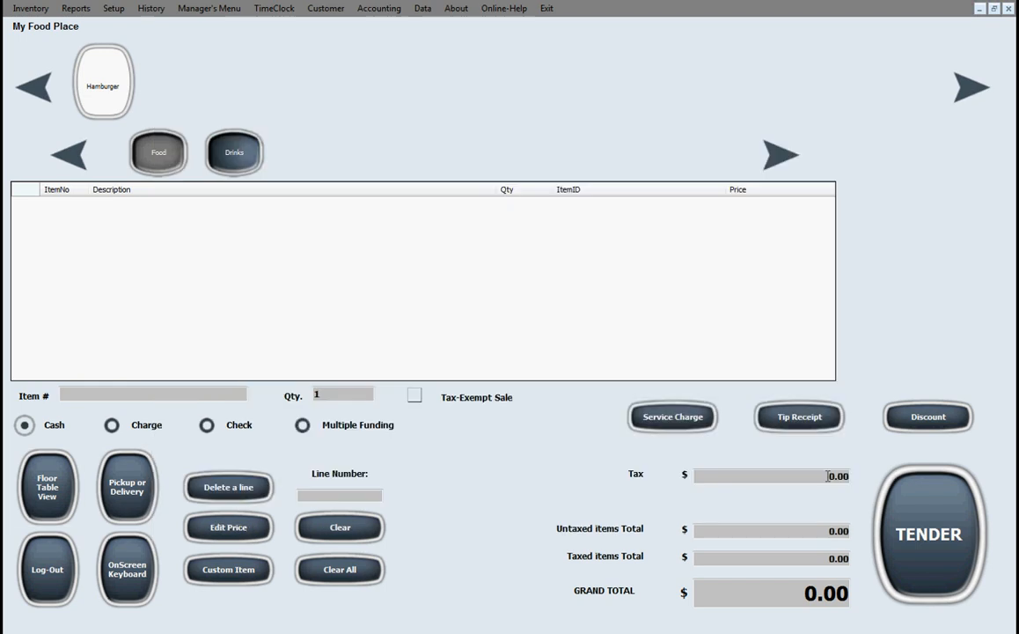
mouse_move(532, 264)
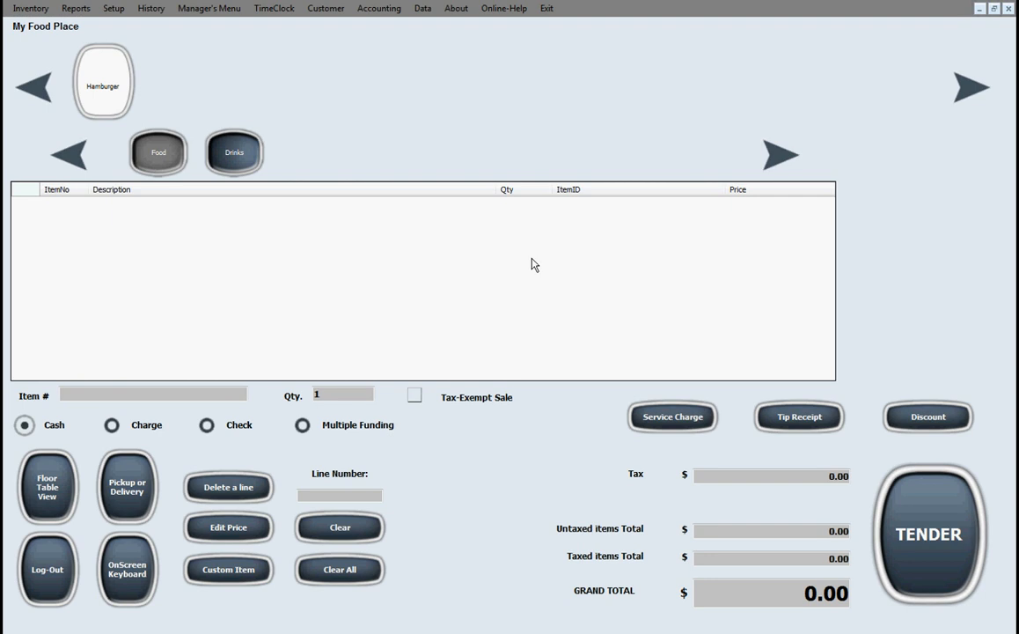
mouse_move(518, 269)
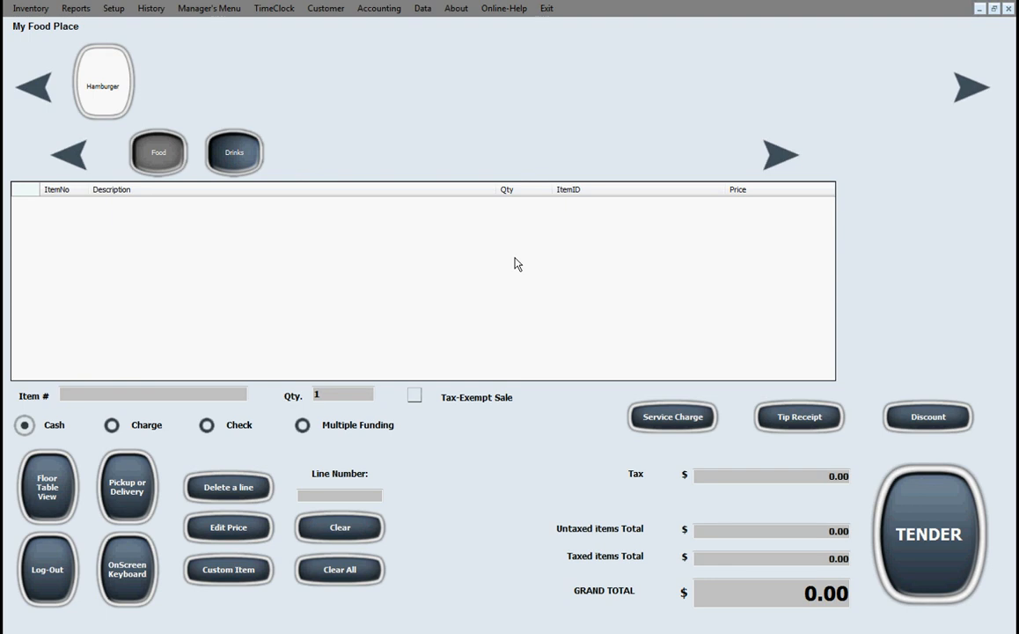
mouse_move(465, 185)
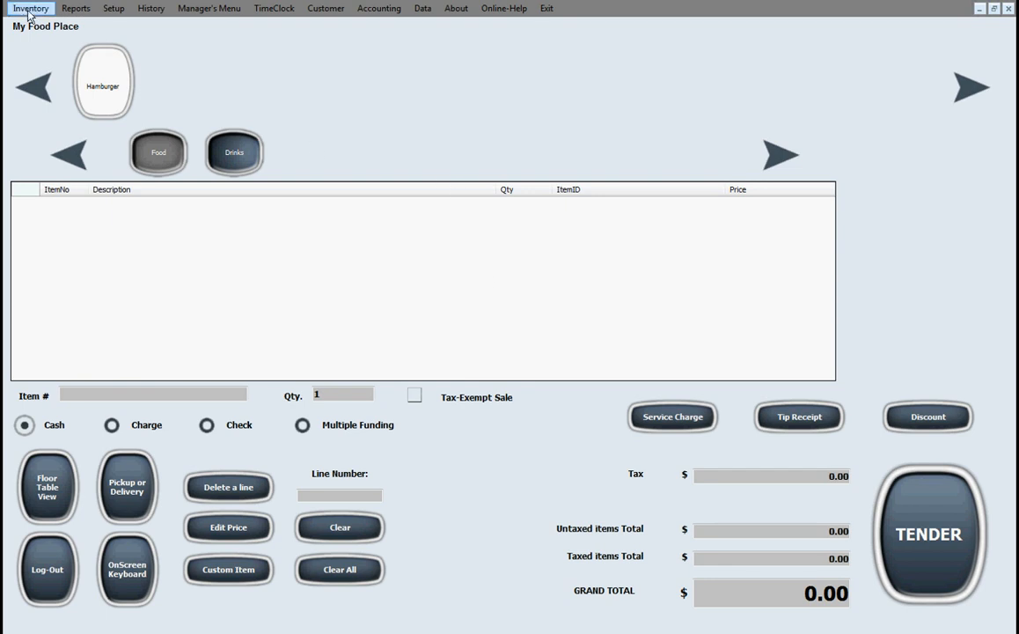
mouse_move(748, 500)
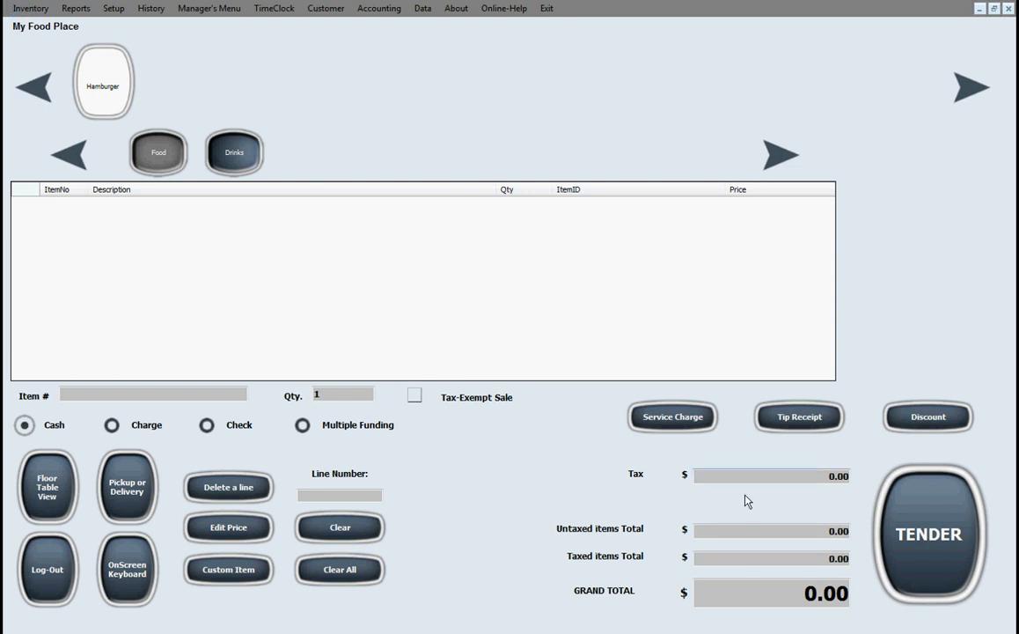
mouse_move(278, 102)
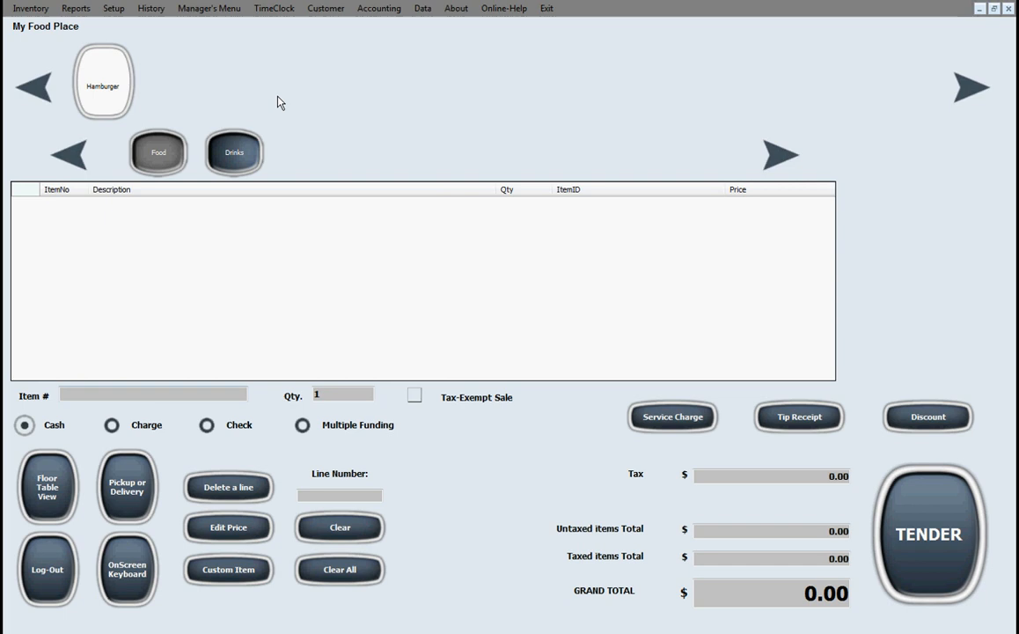
mouse_move(789, 518)
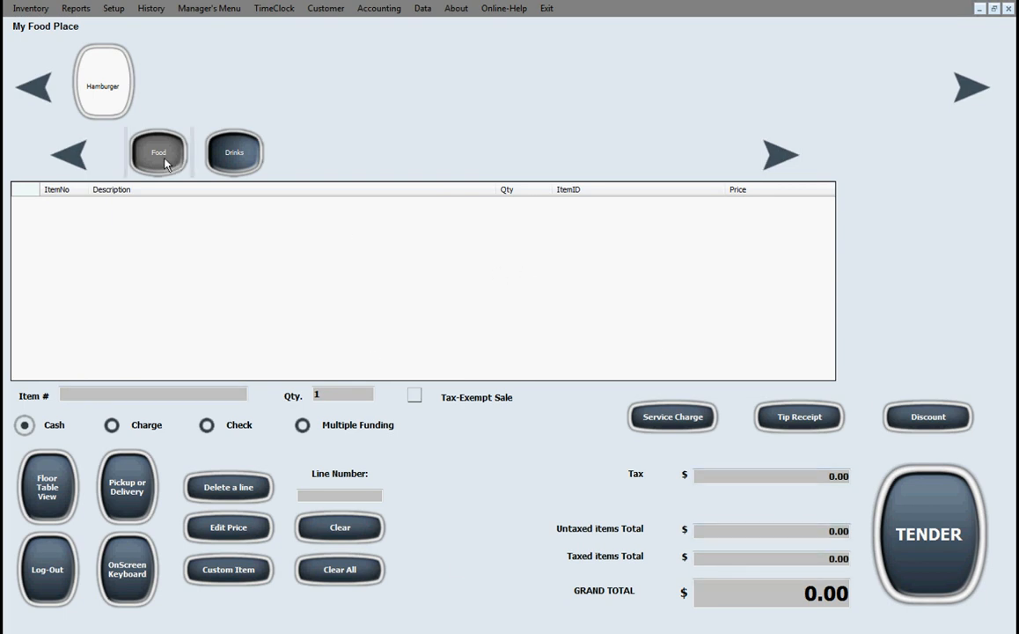
Add a $5.00 Hamburger from Food and a $2.00 Coke from Drinks, totalling $7.42.
left_click(234, 151)
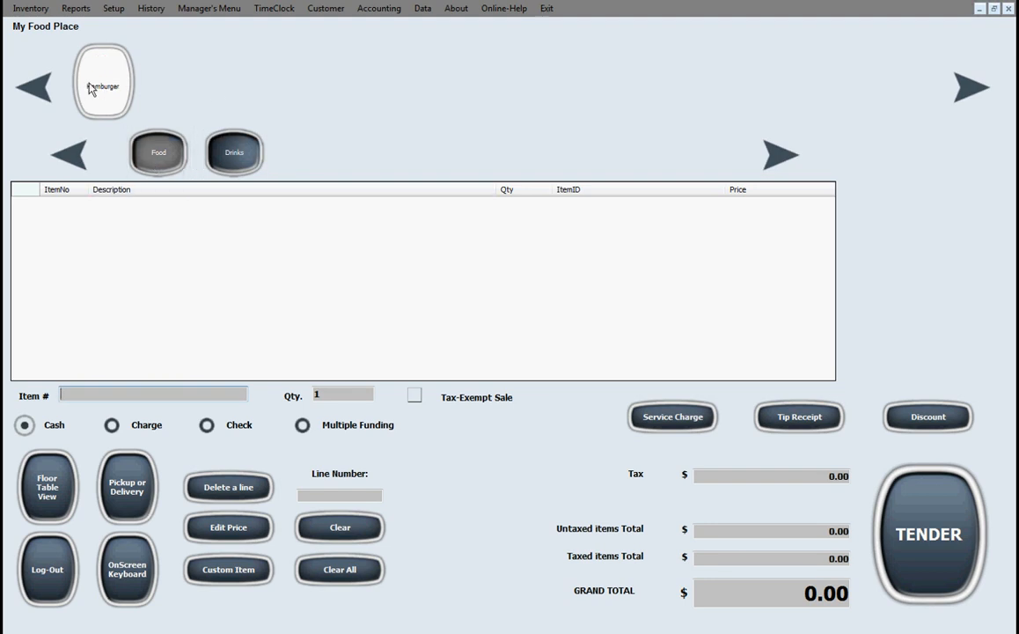
mouse_move(873, 124)
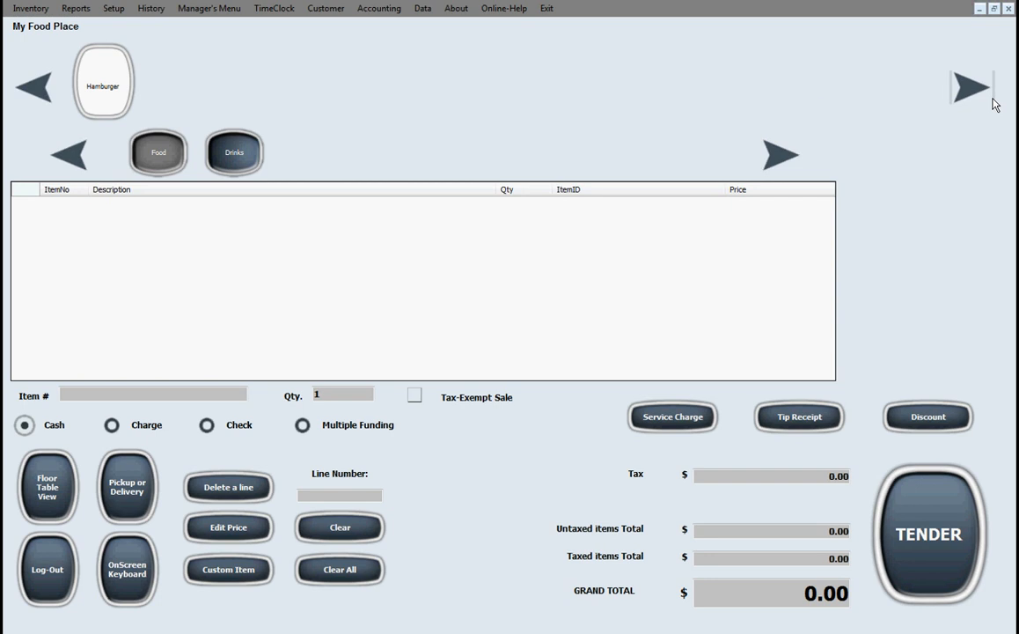
left_click(234, 151)
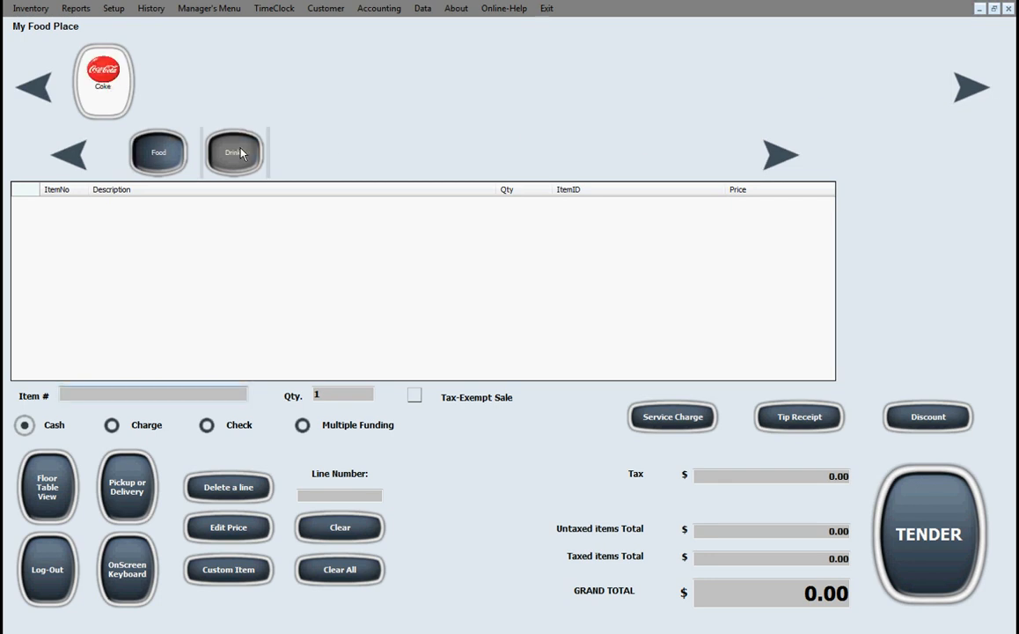
mouse_move(789, 98)
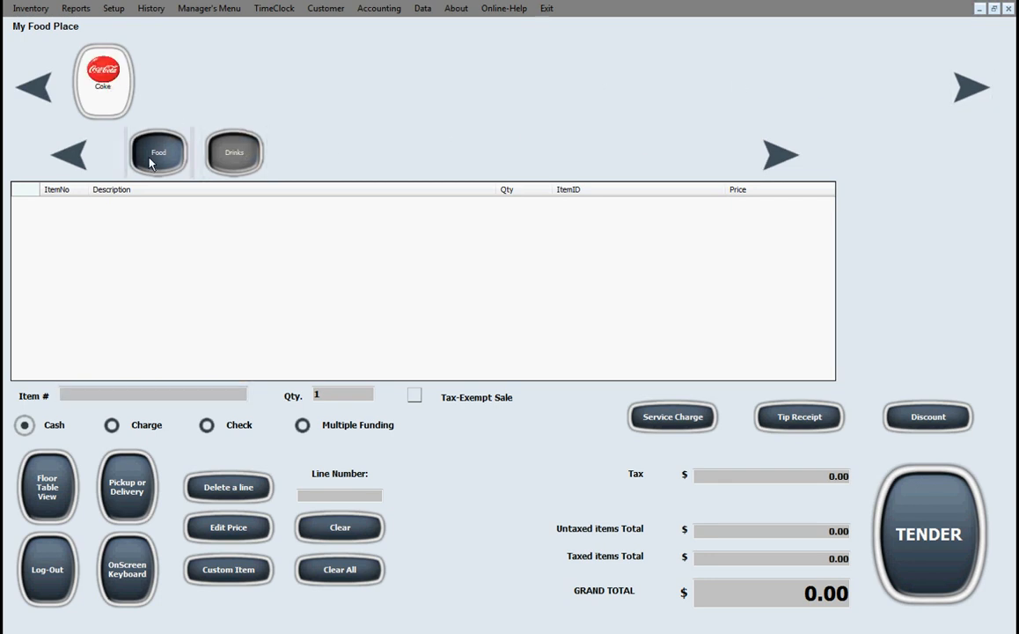
left_click(102, 81)
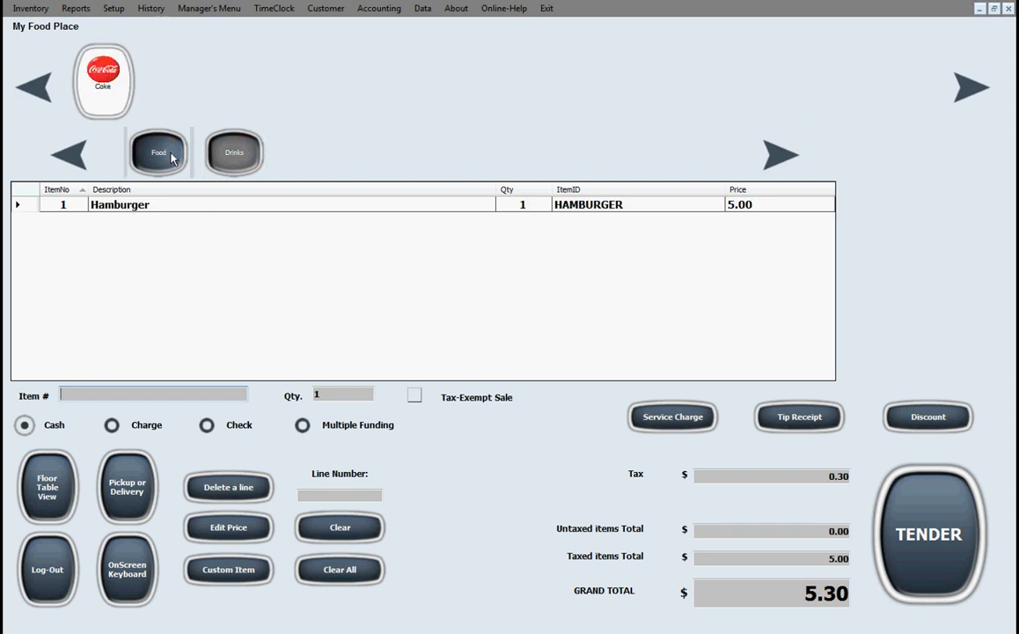
left_click(102, 81)
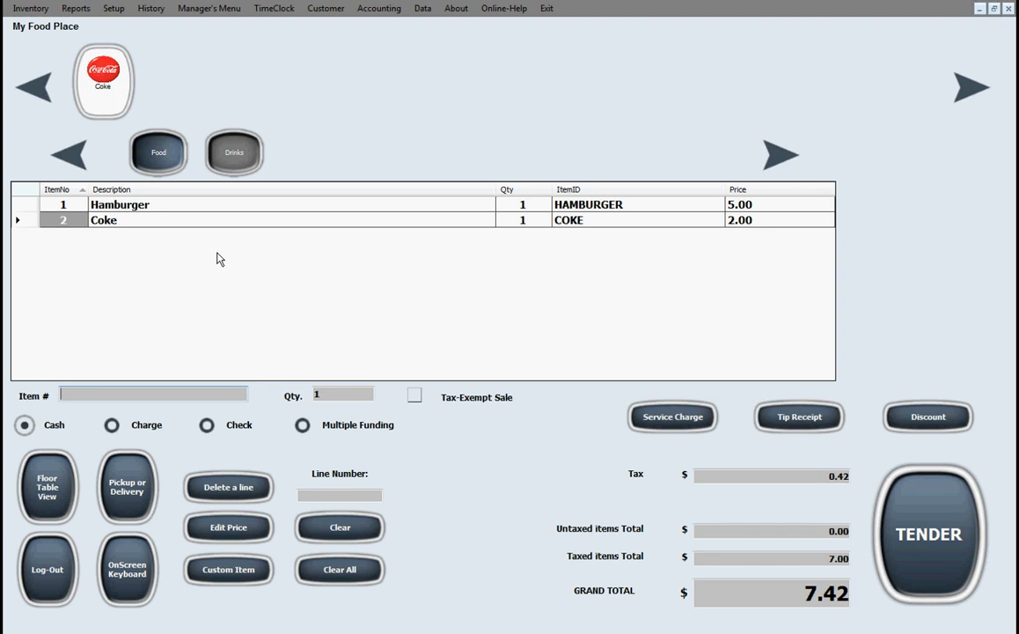
mouse_move(688, 500)
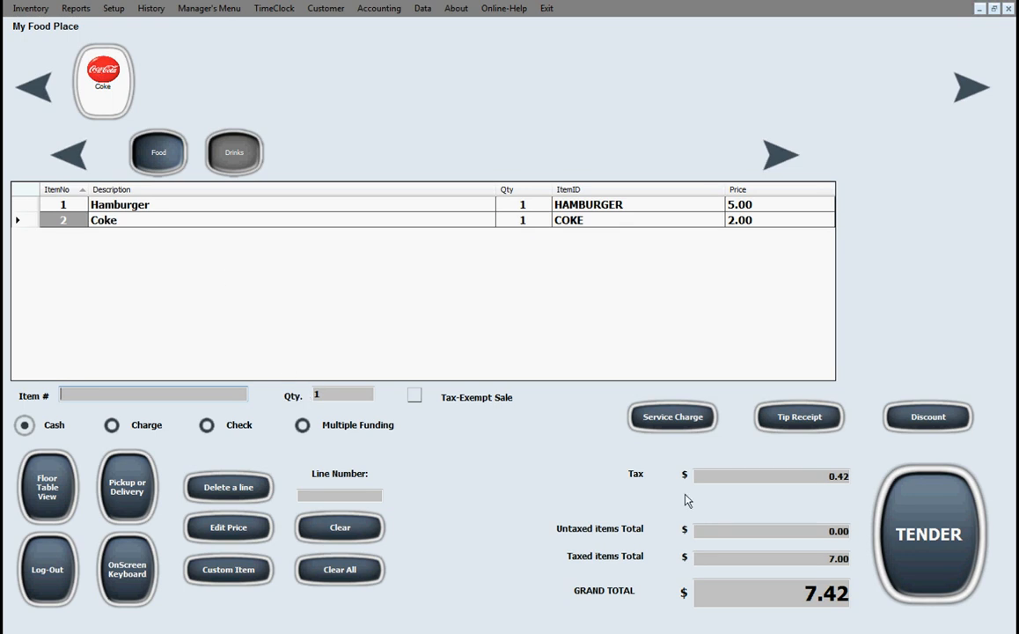
Tender $20 cash for the $7.42 order, confirm $12.58 change and clear the sale.
left_click(930, 534)
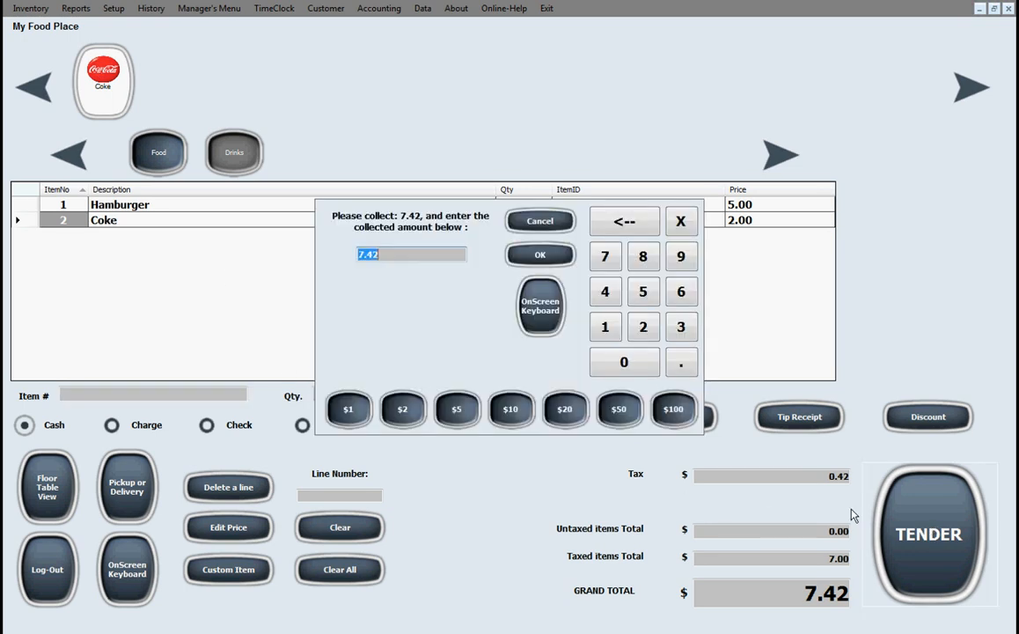
mouse_move(566, 408)
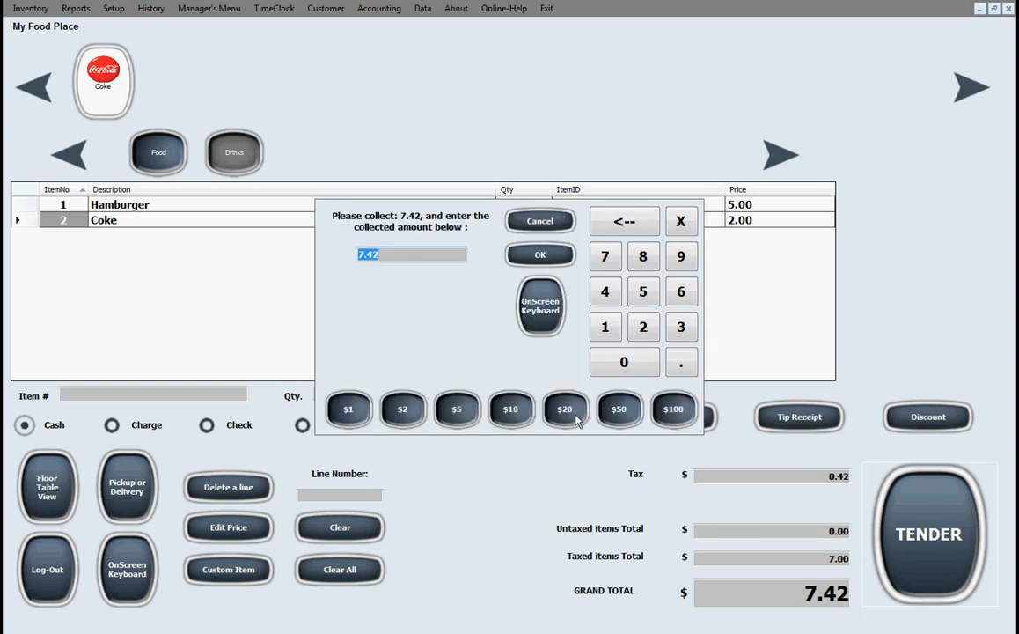
left_click(565, 409)
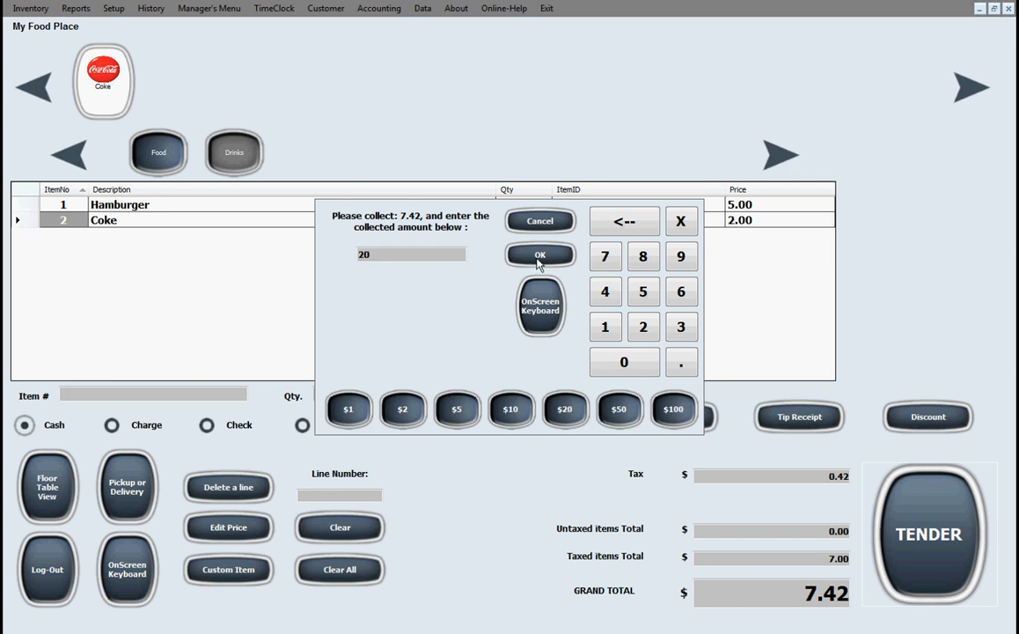
left_click(539, 254)
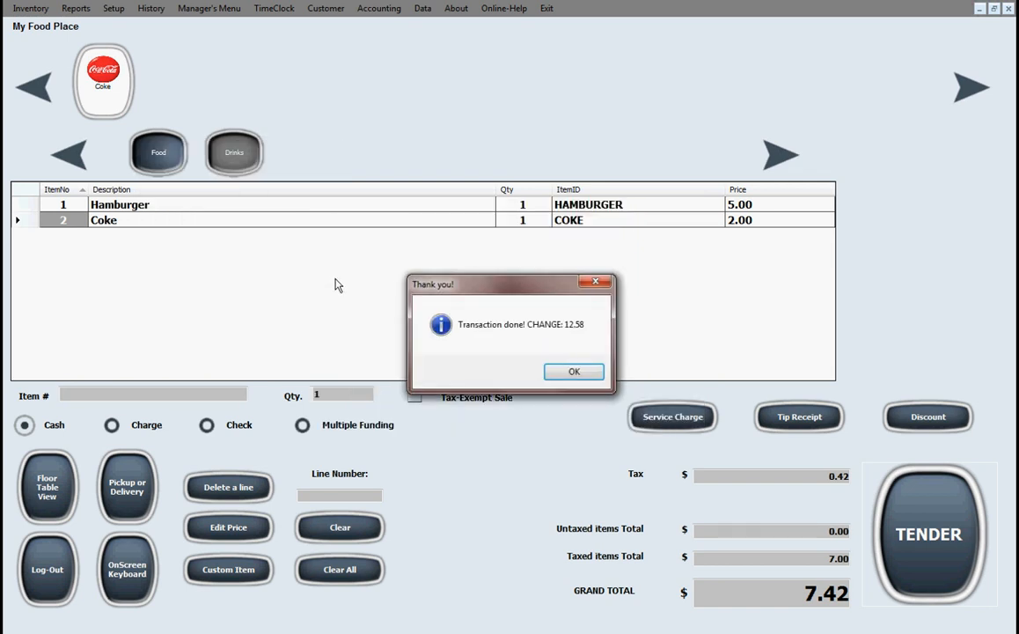
left_click(574, 370)
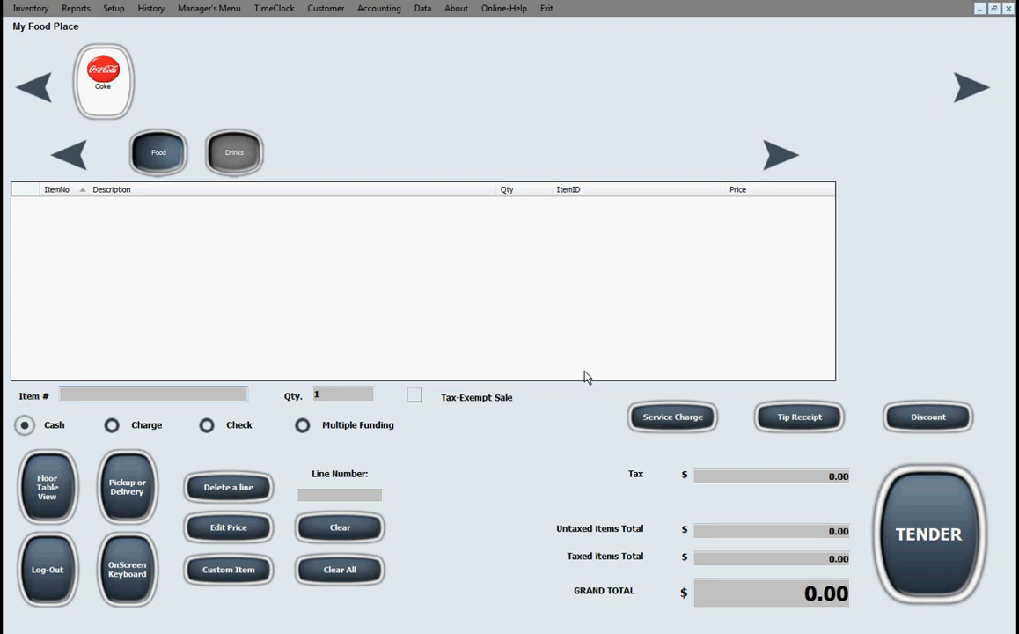
mouse_move(577, 391)
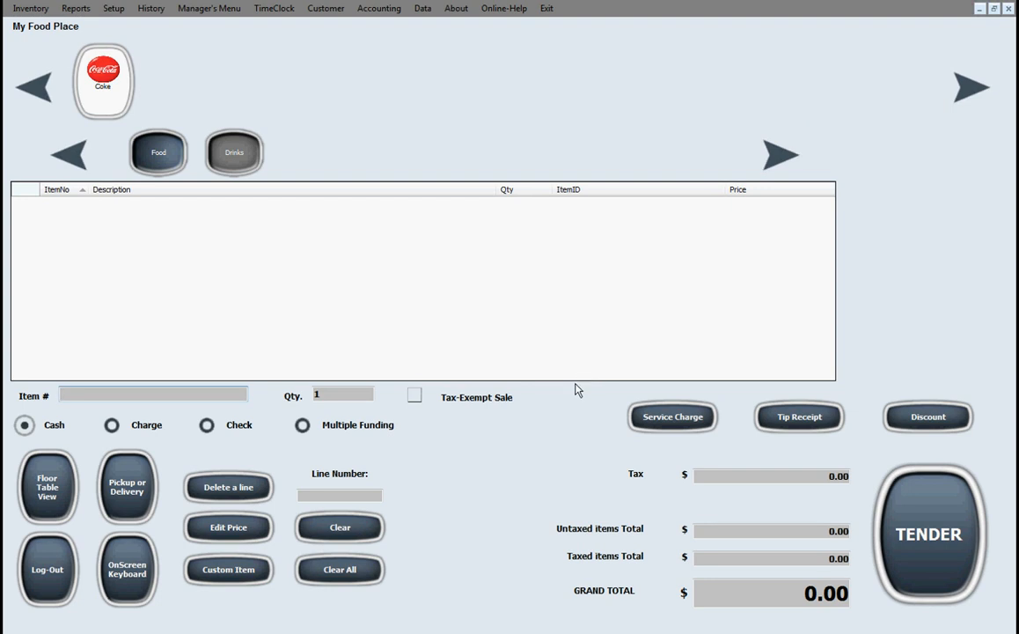
mouse_move(546, 384)
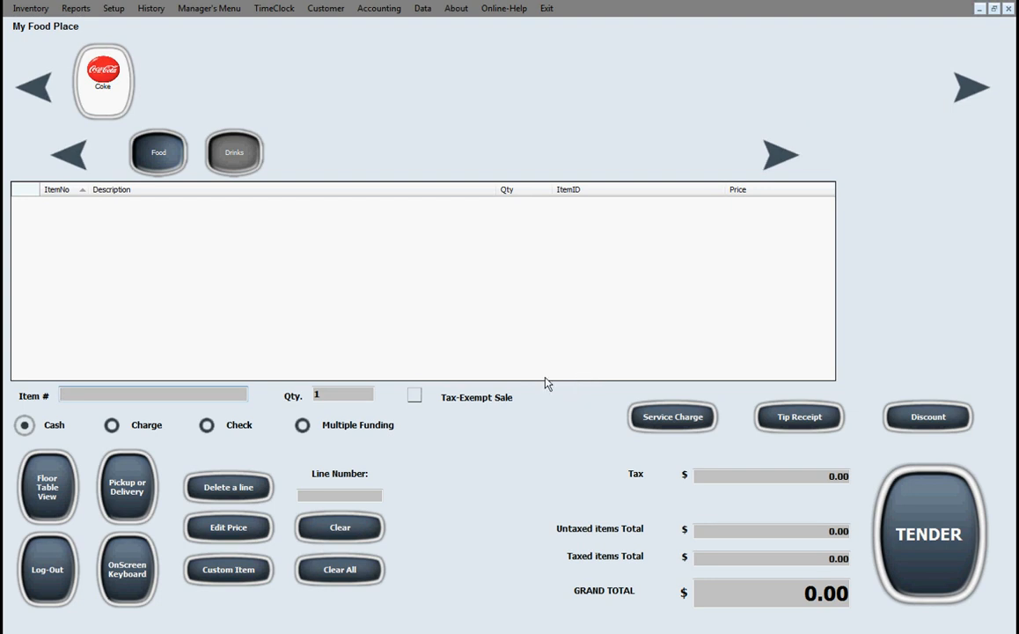
mouse_move(320, 261)
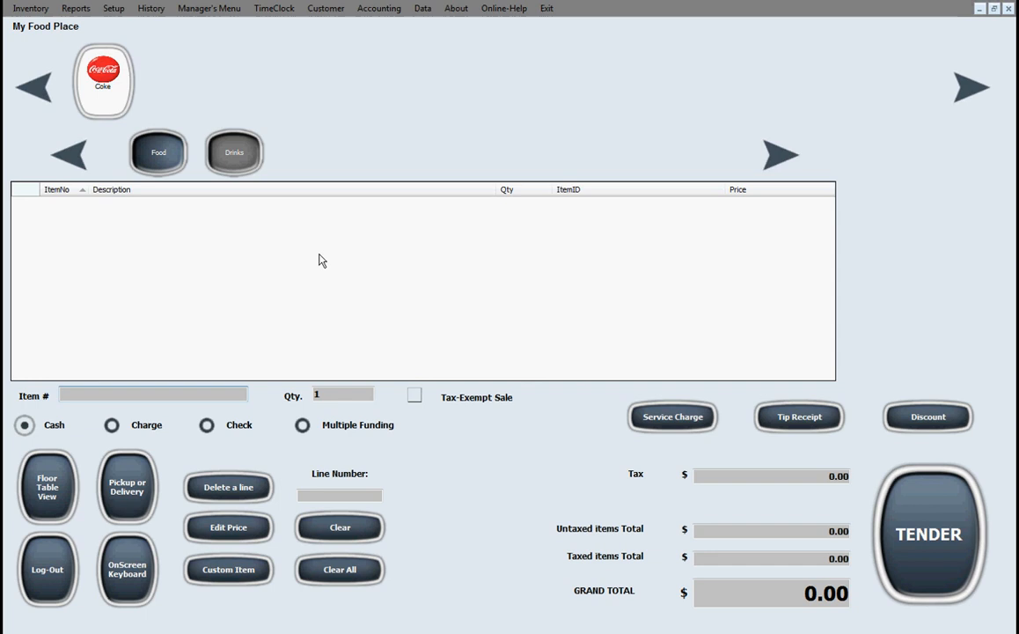
Bring up the blank Edit Inventory item form with supply price, class, quantity and supplier fields.
left_click(31, 7)
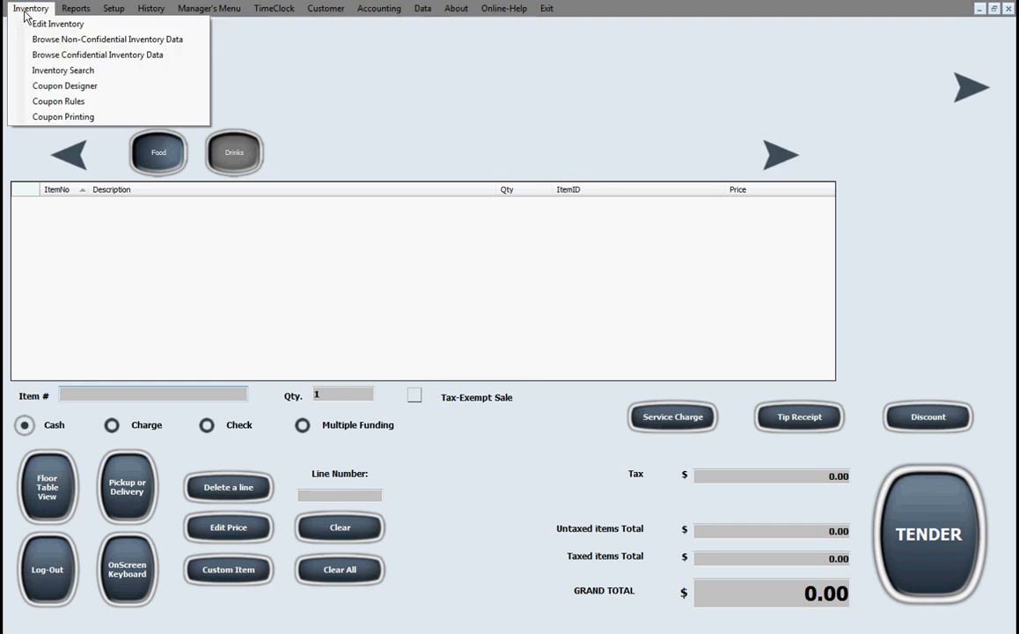
left_click(56, 24)
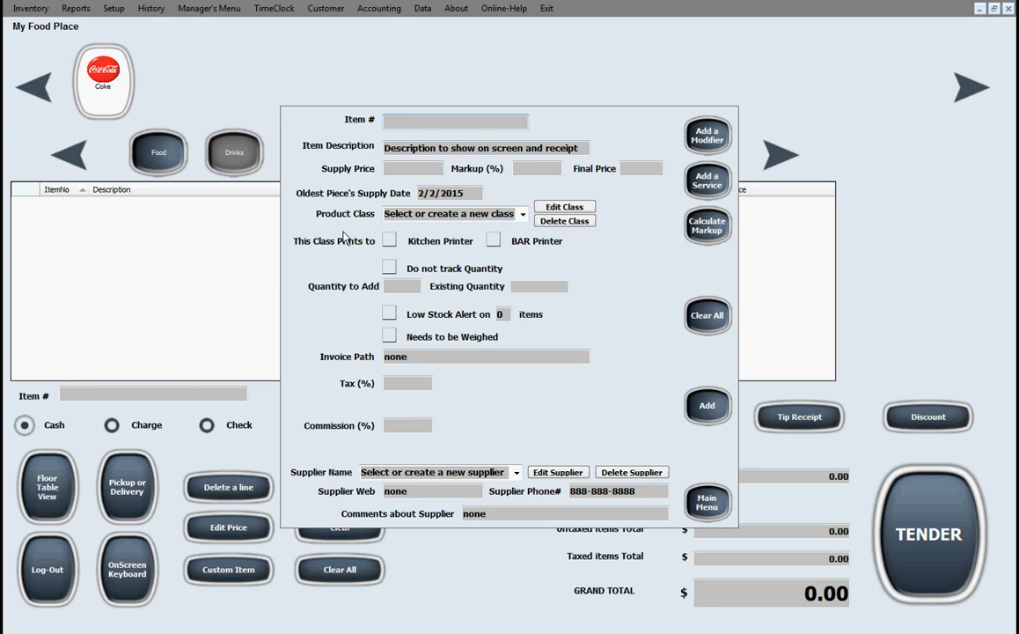
mouse_move(390, 250)
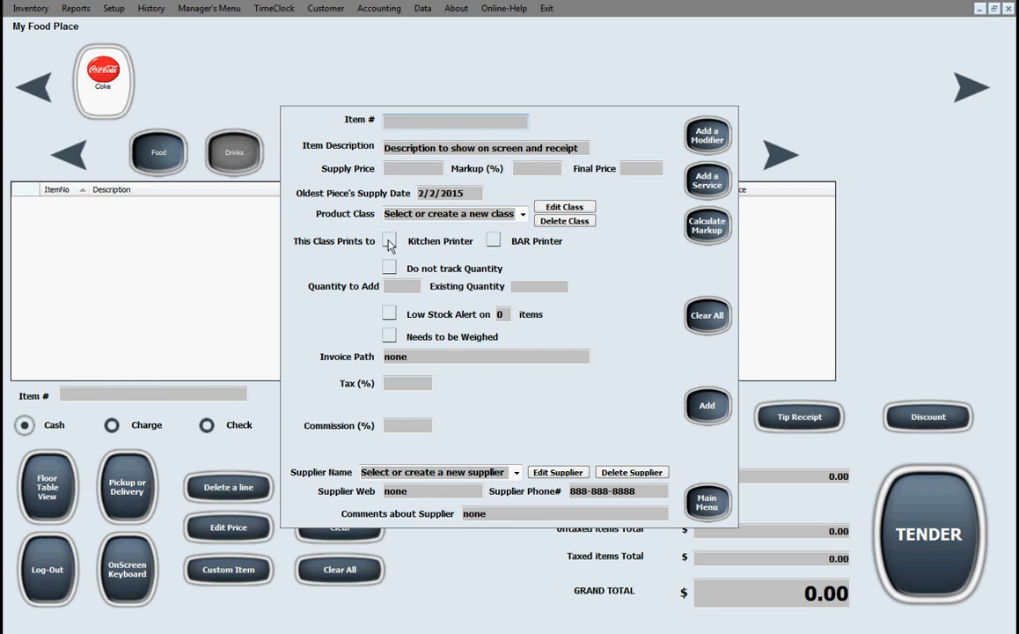
mouse_move(538, 252)
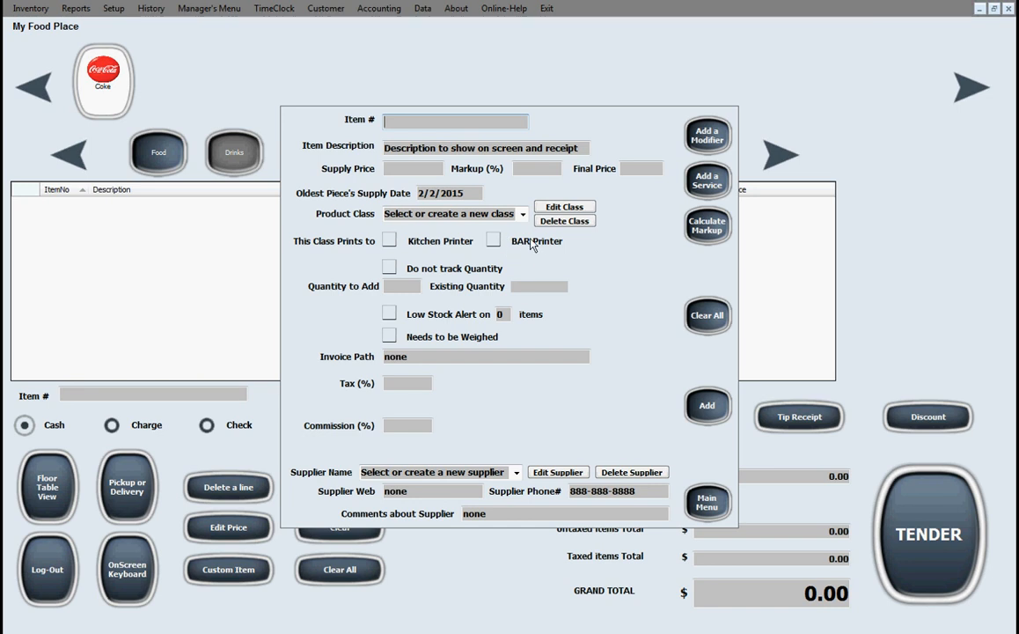
mouse_move(389, 243)
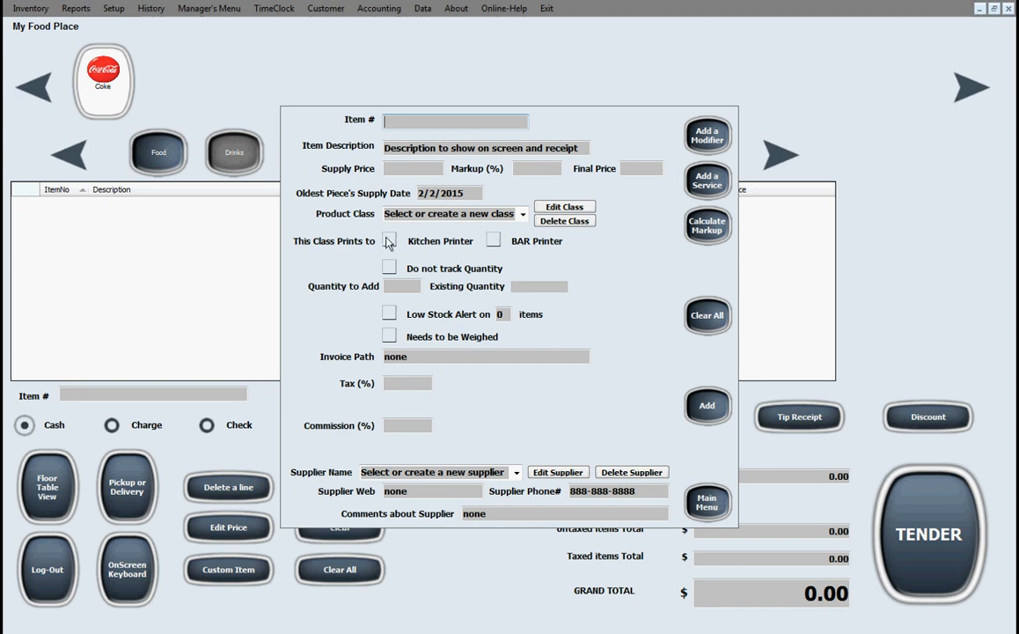
mouse_move(416, 266)
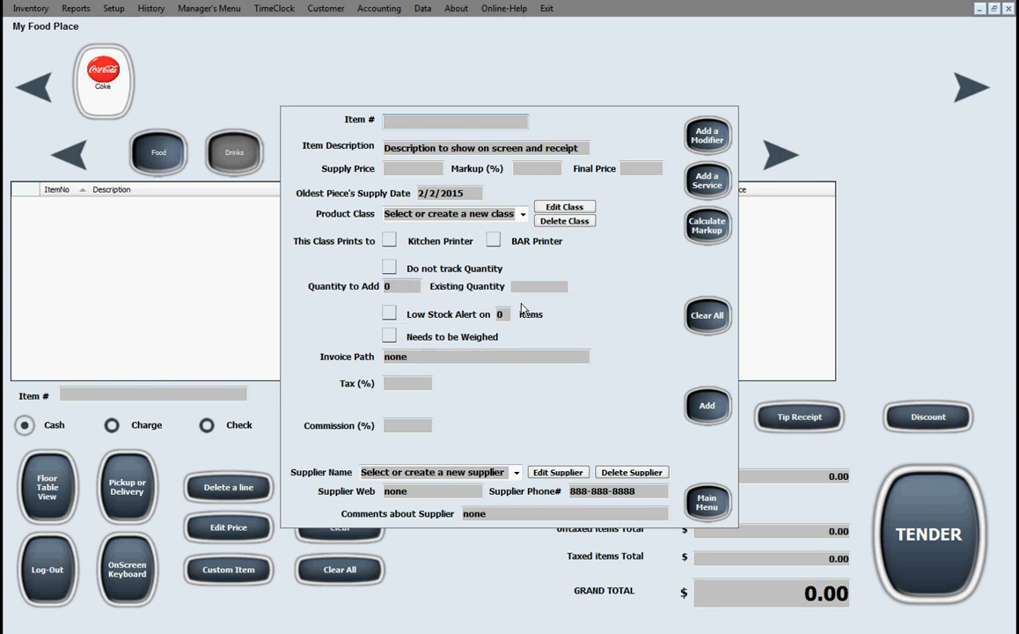
mouse_move(542, 324)
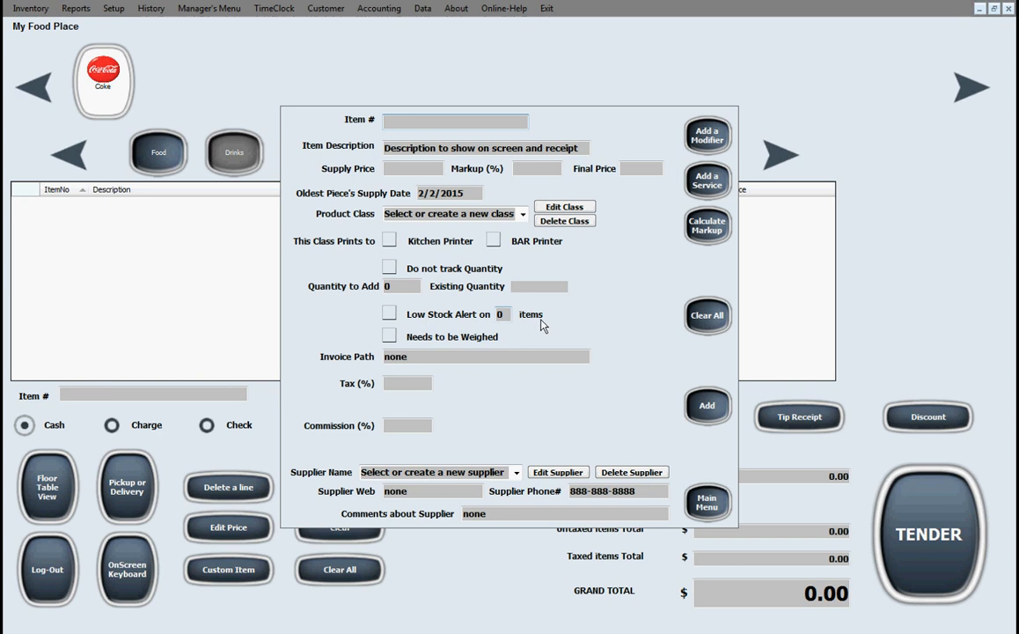
left_click(406, 384)
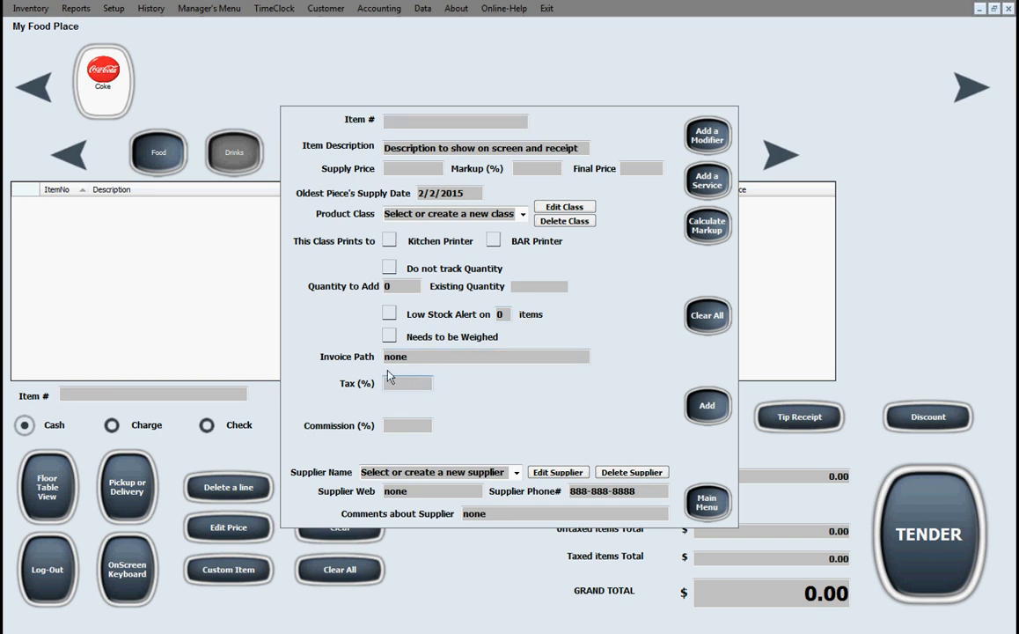
mouse_move(416, 382)
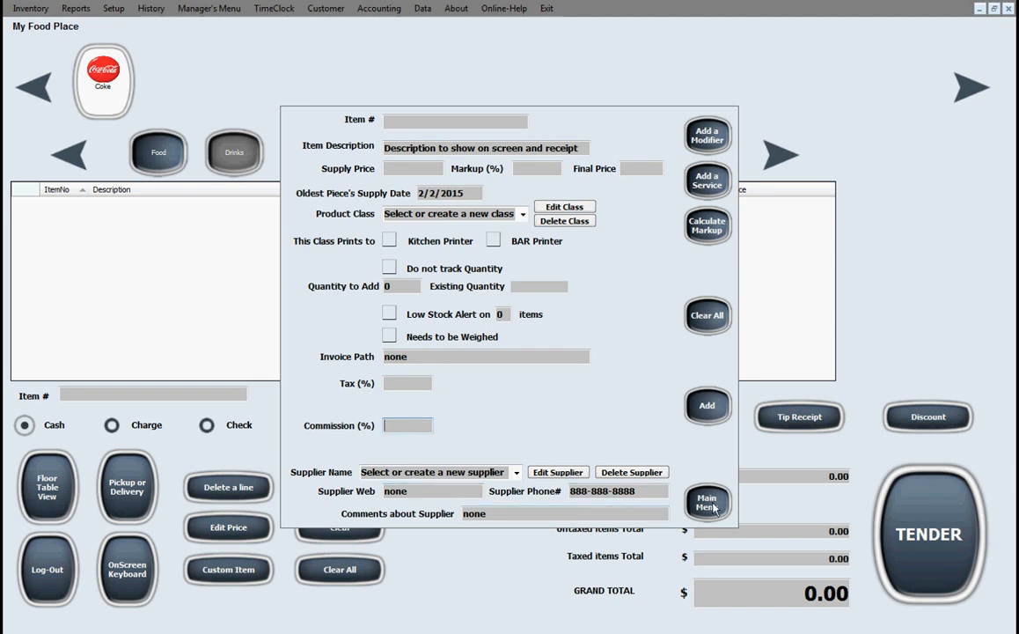
Browse the non-confidential and confidential inventory listings, filtering to out-of-stock items.
left_click(30, 8)
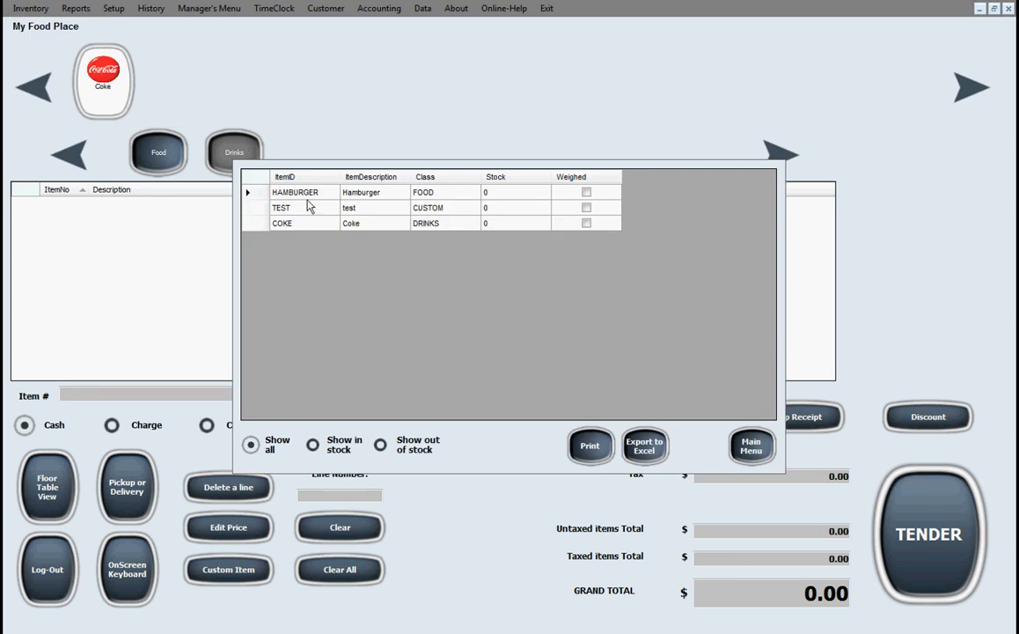
mouse_move(440, 332)
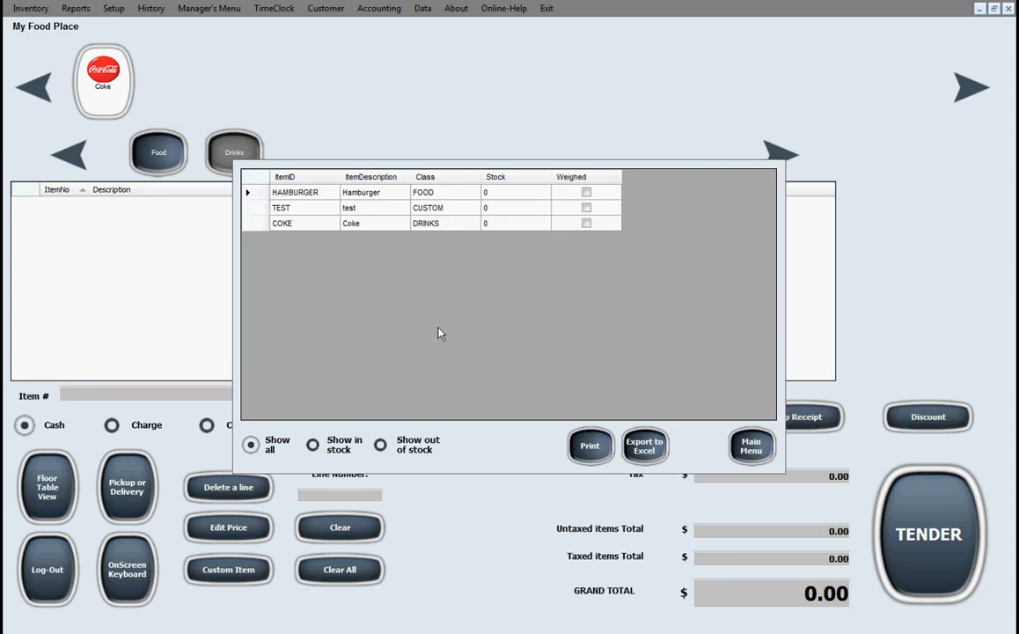
mouse_move(637, 412)
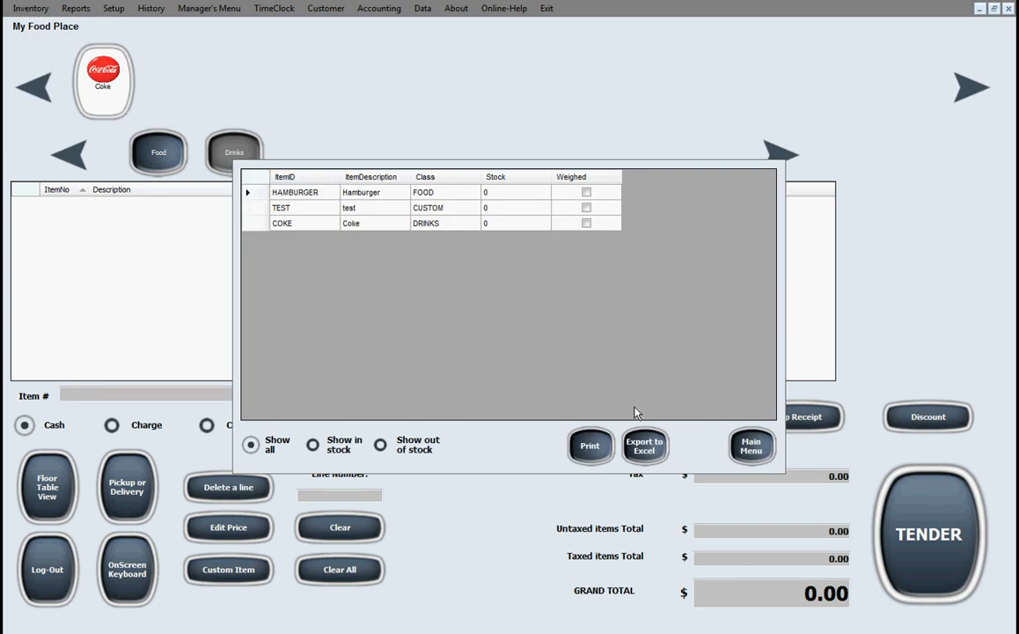
mouse_move(309, 271)
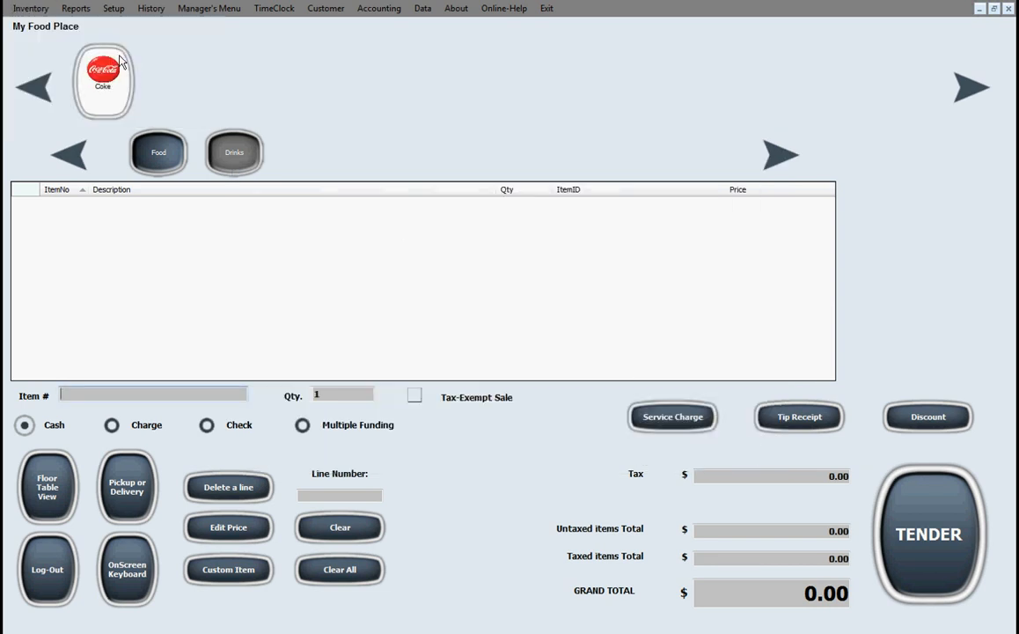
left_click(32, 7)
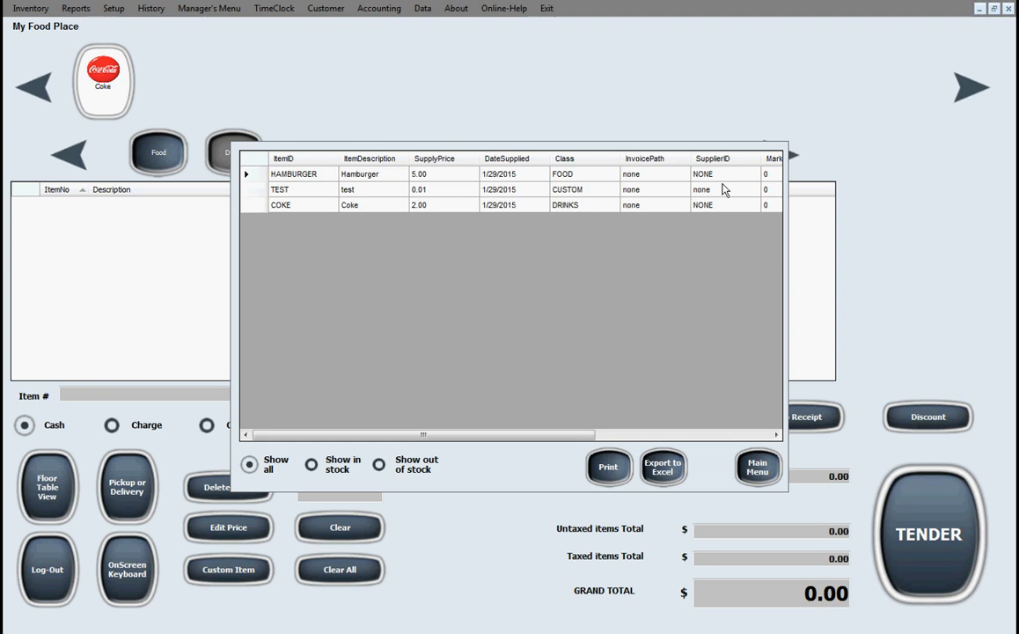
mouse_move(356, 350)
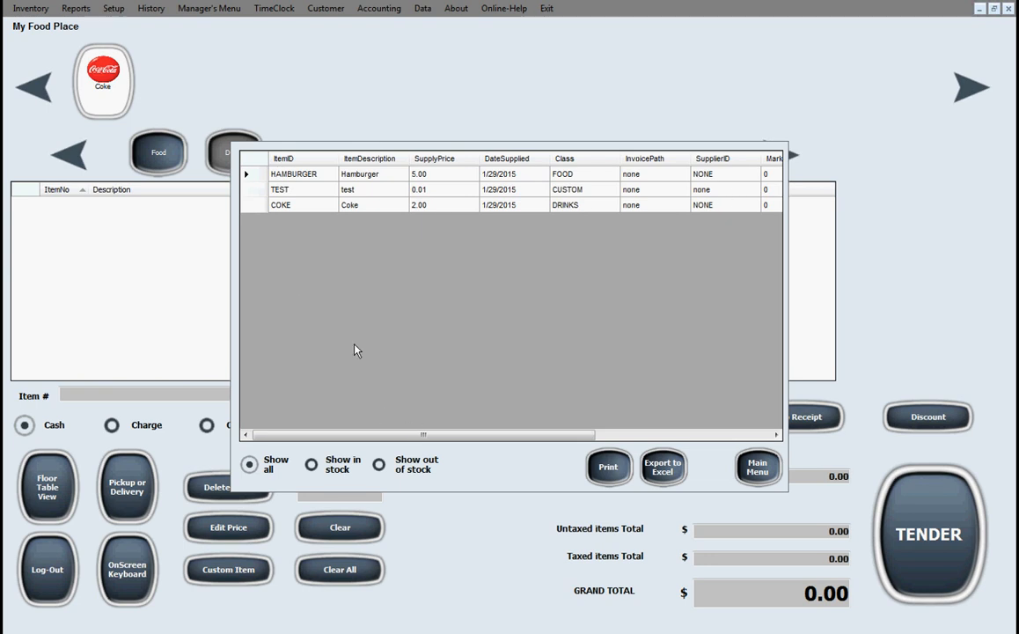
left_click(378, 465)
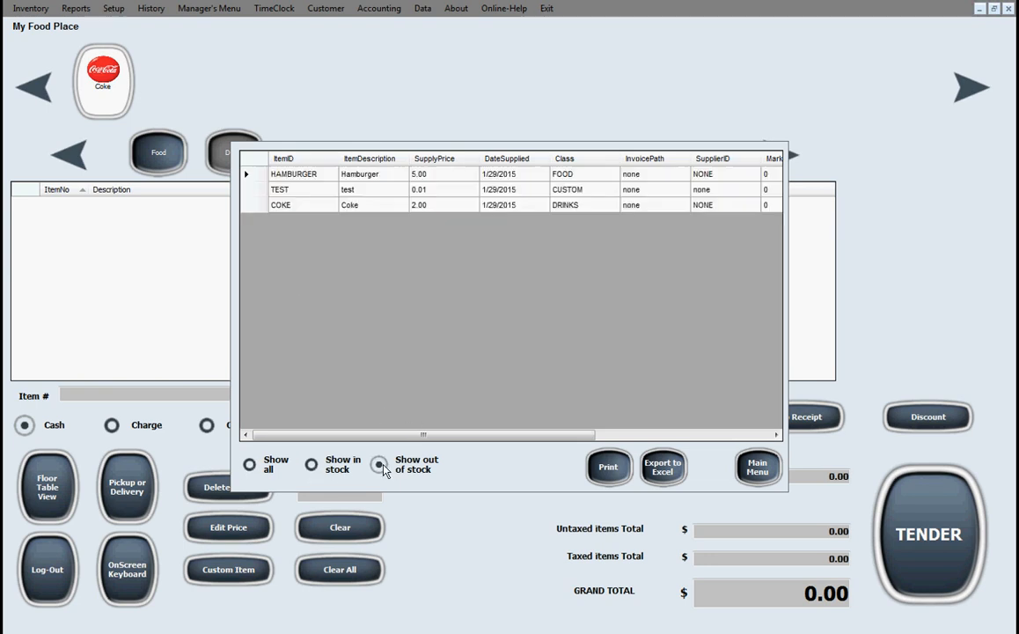
left_click(250, 464)
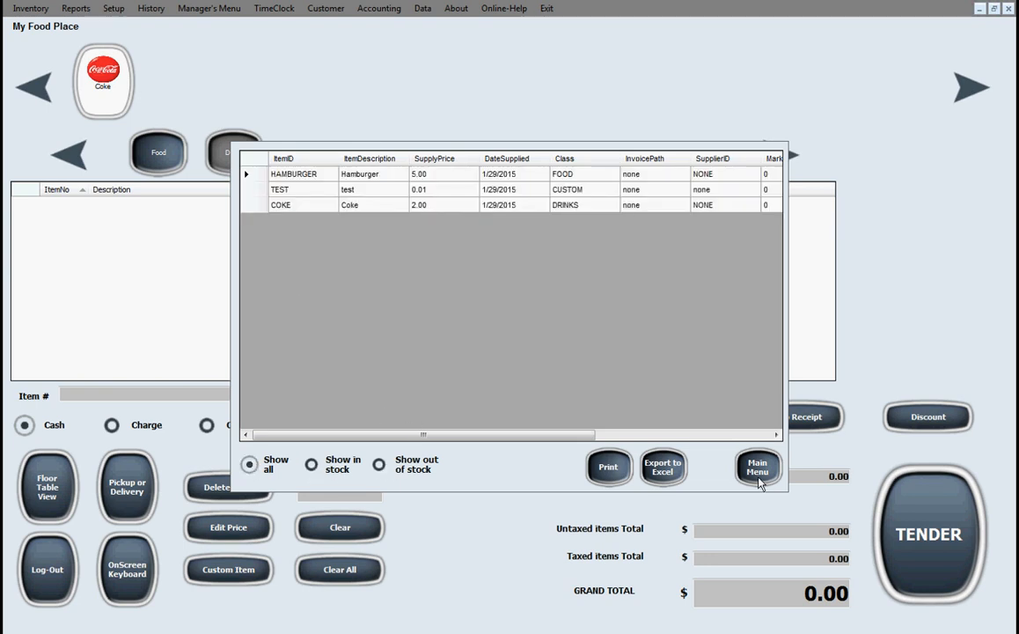
left_click(30, 7)
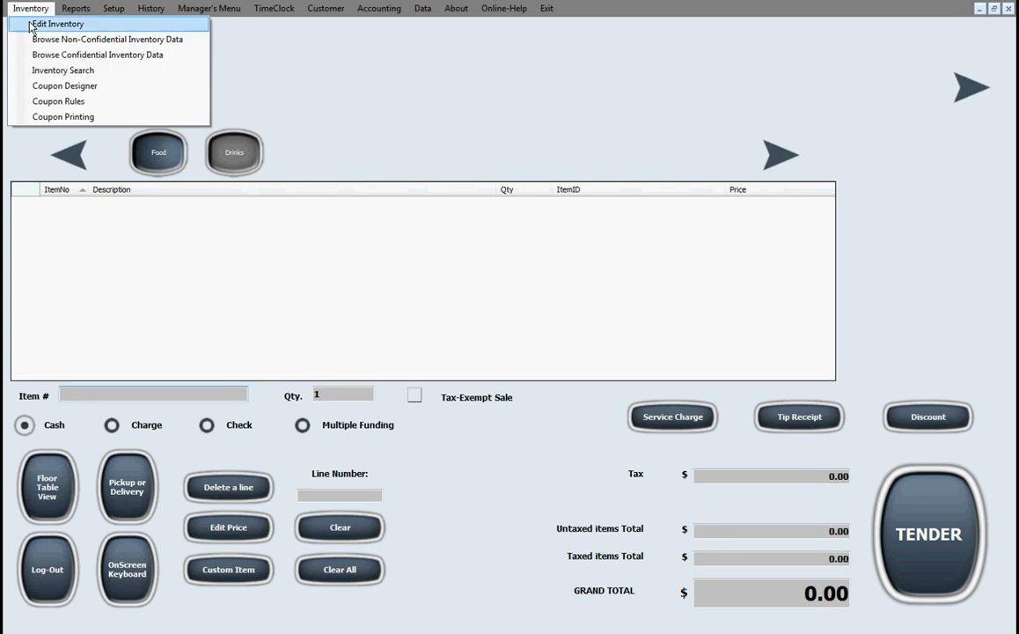
Check the Inventory Search form, then bring up the Reports list.
left_click(63, 71)
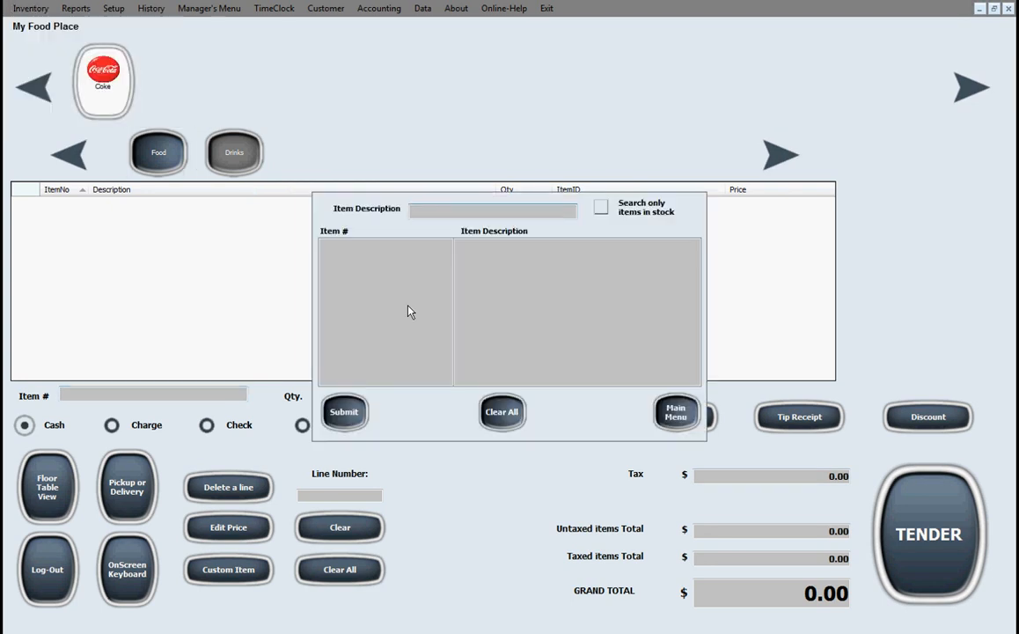
left_click(676, 412)
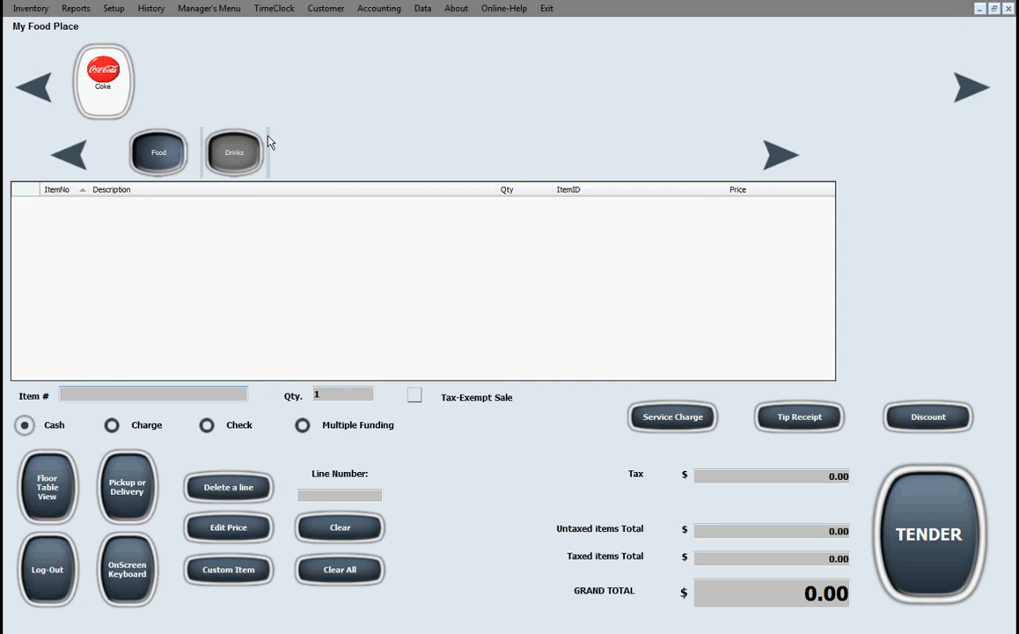
mouse_move(278, 141)
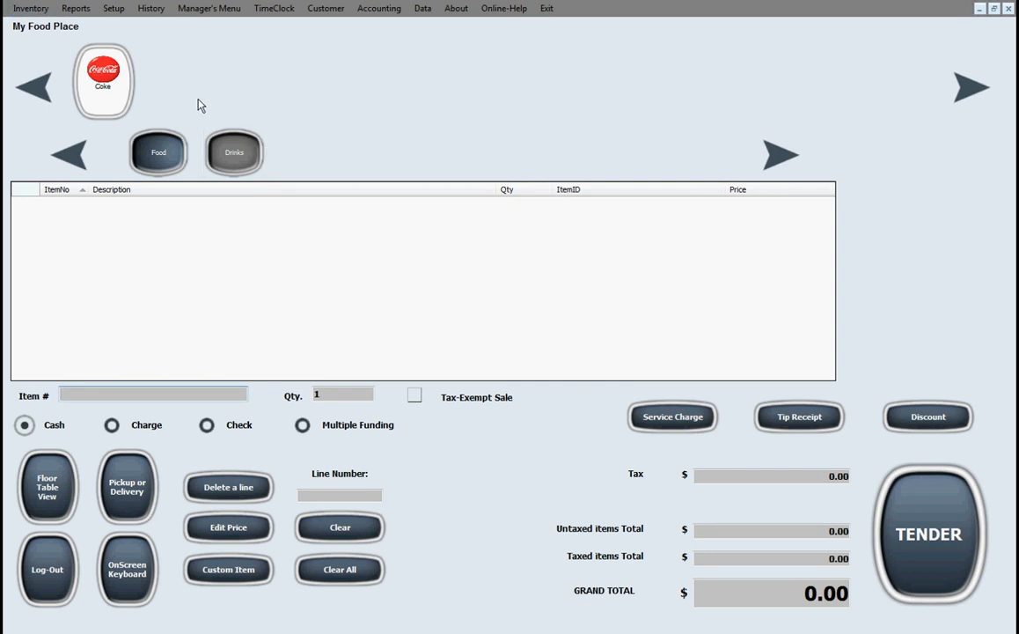
mouse_move(200, 74)
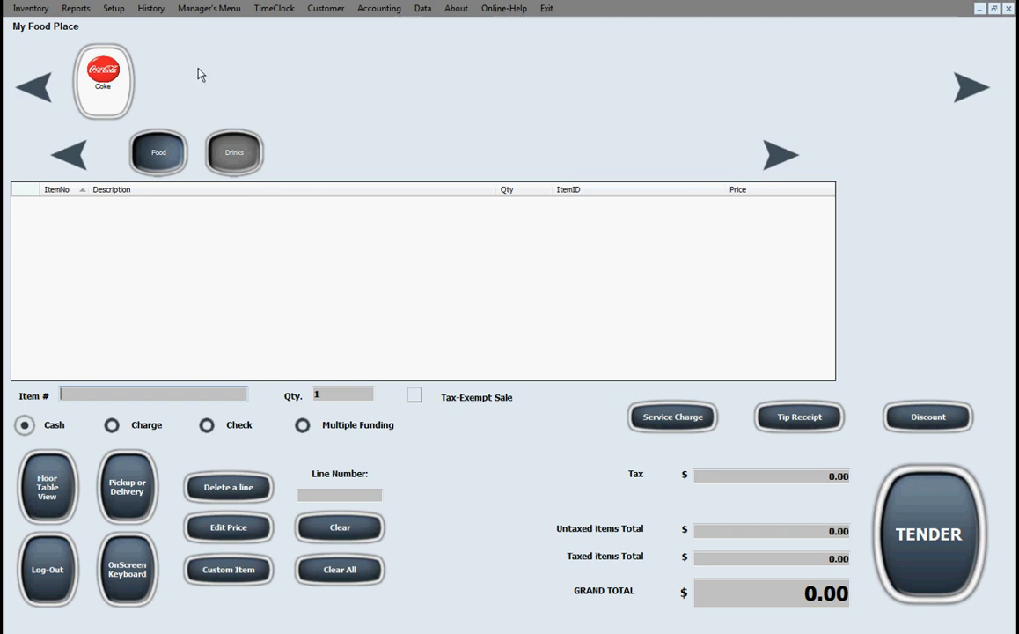
left_click(76, 7)
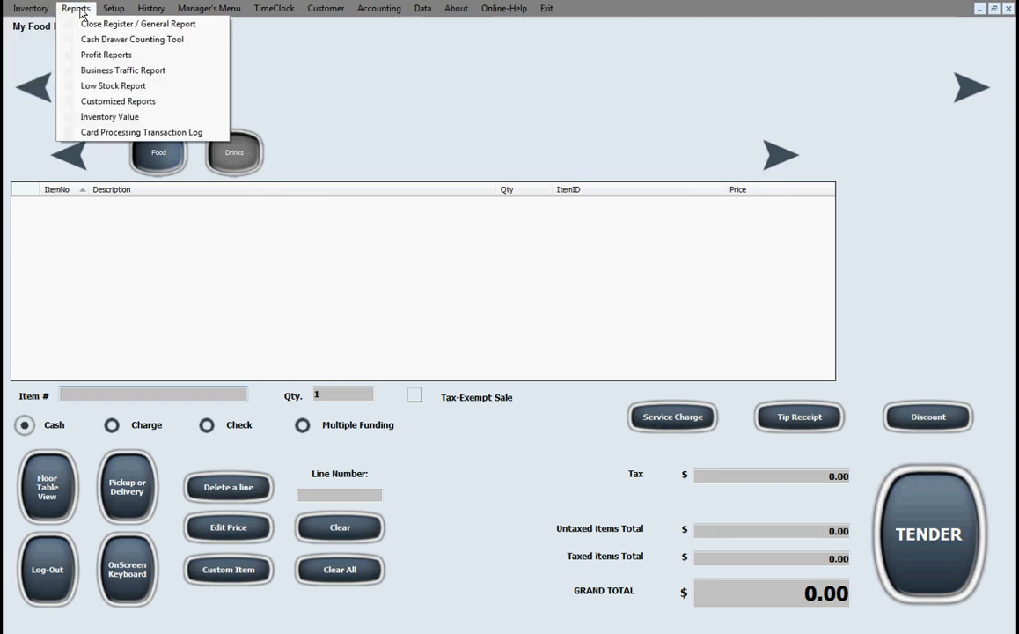
left_click(32, 7)
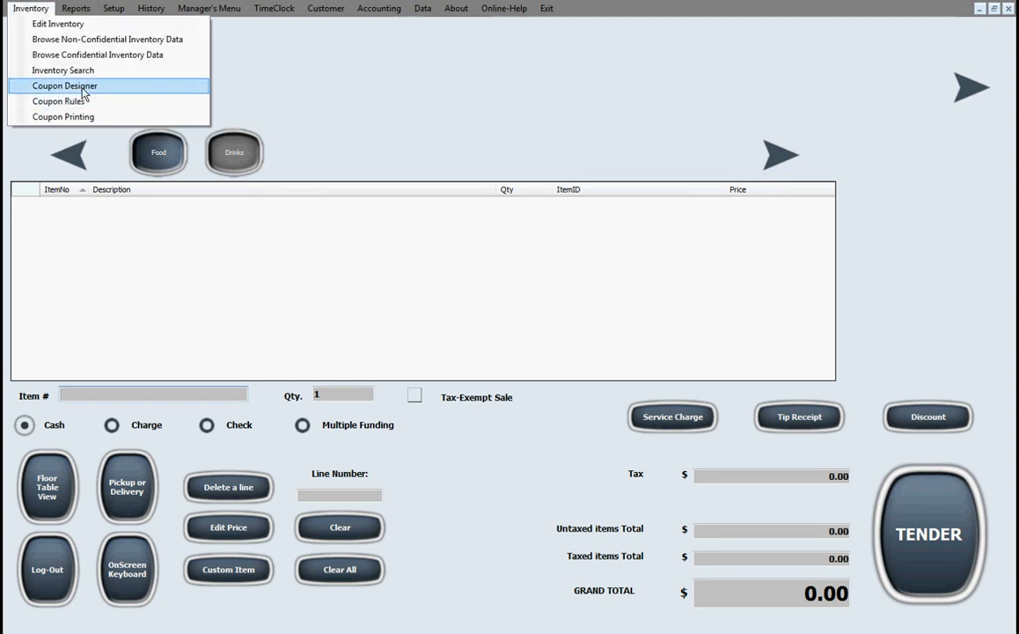
left_click(76, 7)
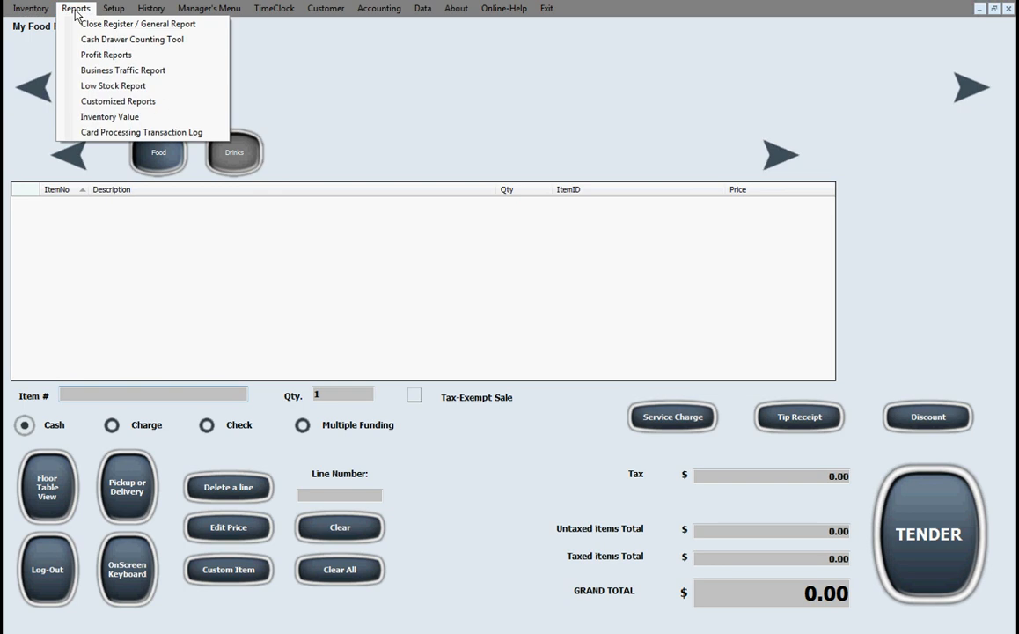
Open the Close Register / General Report for today, midnight to just before midnight.
left_click(137, 24)
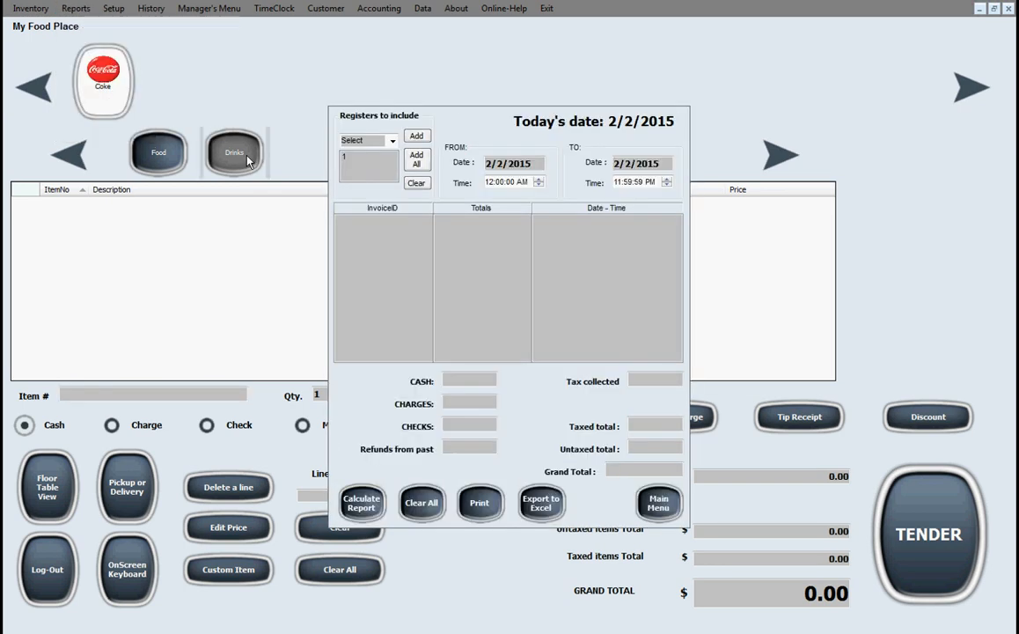
mouse_move(257, 165)
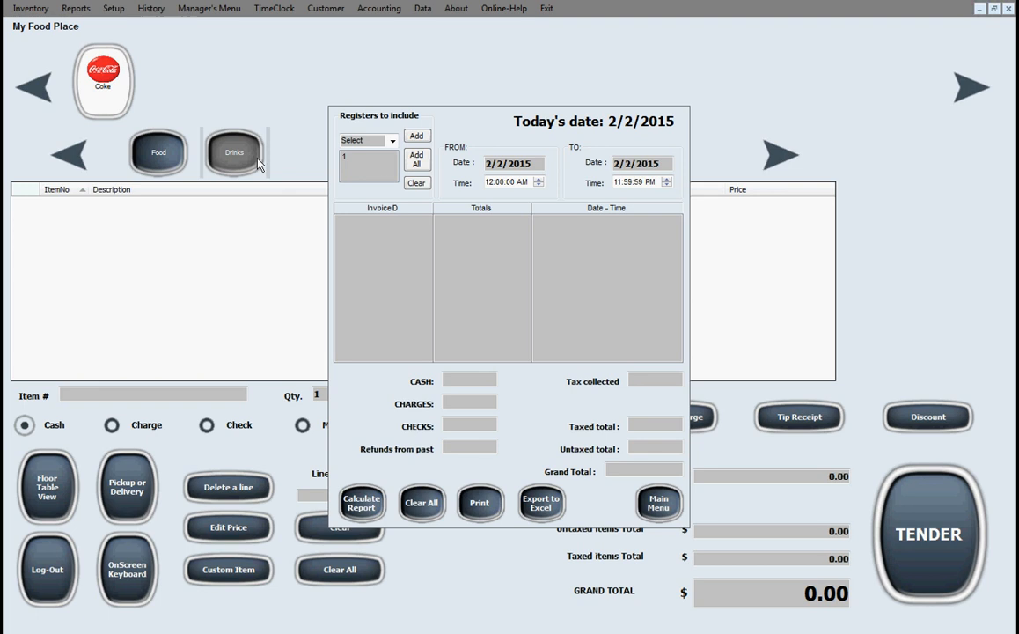
mouse_move(454, 201)
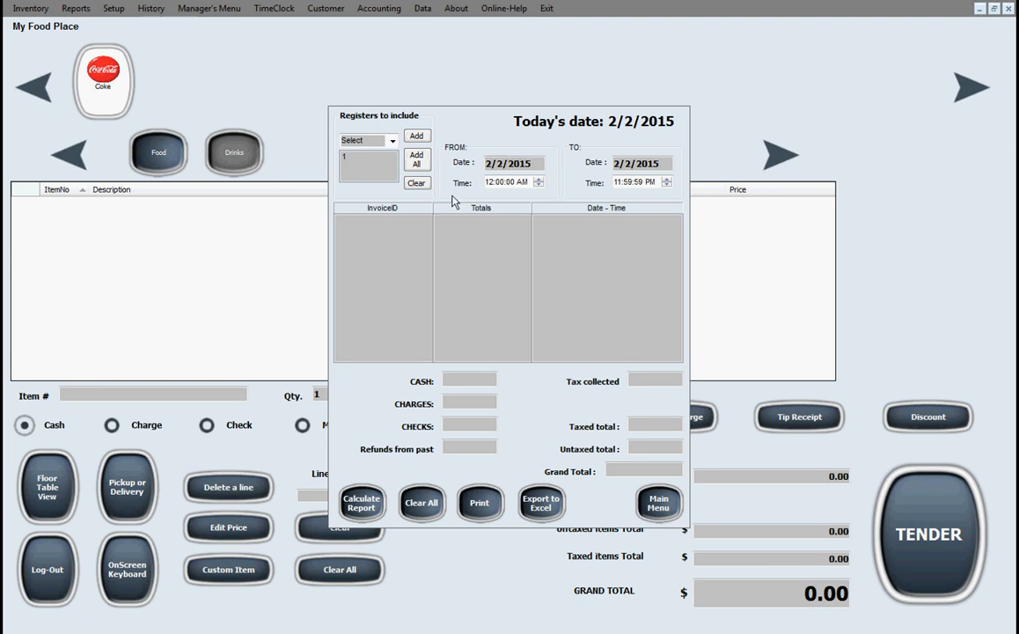
mouse_move(549, 160)
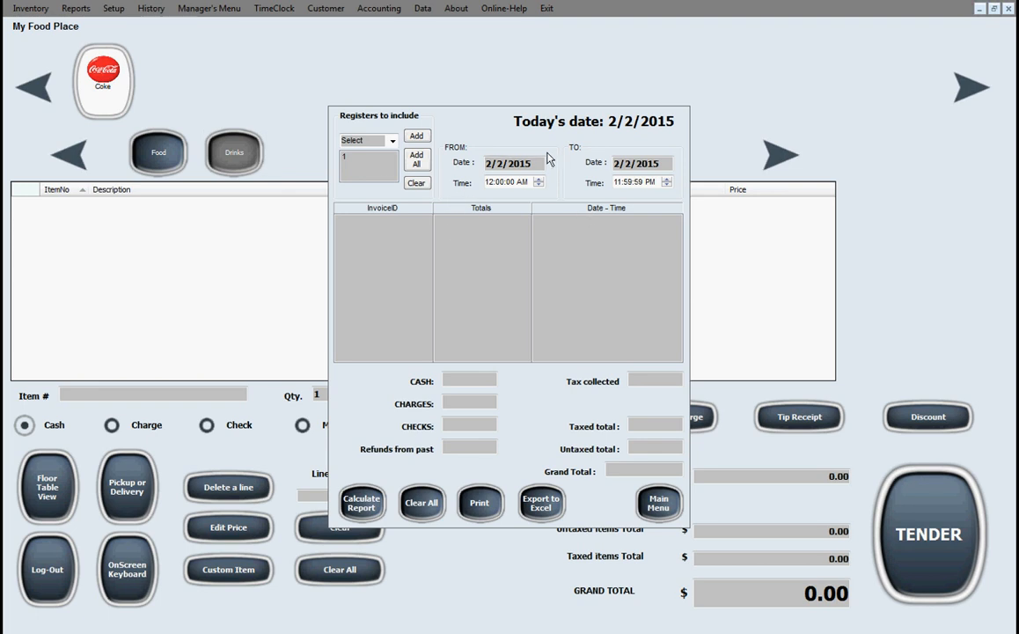
mouse_move(581, 200)
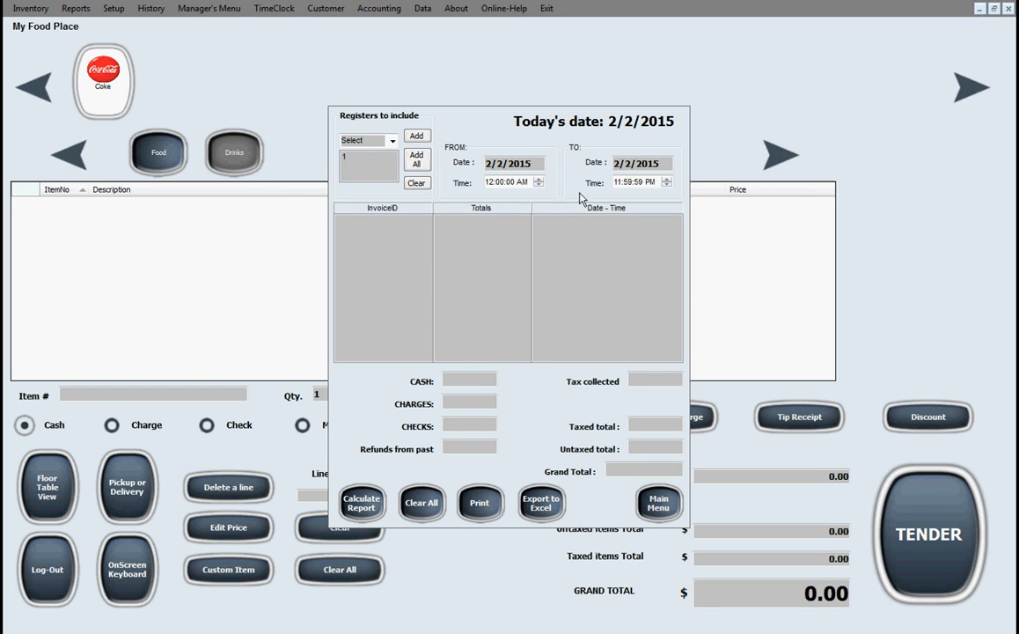
mouse_move(578, 190)
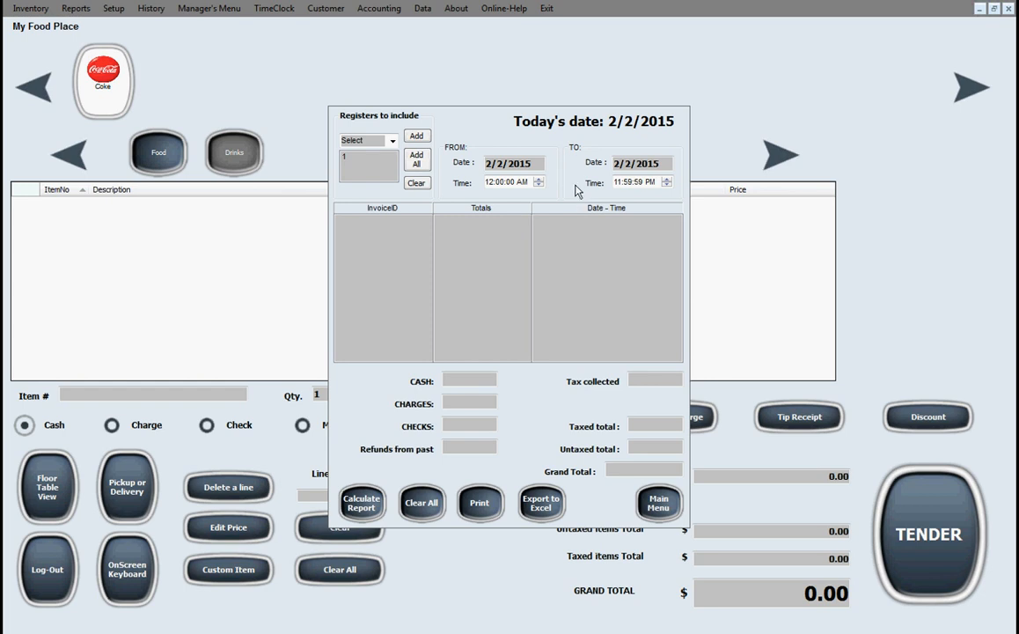
mouse_move(621, 204)
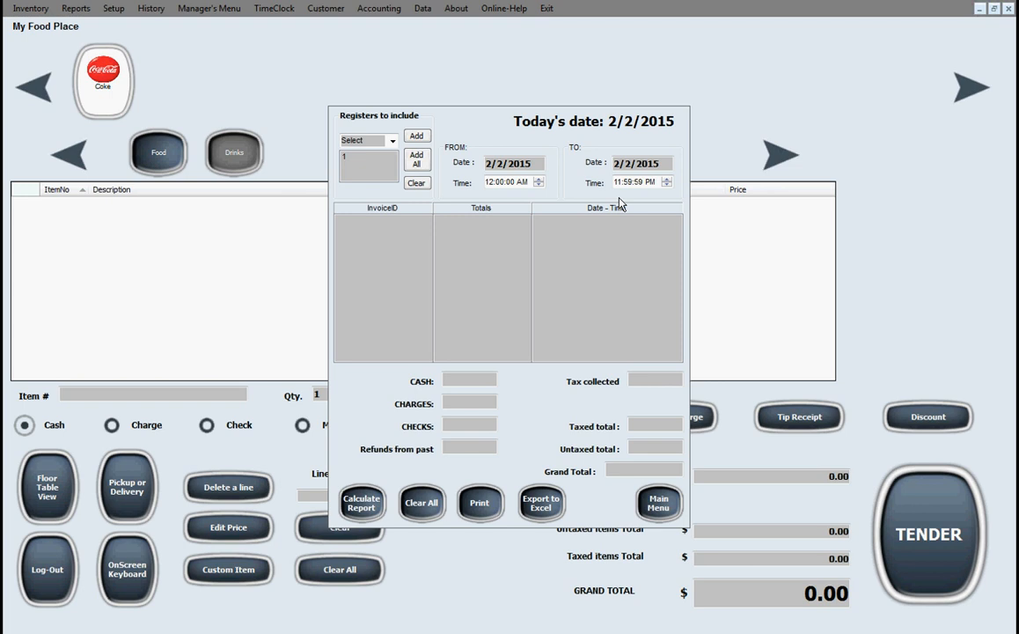
mouse_move(616, 204)
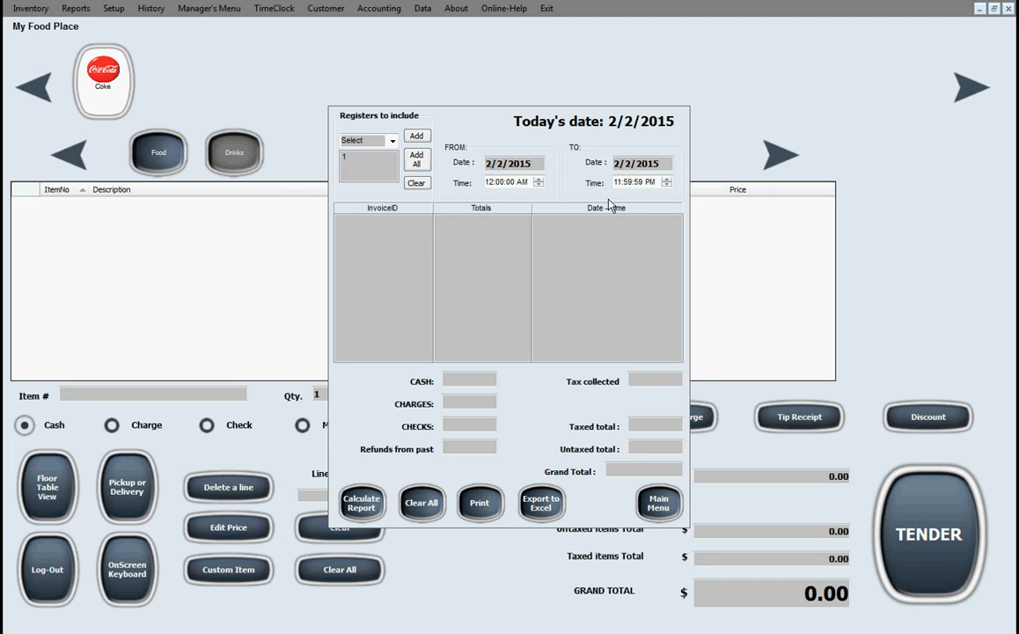
mouse_move(611, 201)
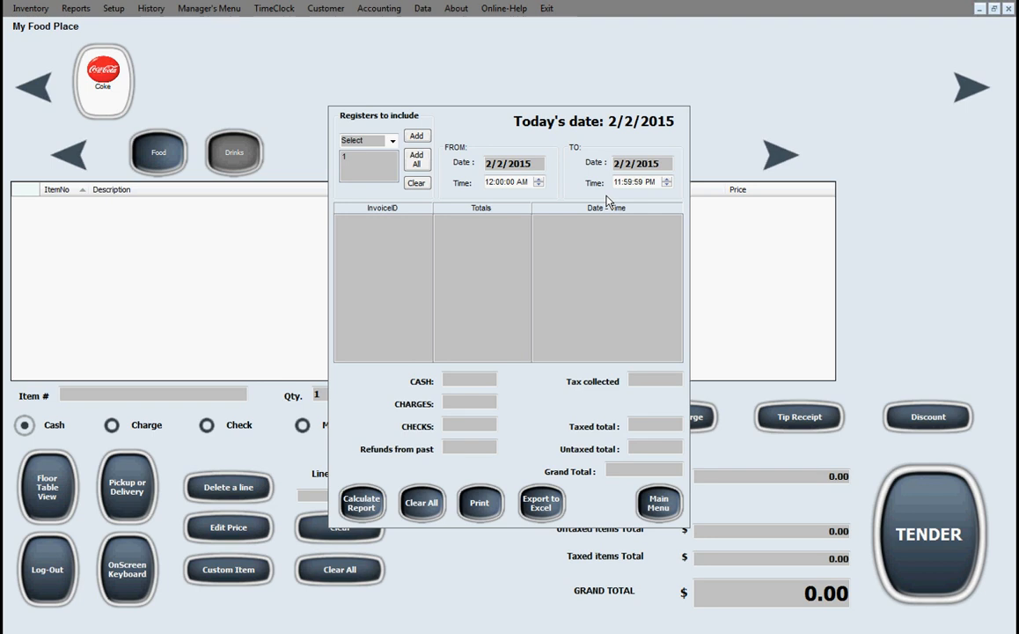
mouse_move(581, 282)
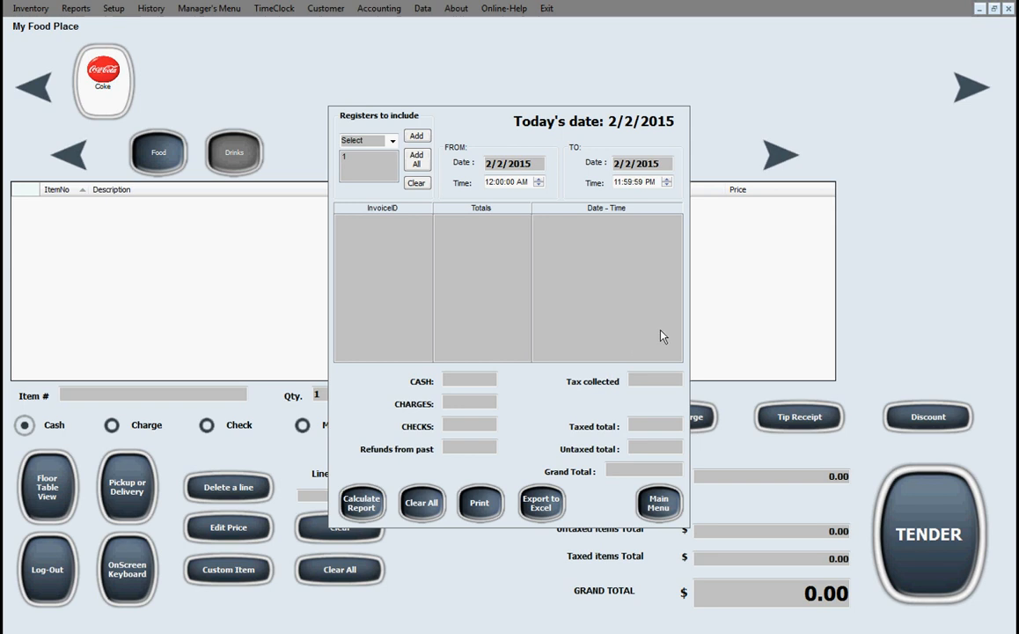
mouse_move(644, 342)
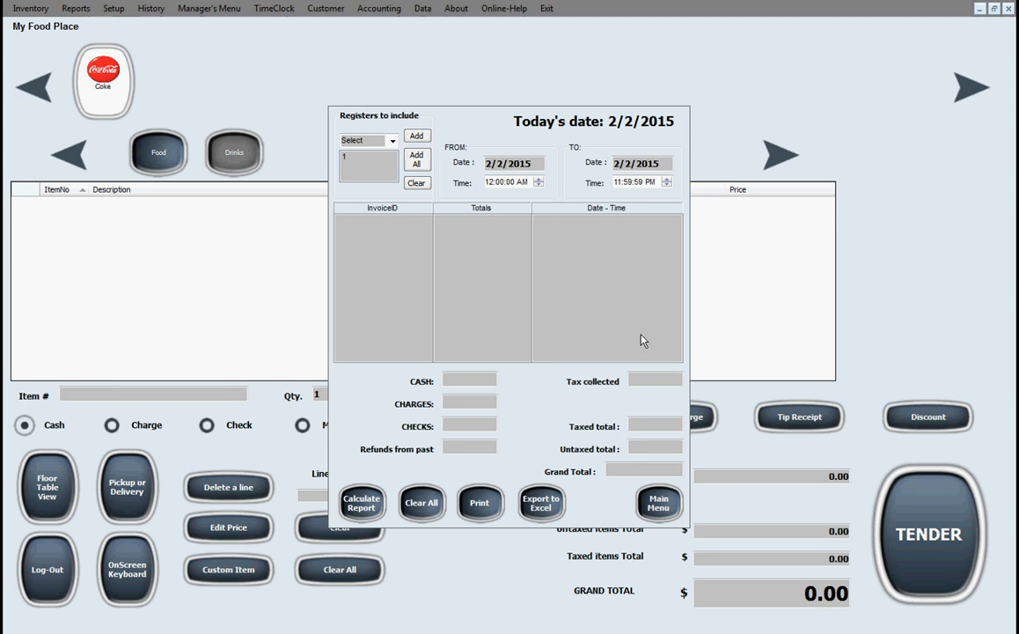
mouse_move(662, 517)
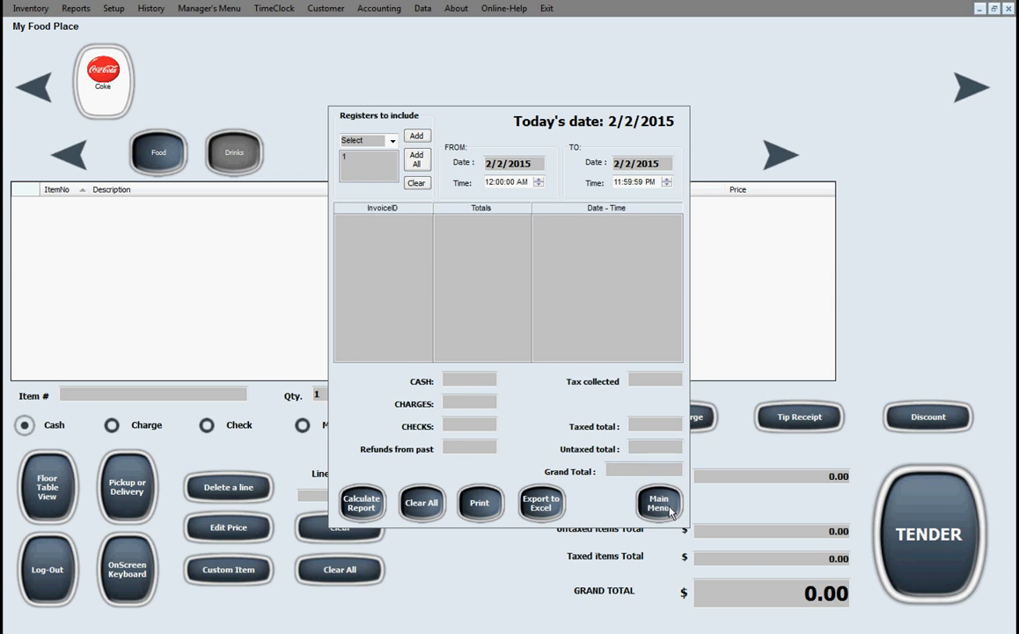
Leave the close register report uncalculated and show the Reports list again.
left_click(75, 7)
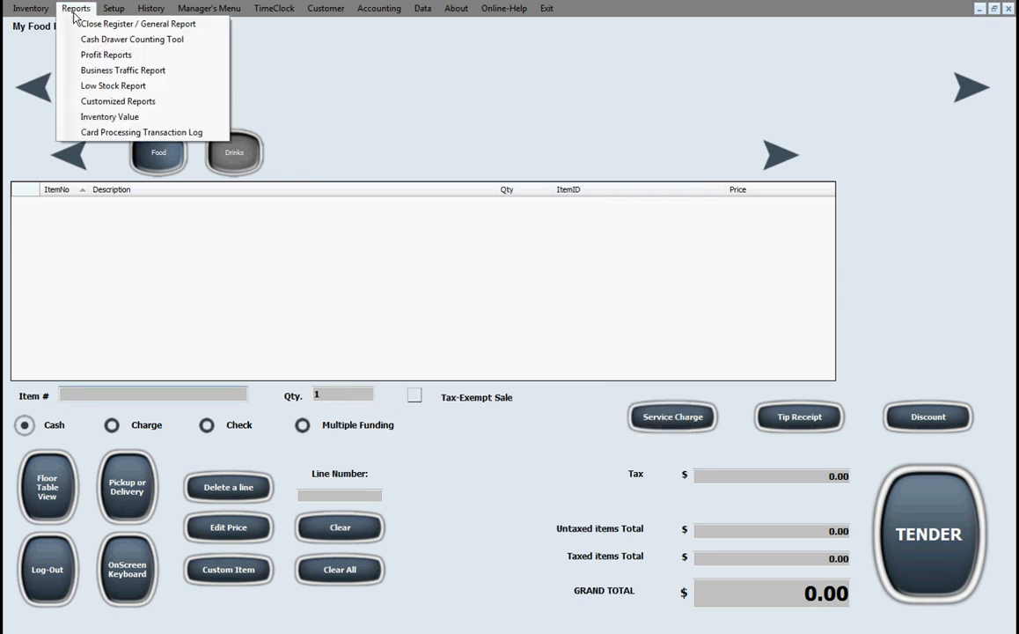
mouse_move(106, 54)
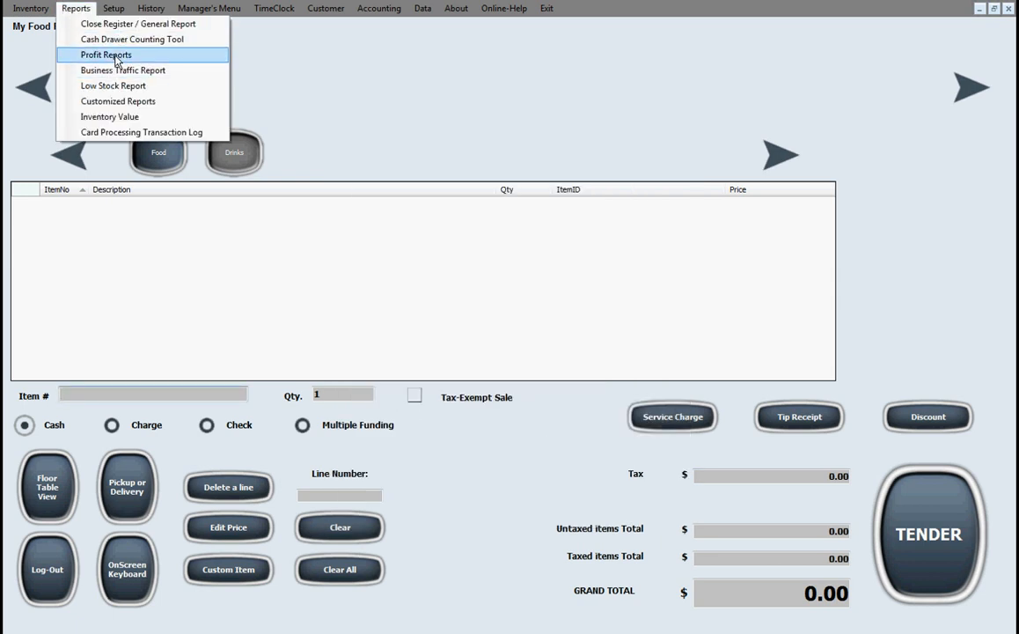
mouse_move(113, 75)
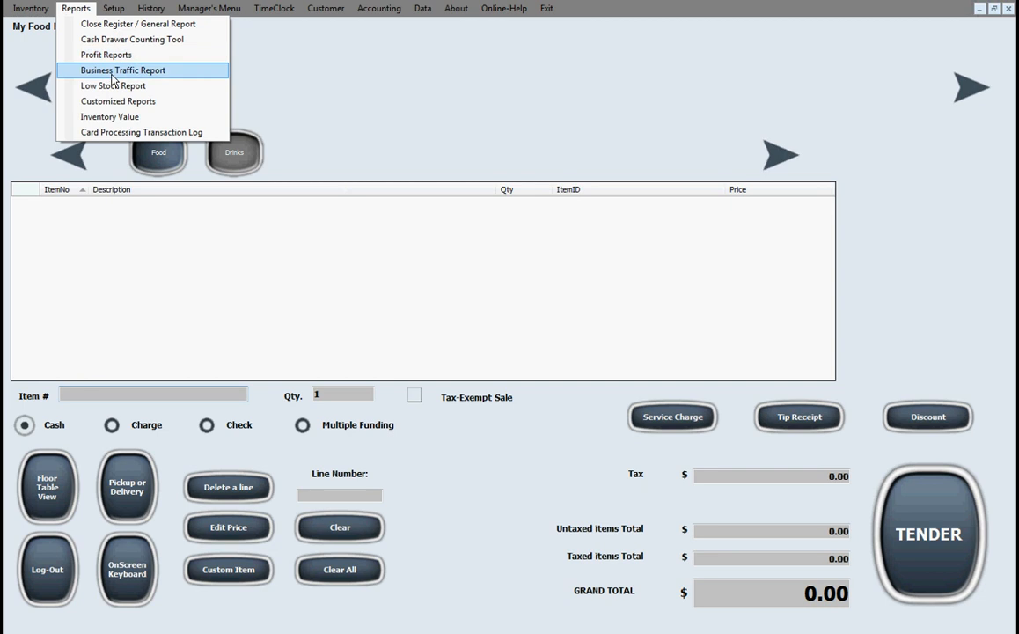
mouse_move(142, 100)
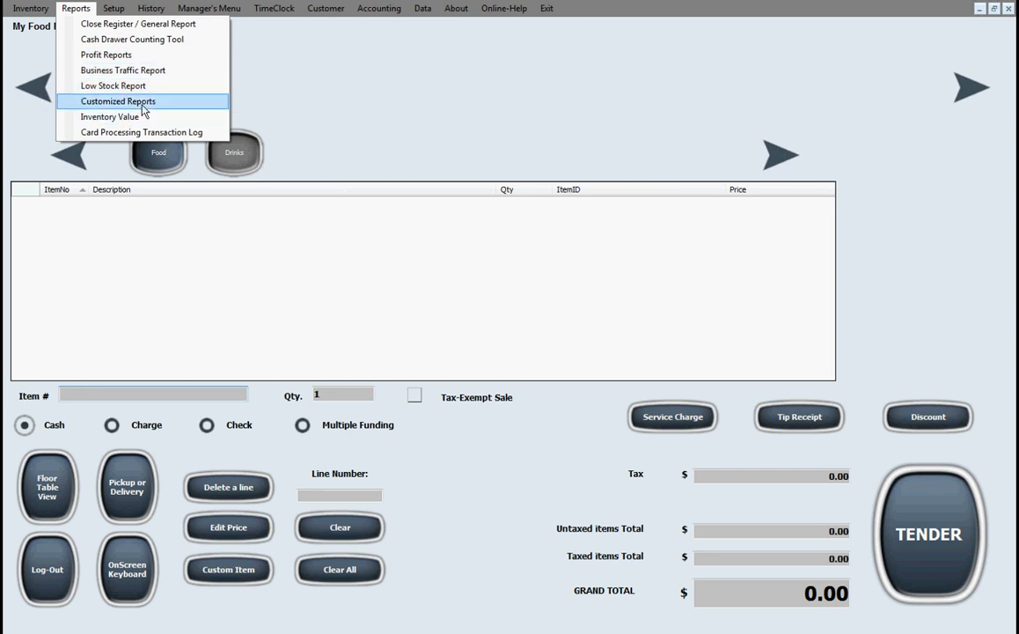
Open Customized Reports and choose the detailed report for a specific subject.
left_click(118, 100)
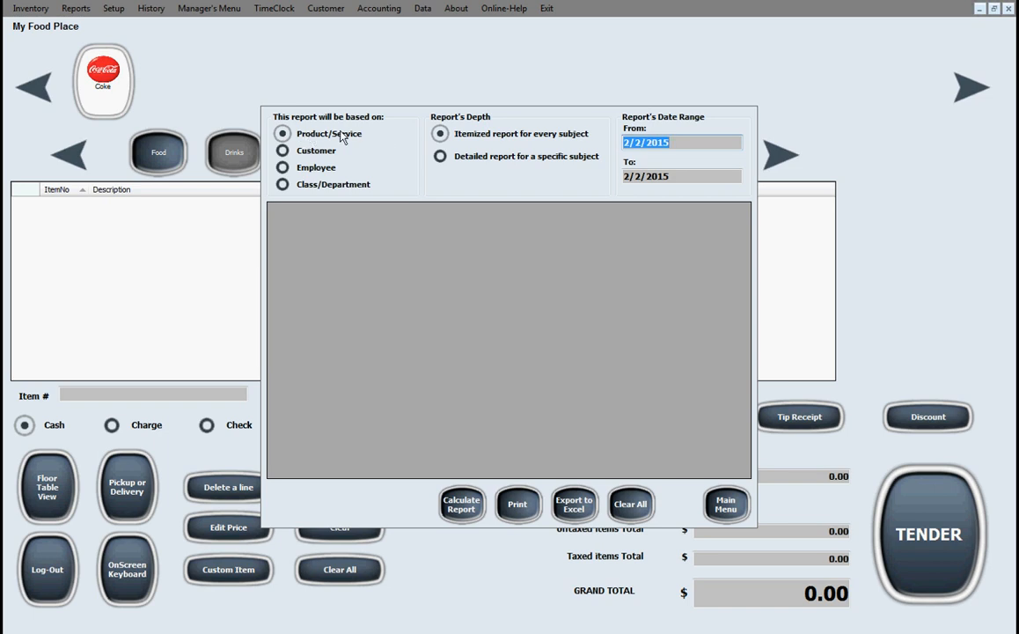
mouse_move(320, 139)
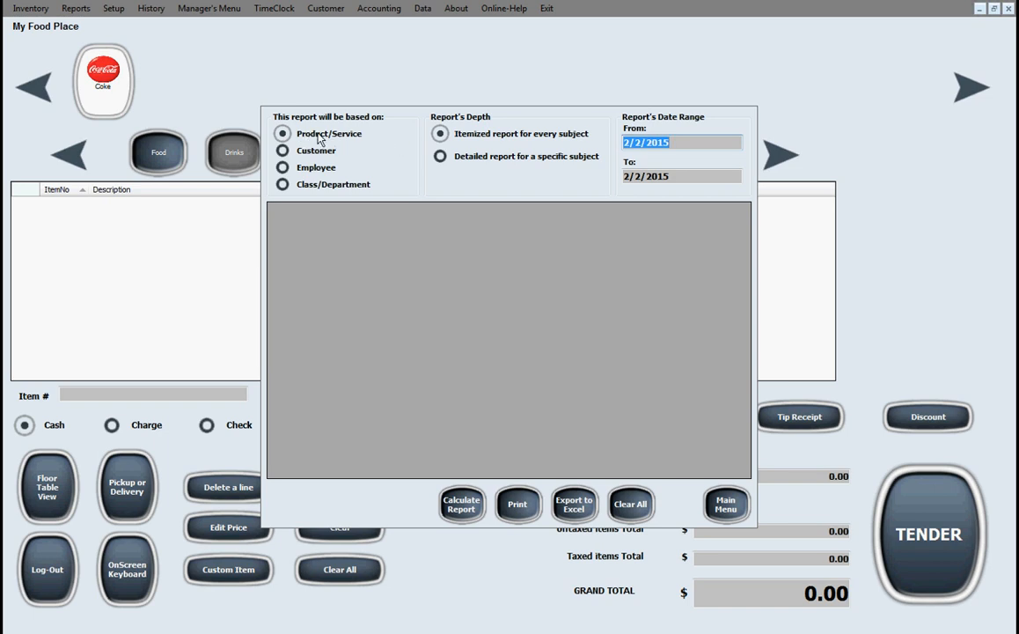
mouse_move(503, 134)
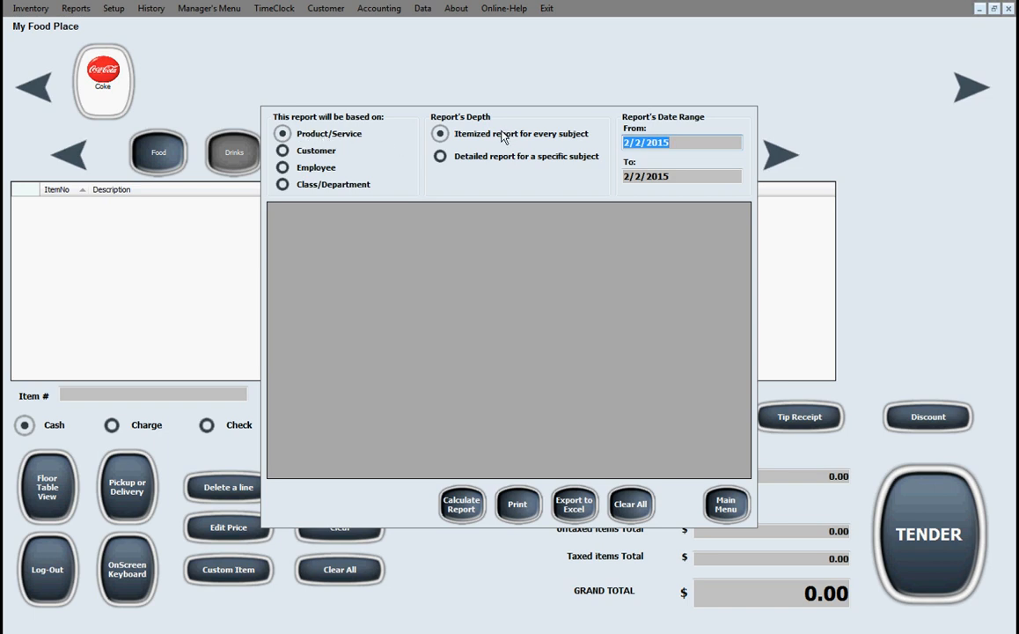
left_click(440, 155)
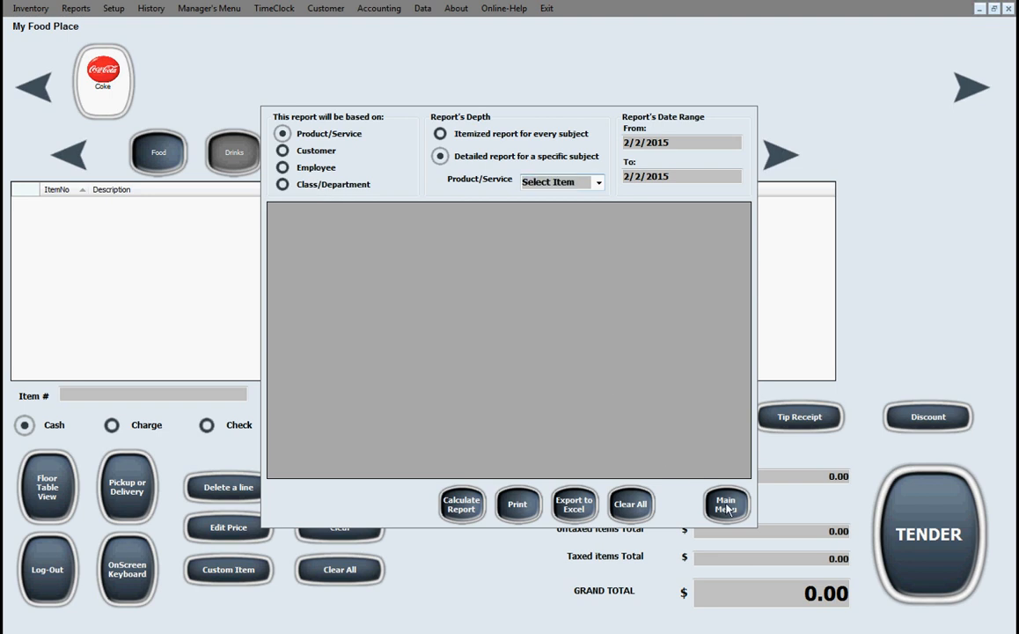
Return to the sales screen from the report builder and show the Setup options.
left_click(76, 7)
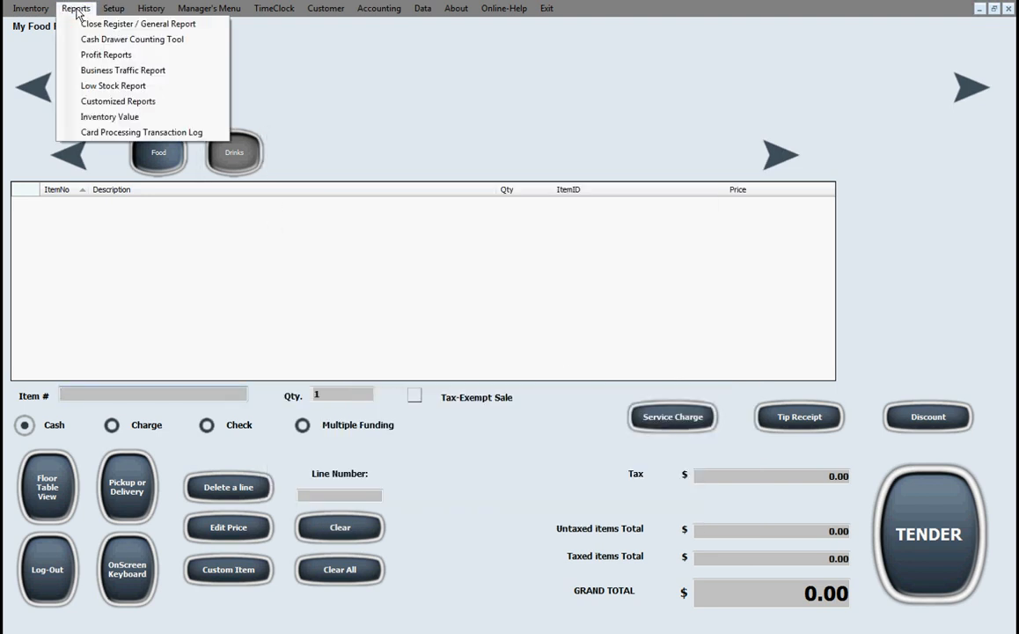
mouse_move(113, 85)
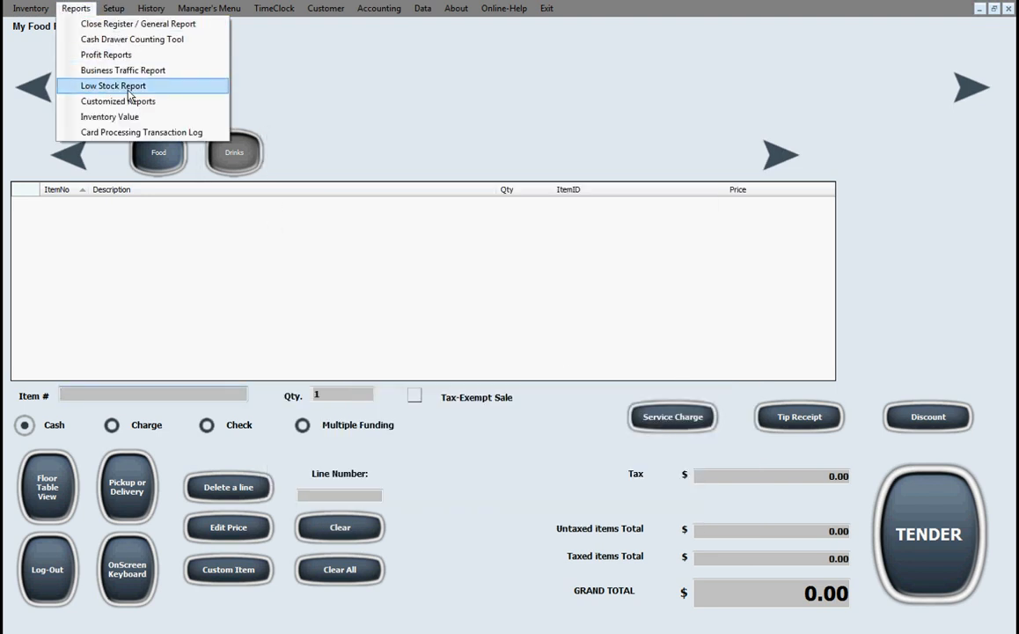
left_click(112, 7)
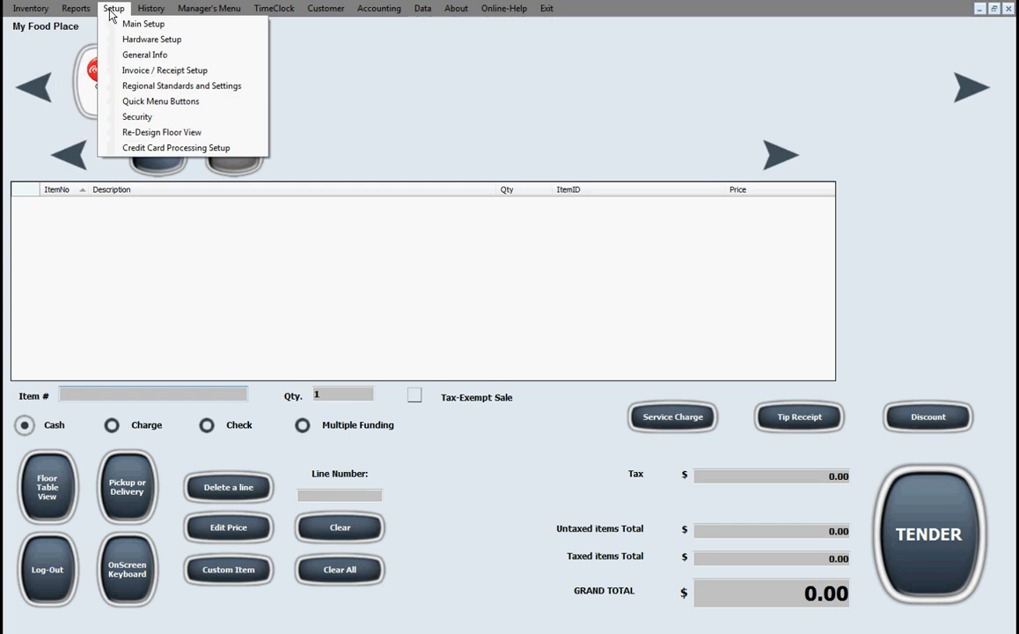
mouse_move(143, 25)
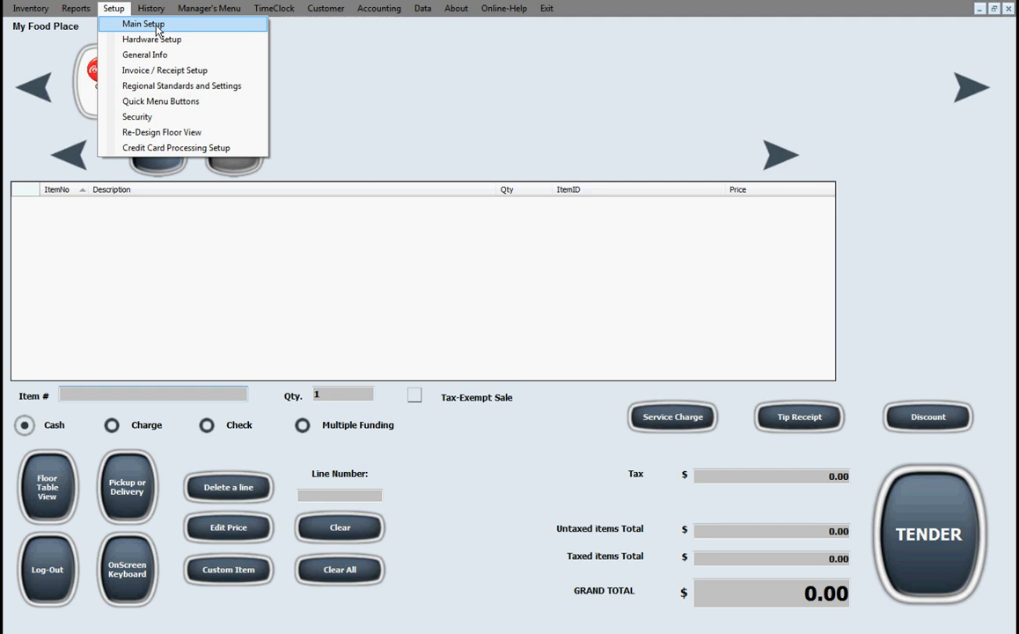
mouse_move(176, 108)
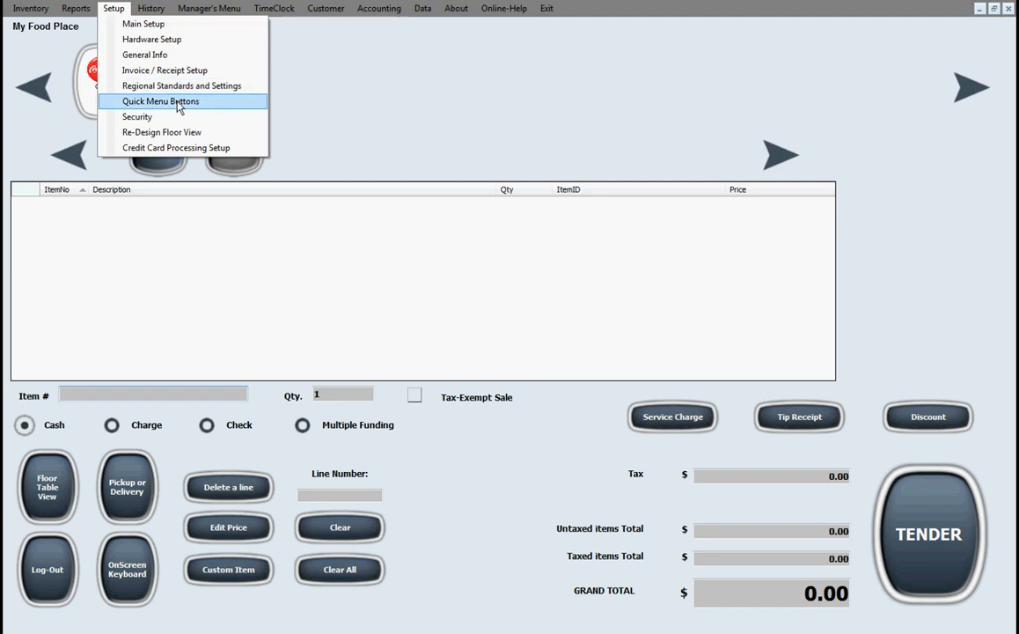
left_click(160, 100)
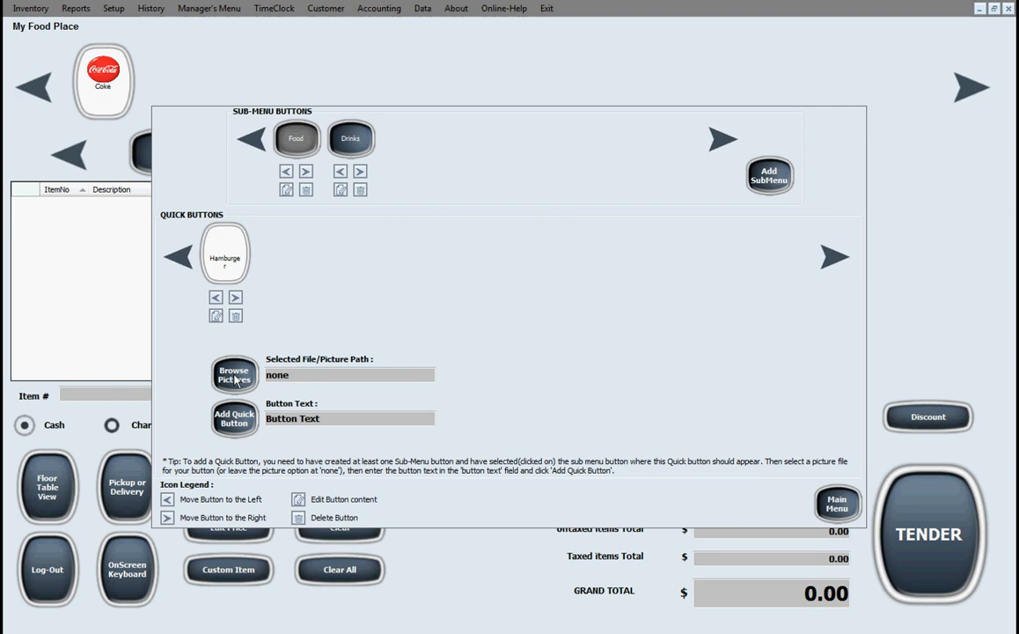
mouse_move(808, 502)
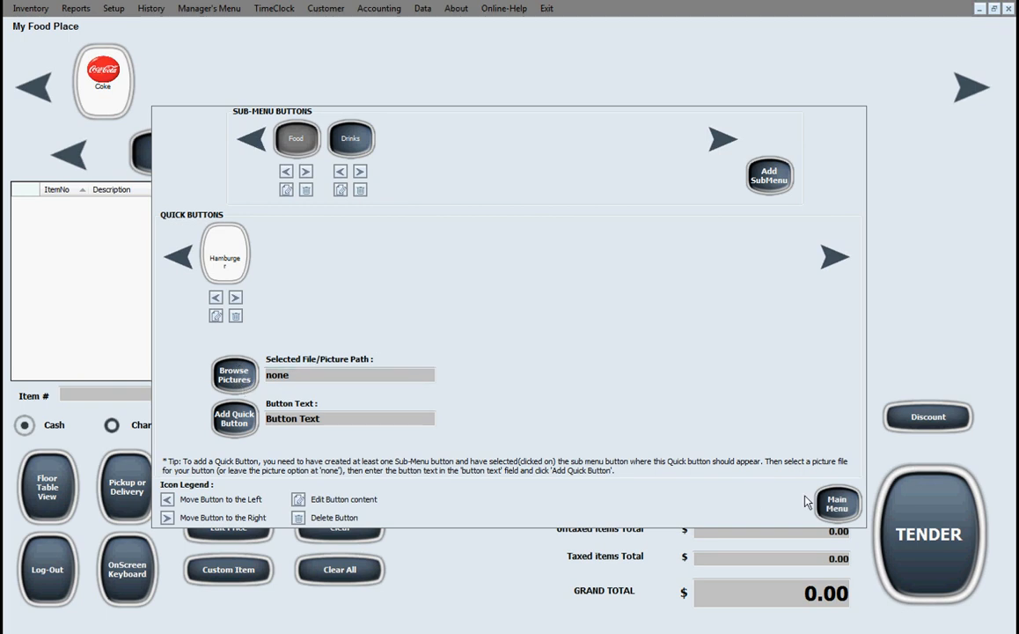
left_click(836, 504)
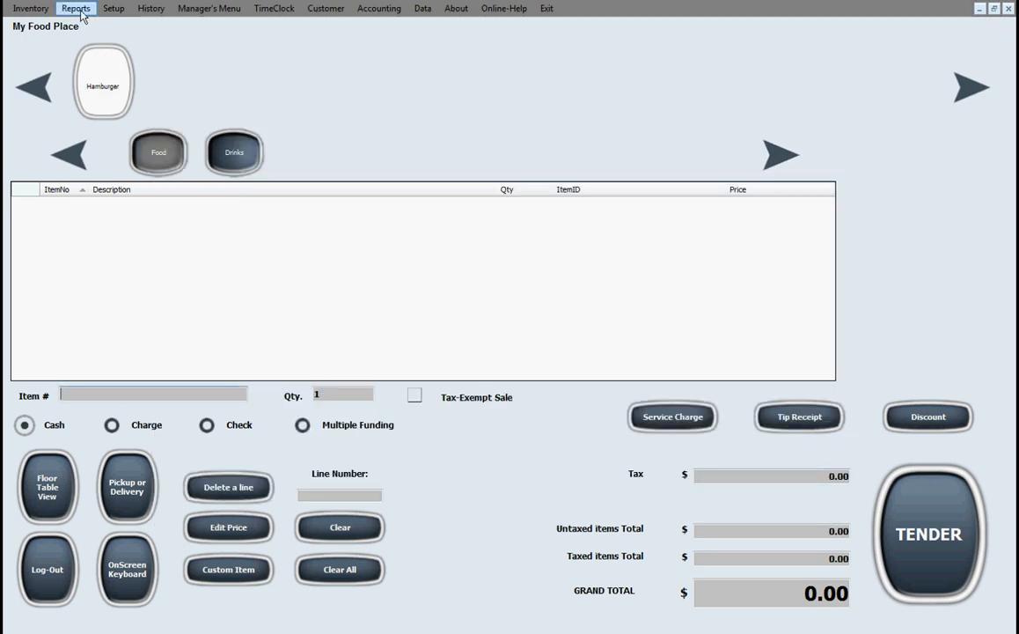
left_click(113, 7)
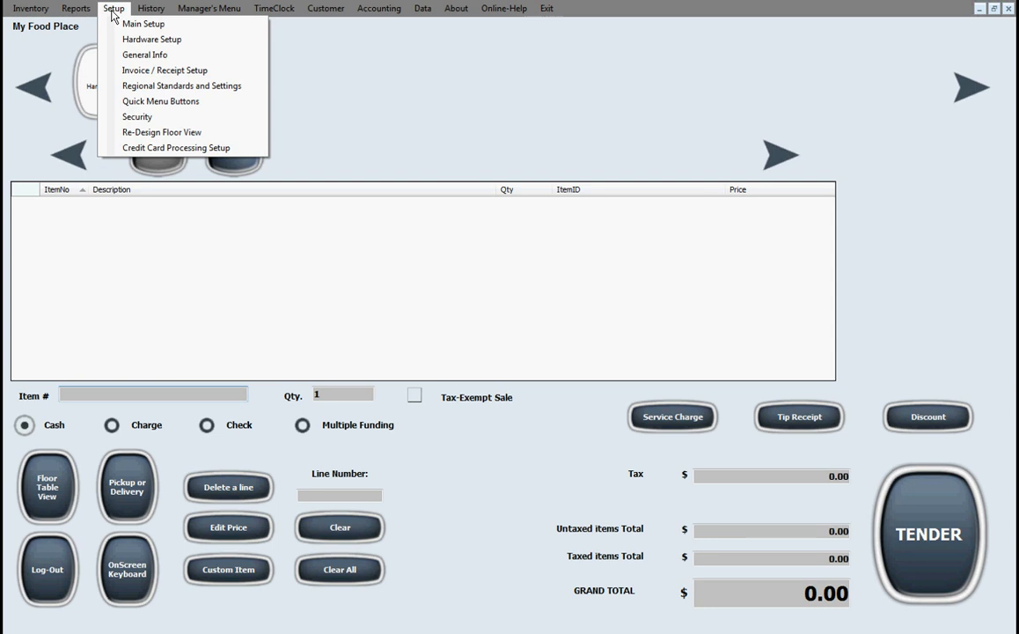
left_click(176, 148)
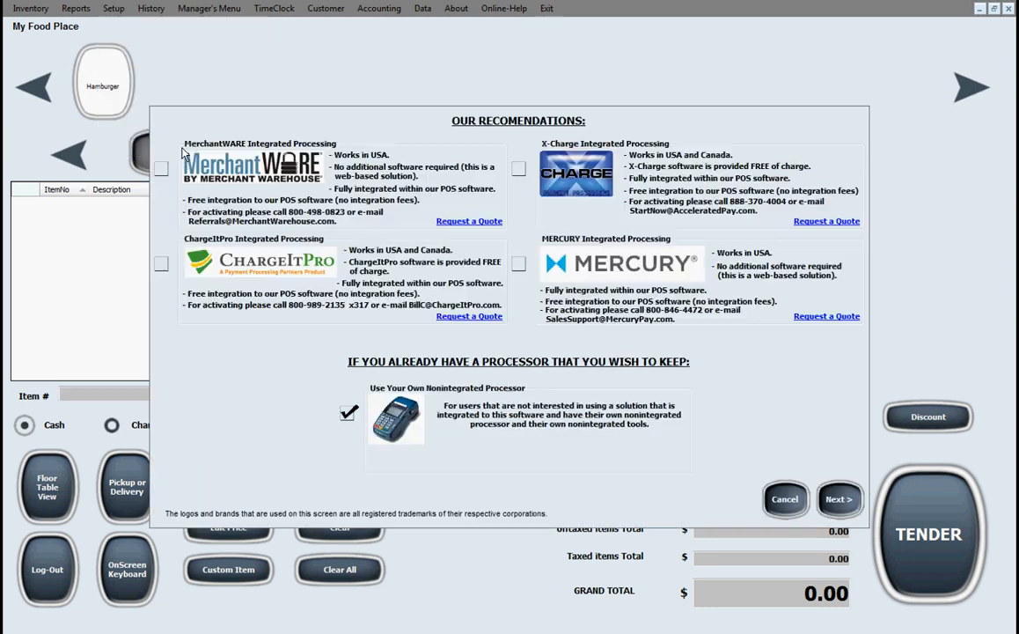
mouse_move(303, 352)
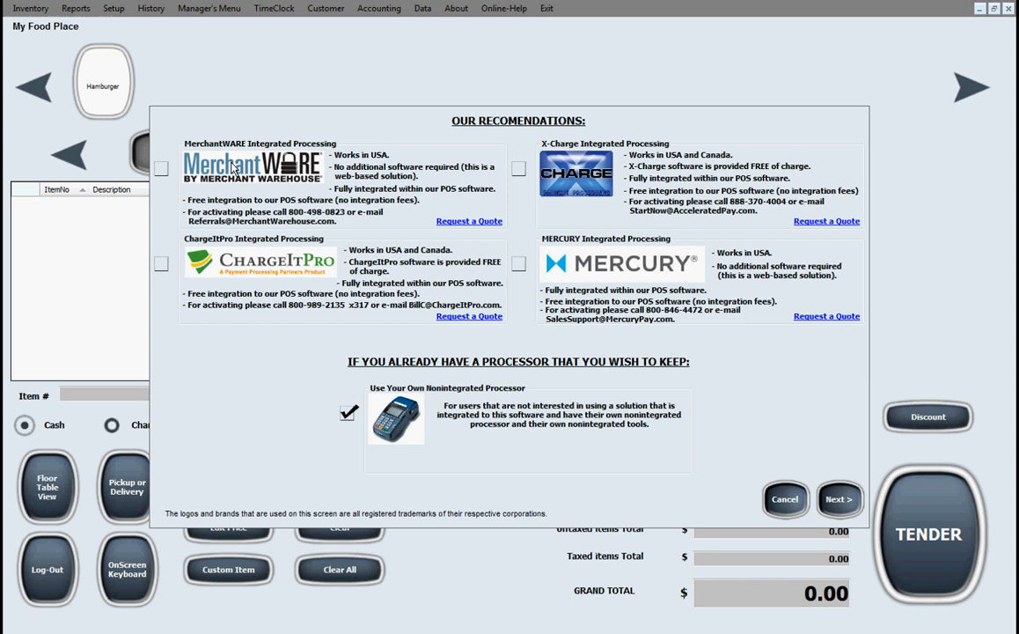
mouse_move(296, 290)
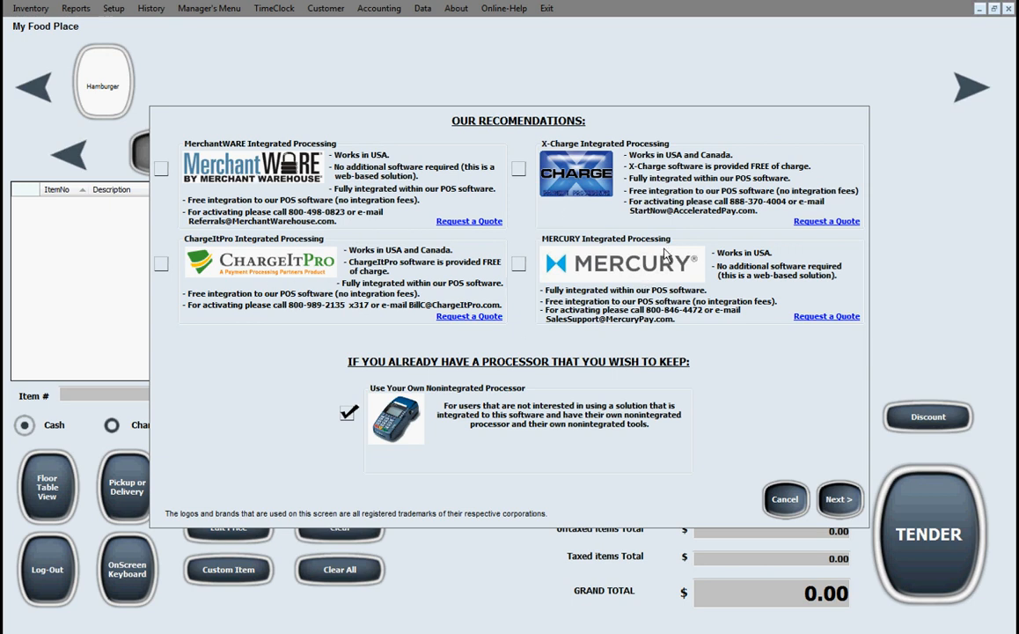
mouse_move(566, 240)
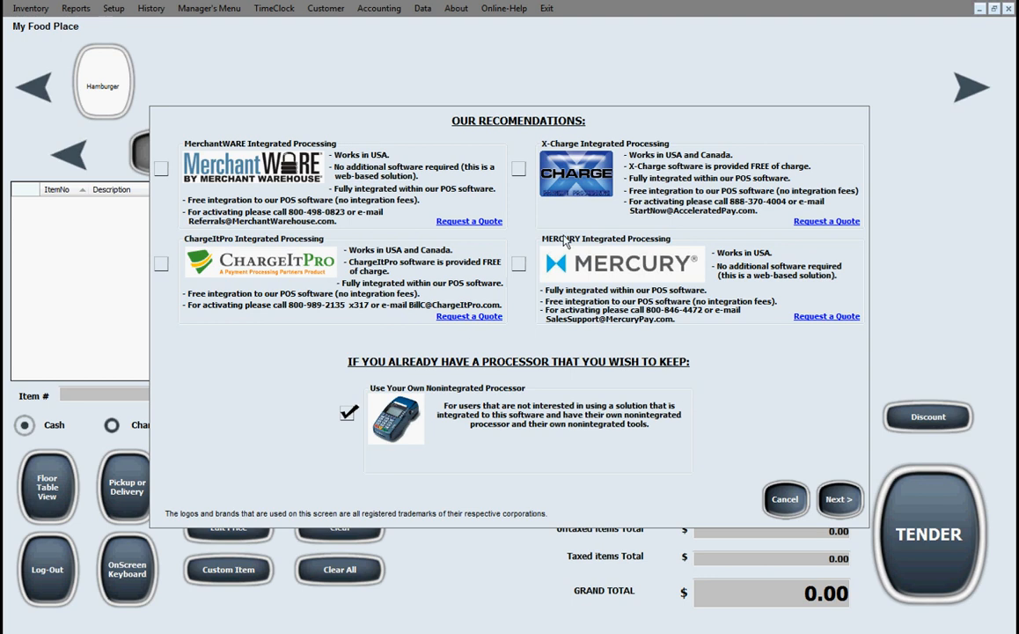
mouse_move(310, 373)
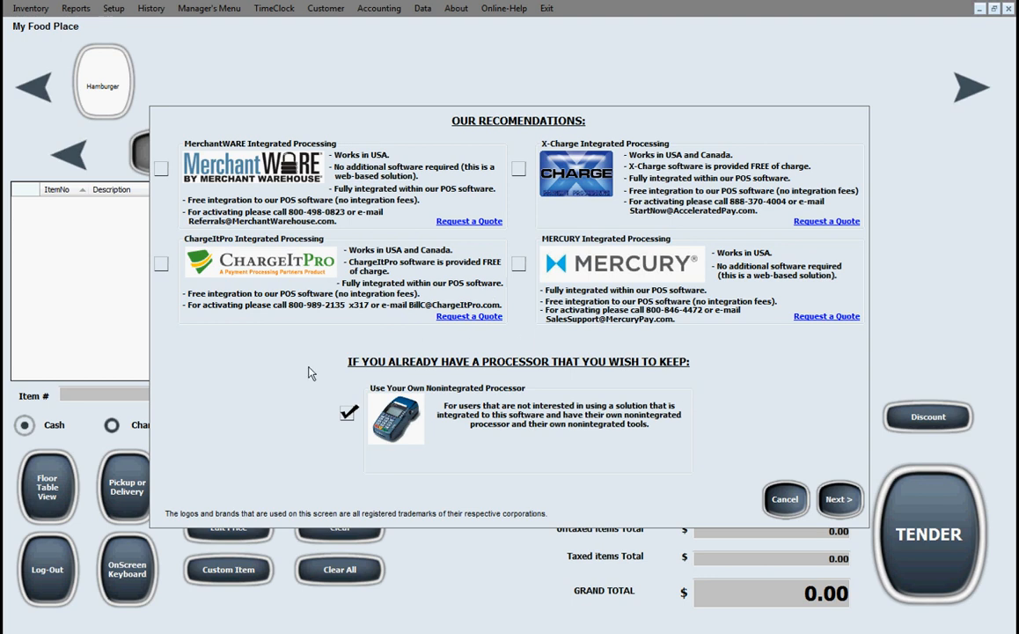
mouse_move(401, 428)
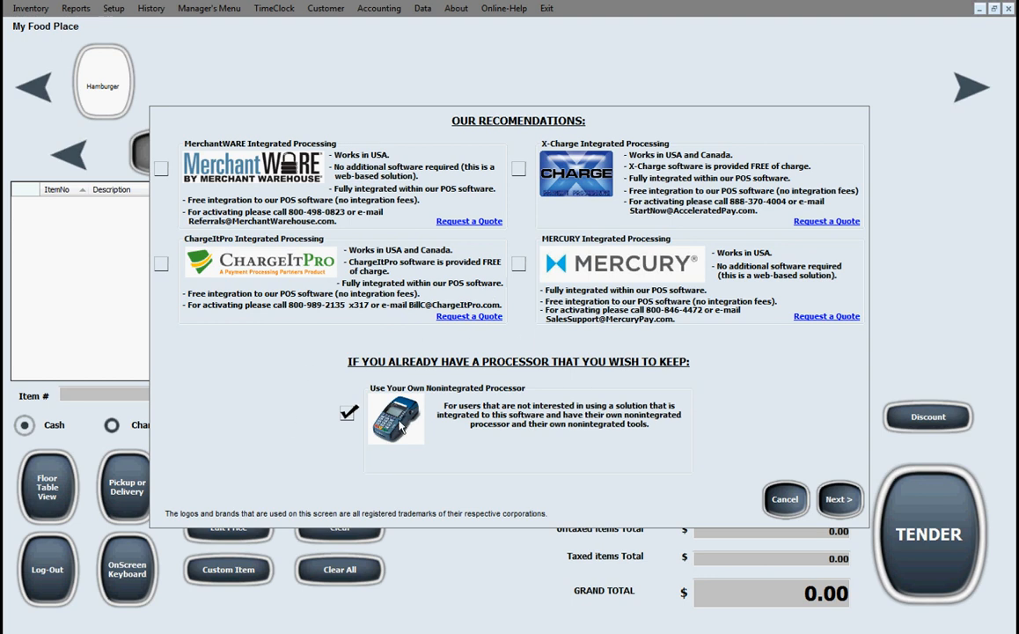
mouse_move(423, 422)
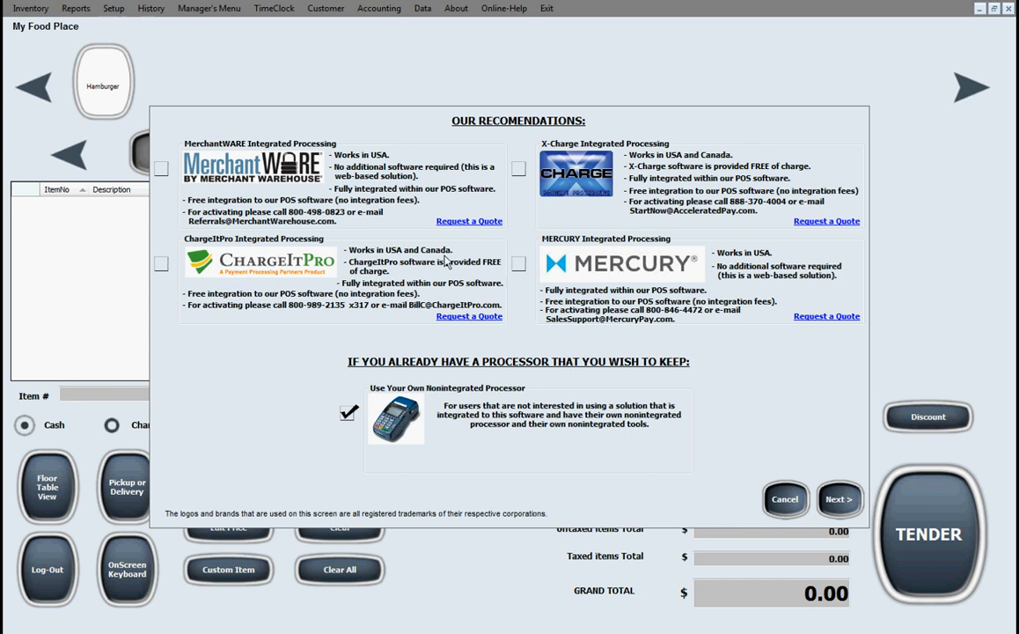
mouse_move(334, 190)
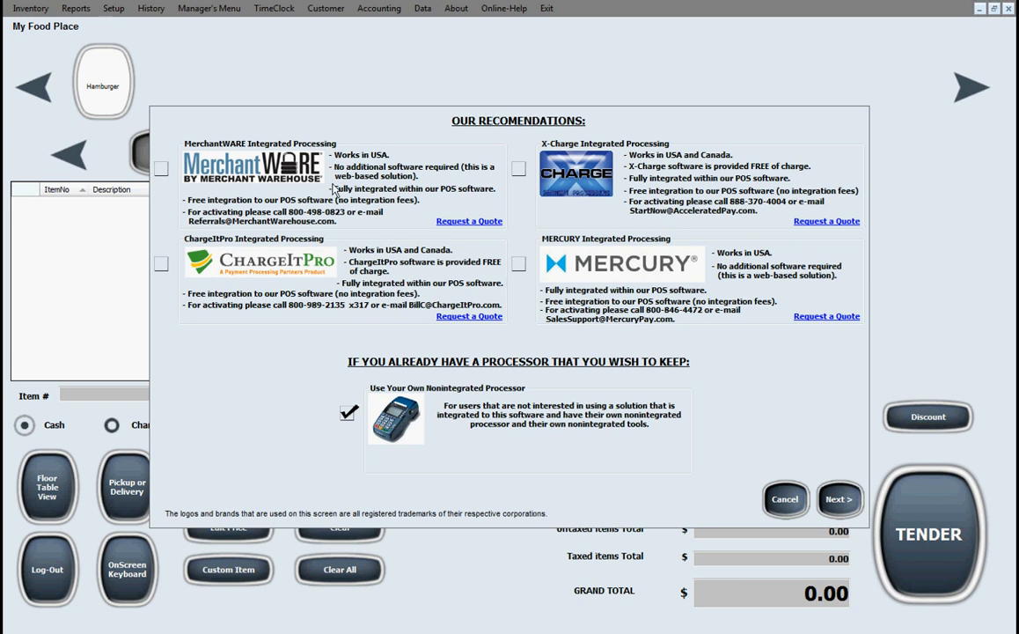
mouse_move(582, 285)
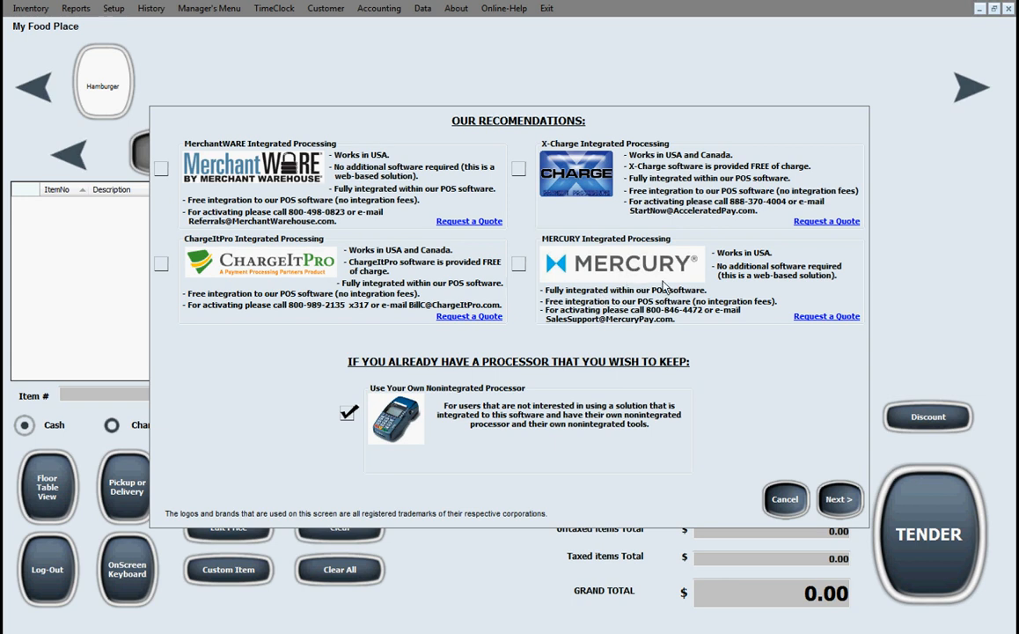
mouse_move(643, 349)
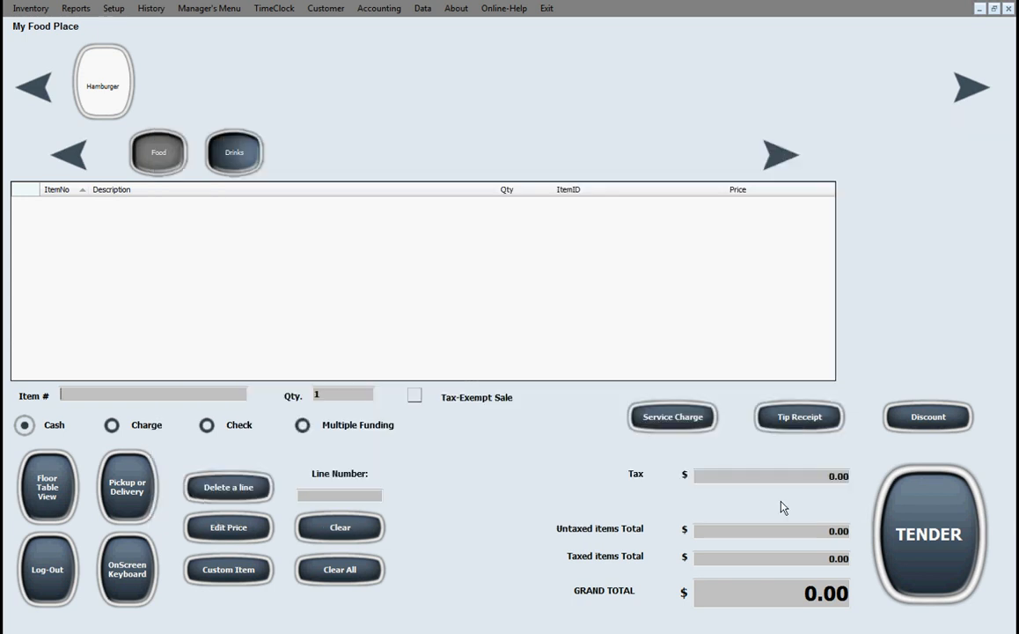
Glance through Setup and Invoice History, then show the Manager's Menu functions.
left_click(113, 7)
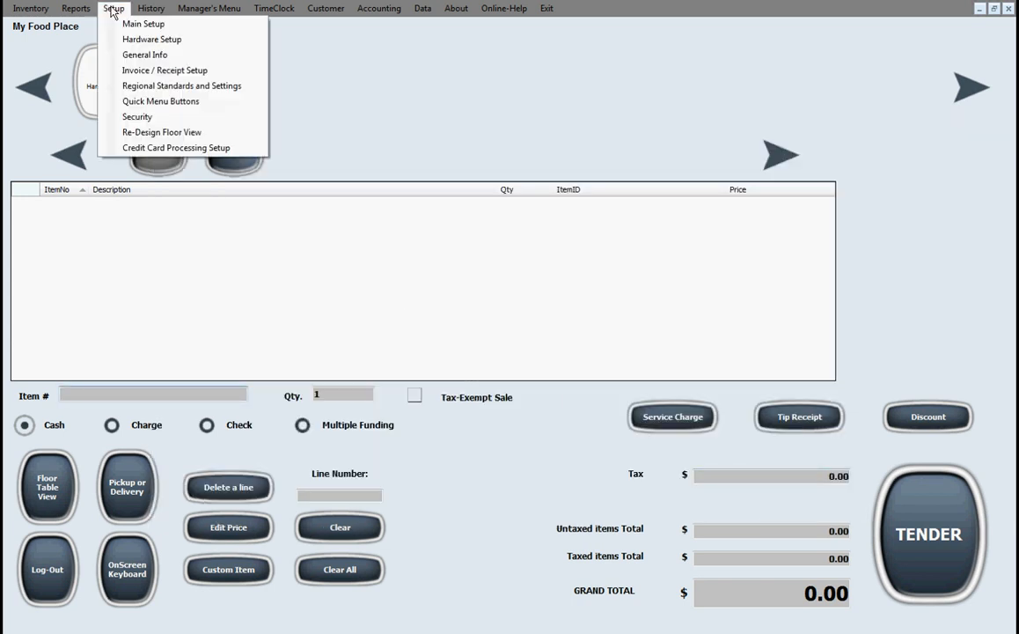
left_click(151, 7)
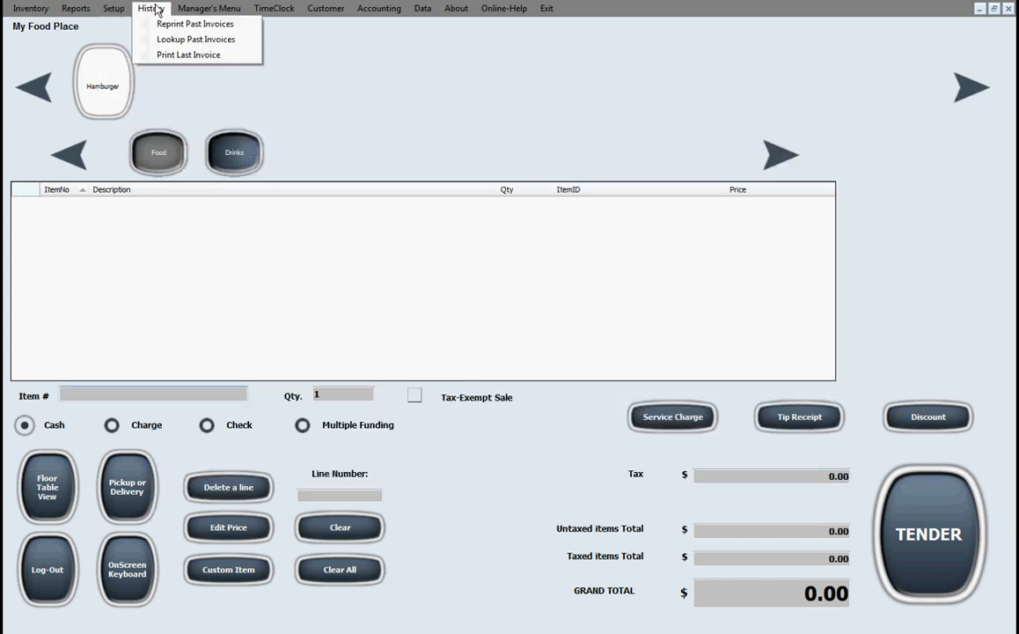
left_click(208, 7)
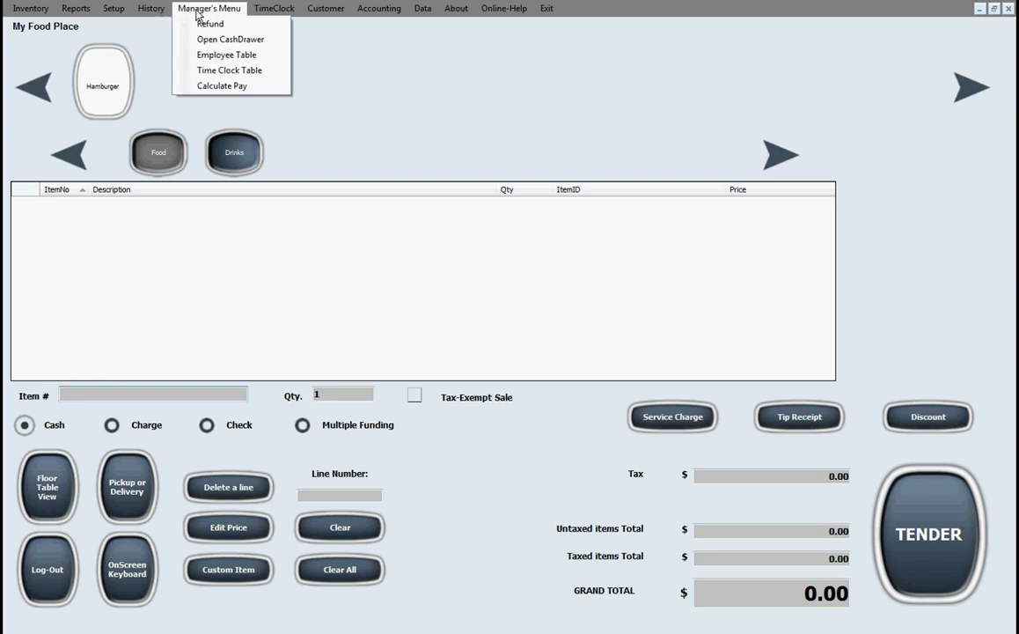
mouse_move(228, 71)
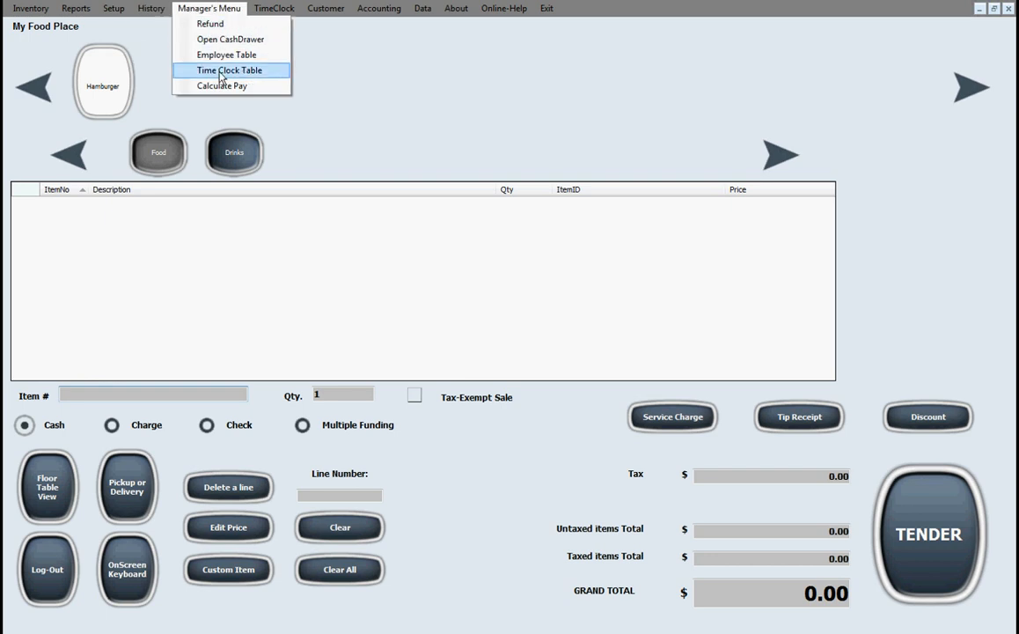
mouse_move(245, 70)
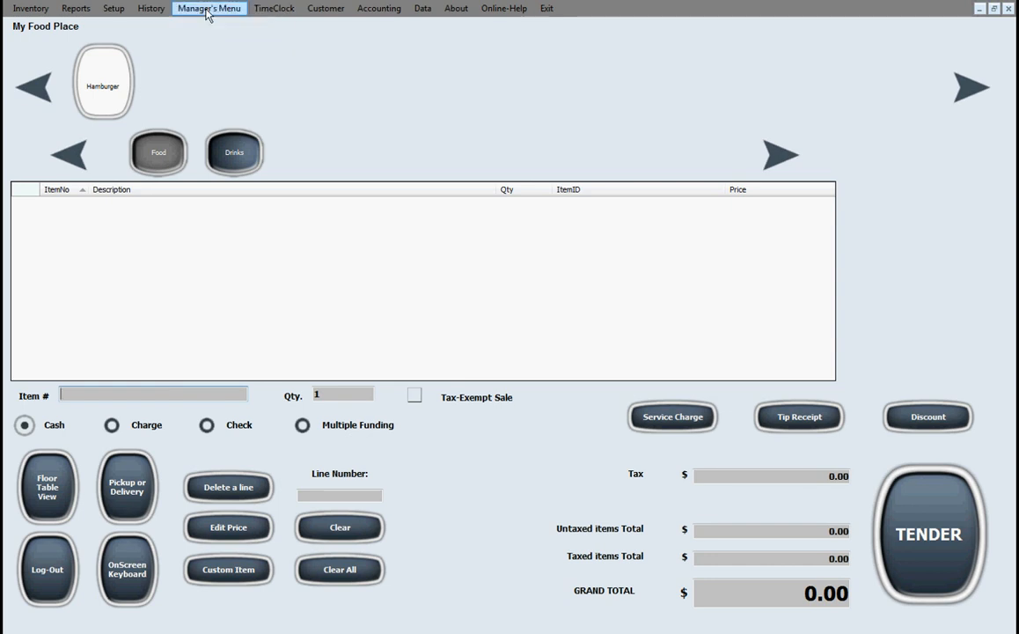
left_click(207, 7)
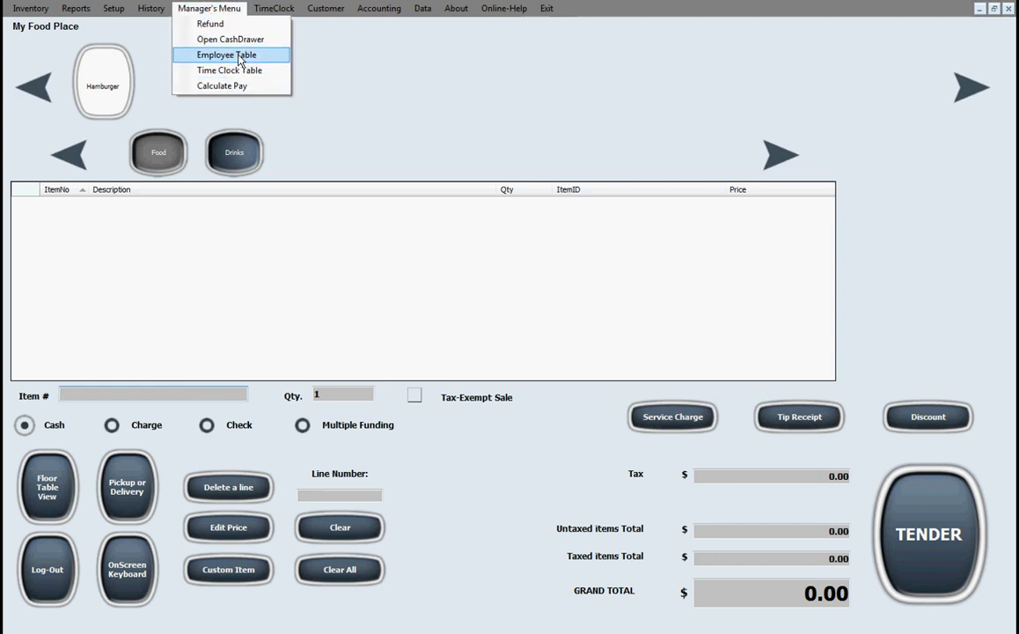
Bring up the blank employee record with its pay fields and security permission checkboxes.
left_click(225, 54)
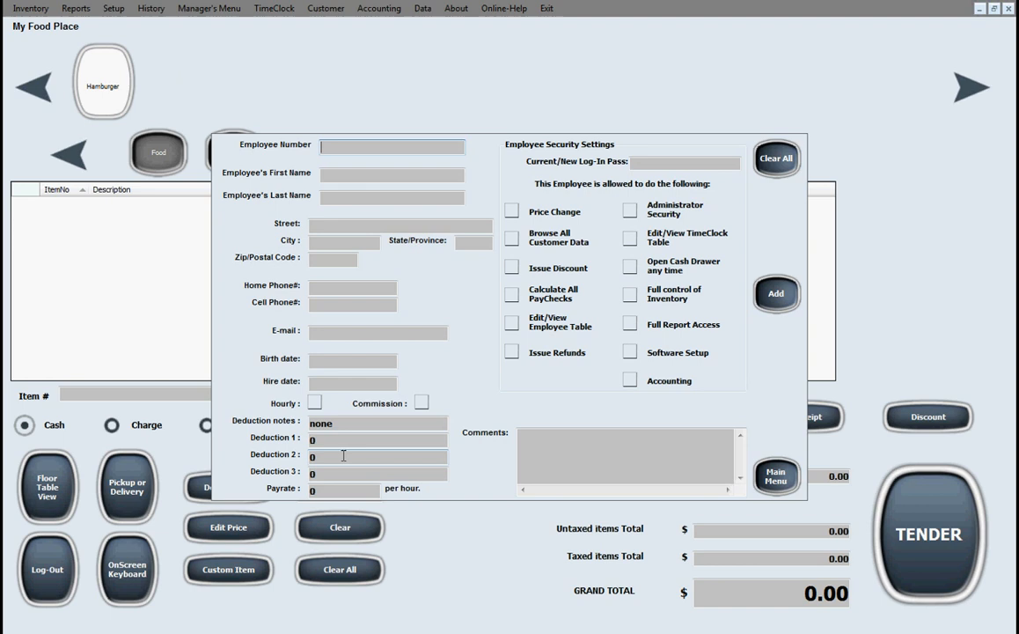
mouse_move(356, 276)
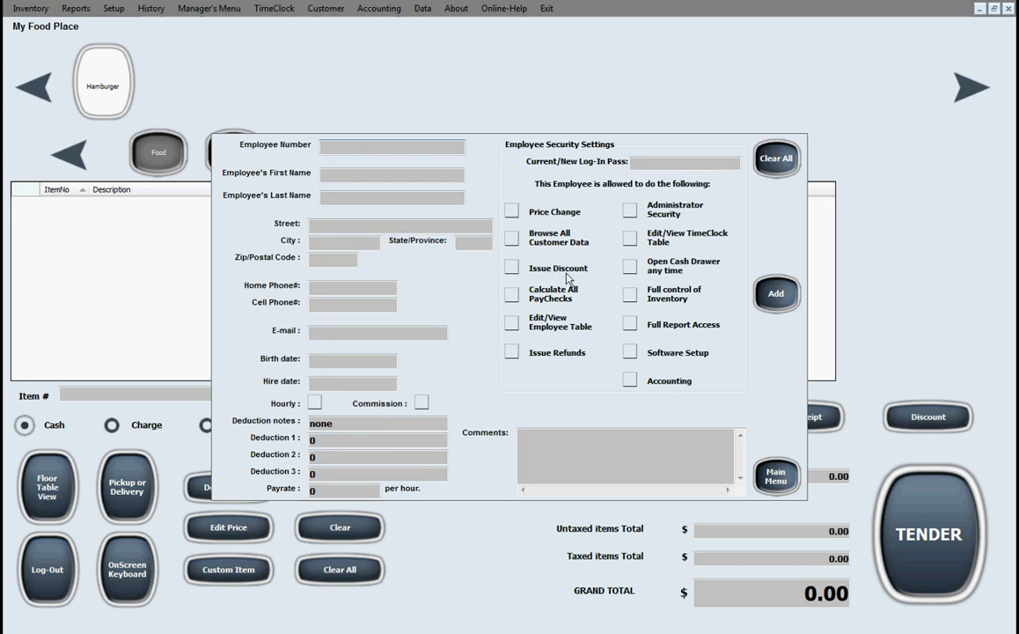
mouse_move(704, 356)
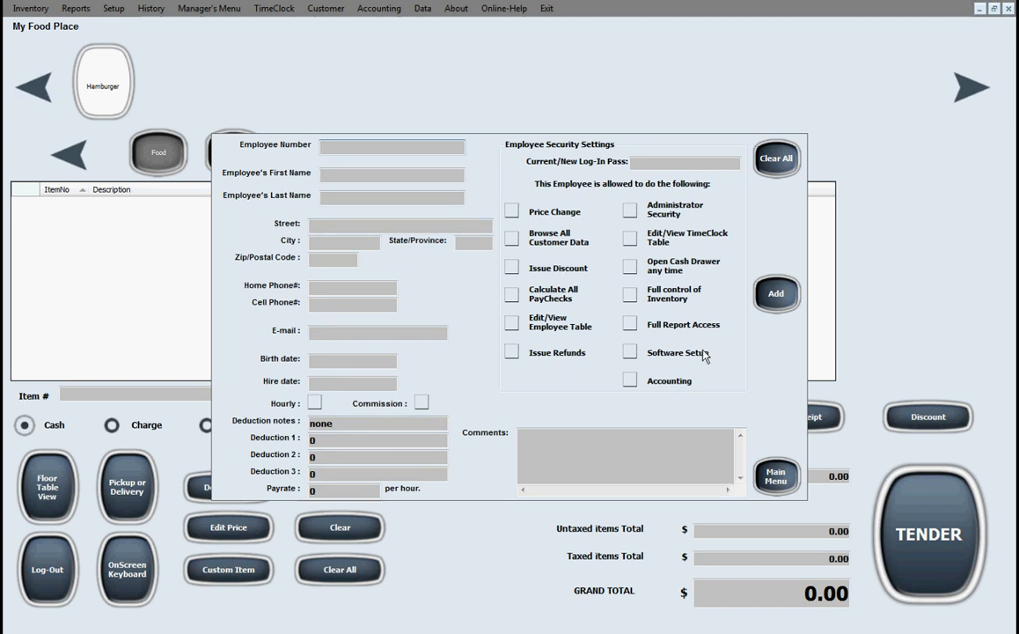
mouse_move(500, 234)
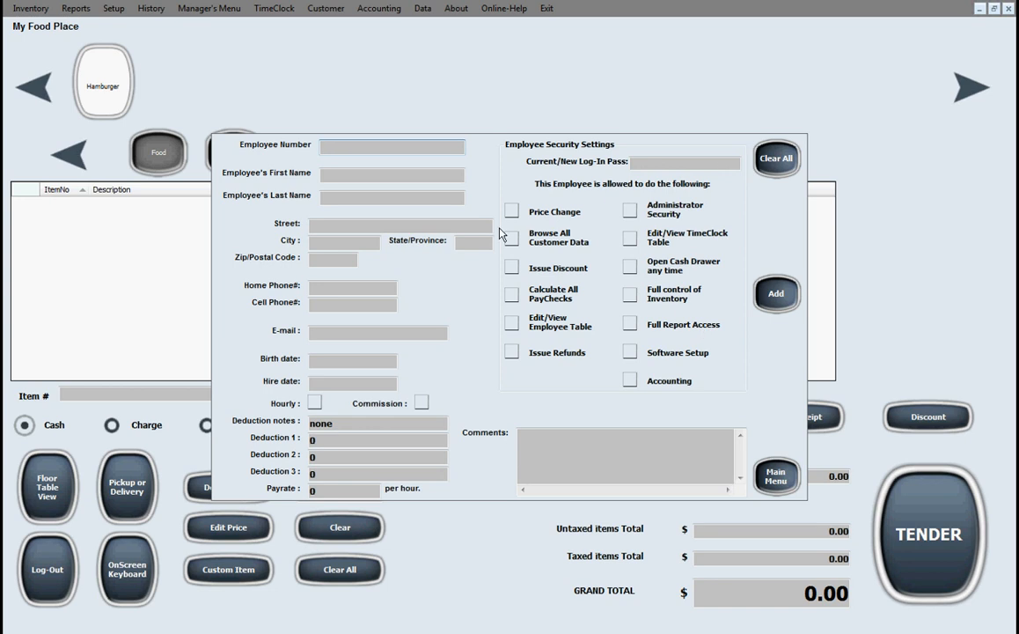
mouse_move(691, 247)
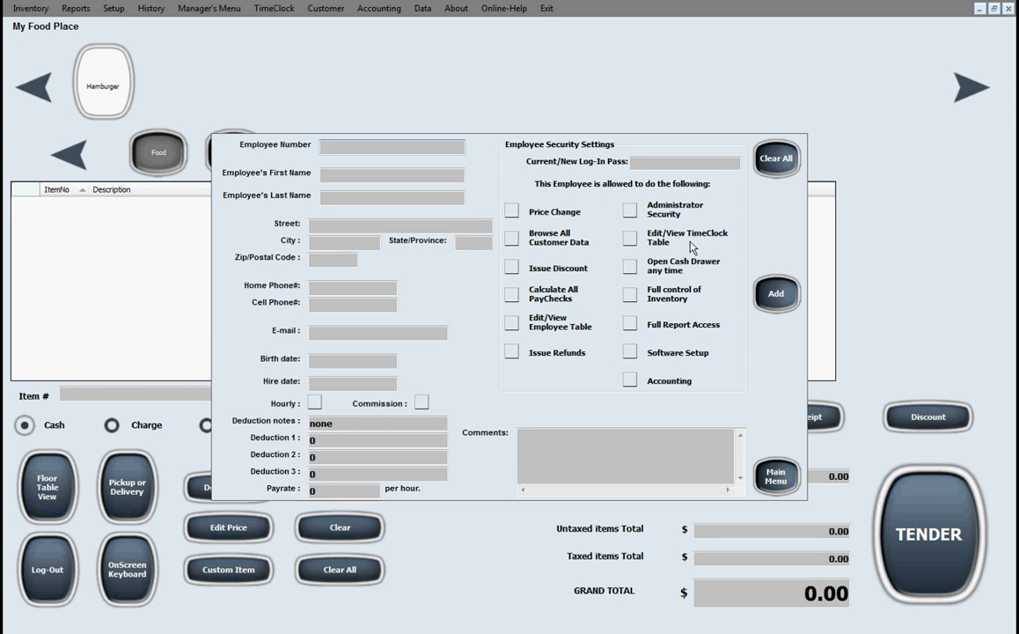
mouse_move(642, 419)
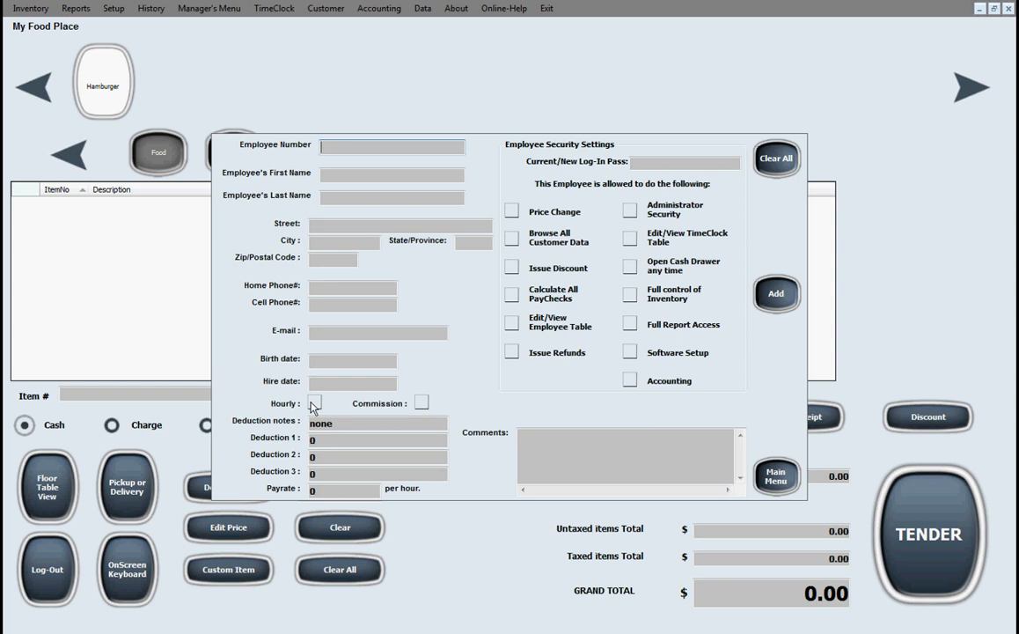
mouse_move(599, 521)
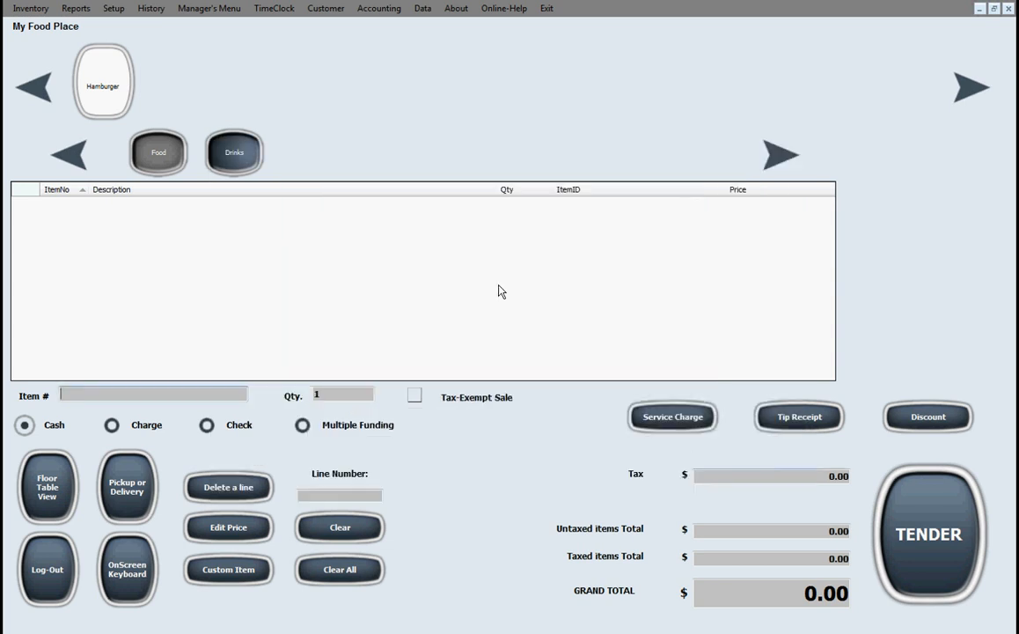
View the employee punch in/out window, then show the February 2015 day-view scheduling calendar.
left_click(273, 7)
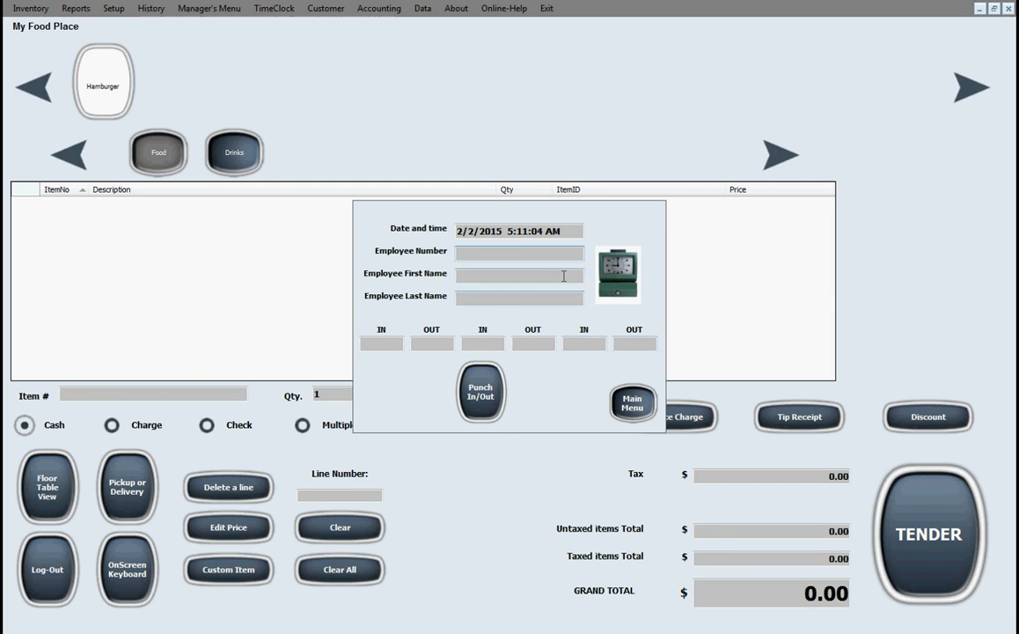
left_click(632, 402)
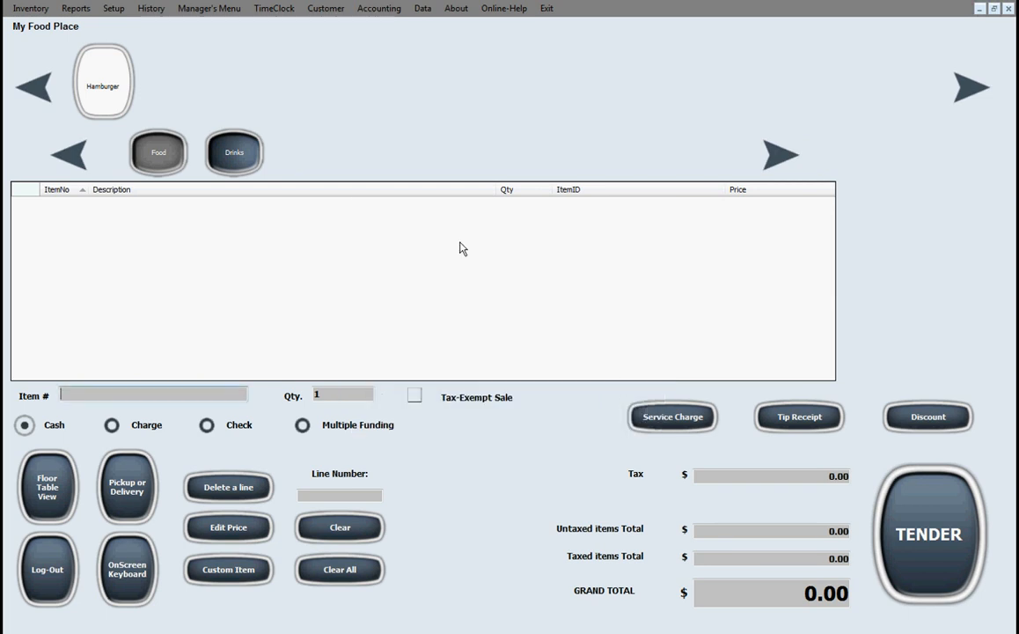
left_click(324, 7)
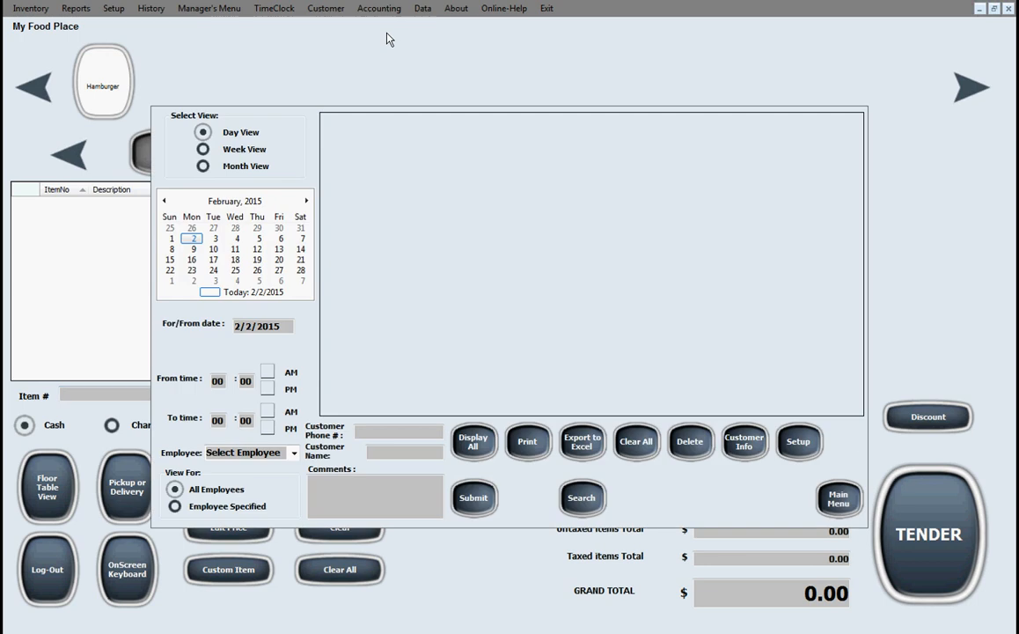
mouse_move(400, 181)
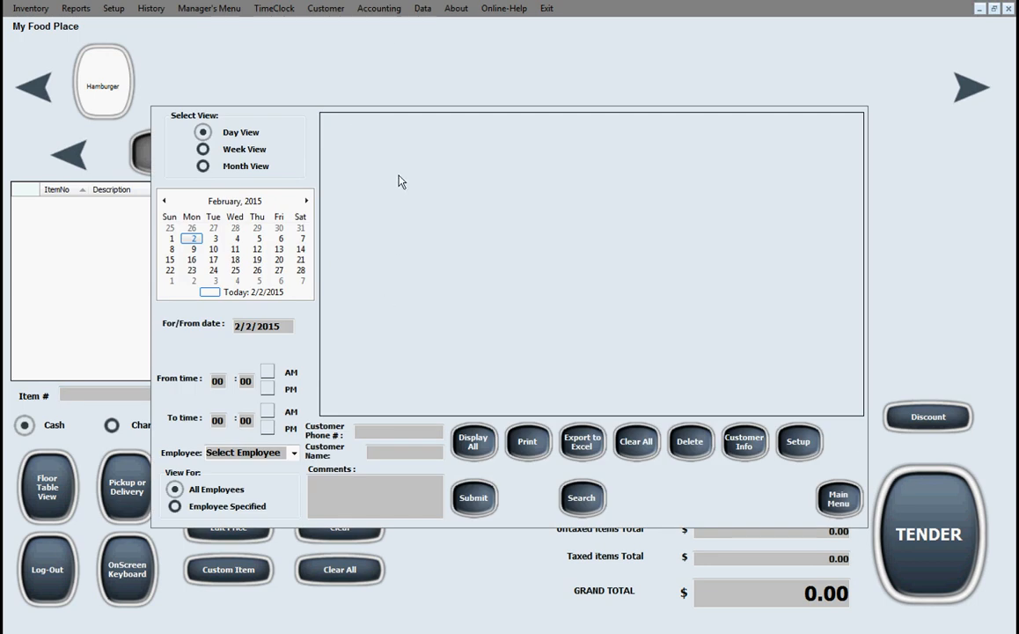
mouse_move(687, 402)
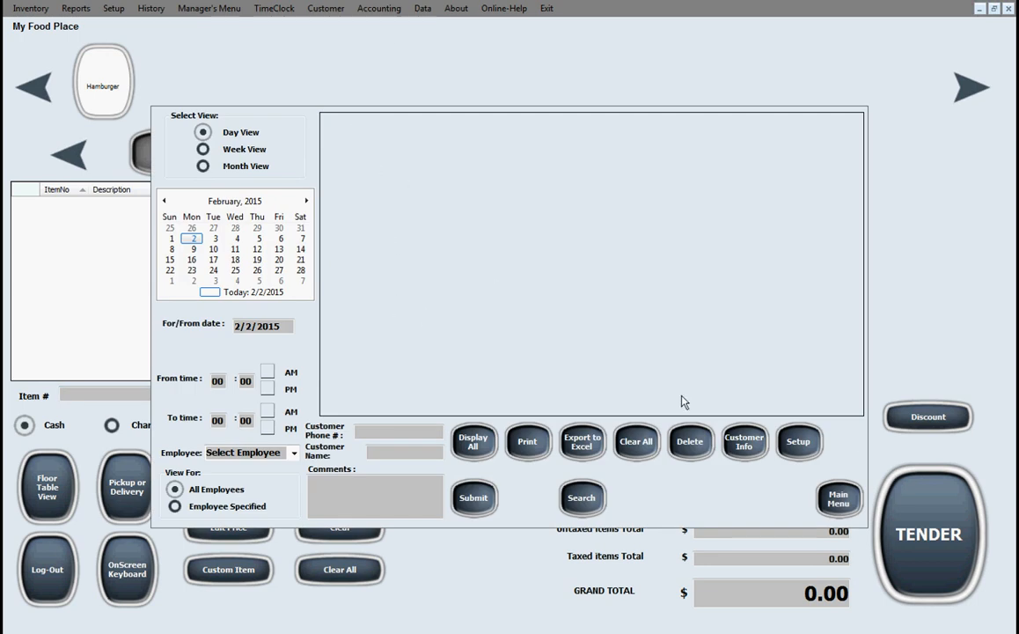
Close the scheduler and show the Customer menu: reservations, waiting list, mailing lists, credit, gift cards.
left_click(838, 497)
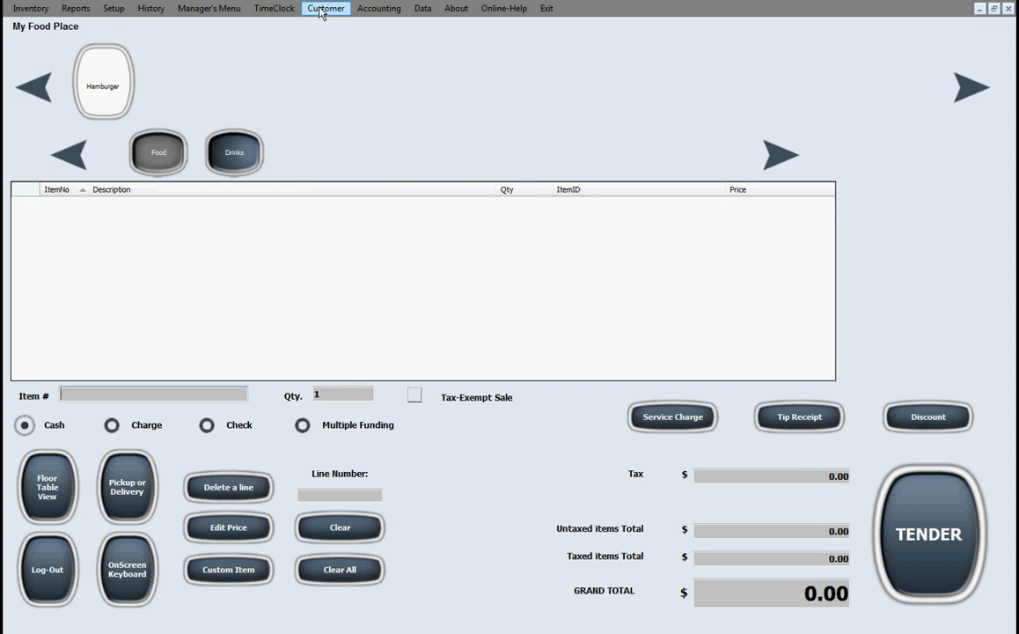
left_click(325, 7)
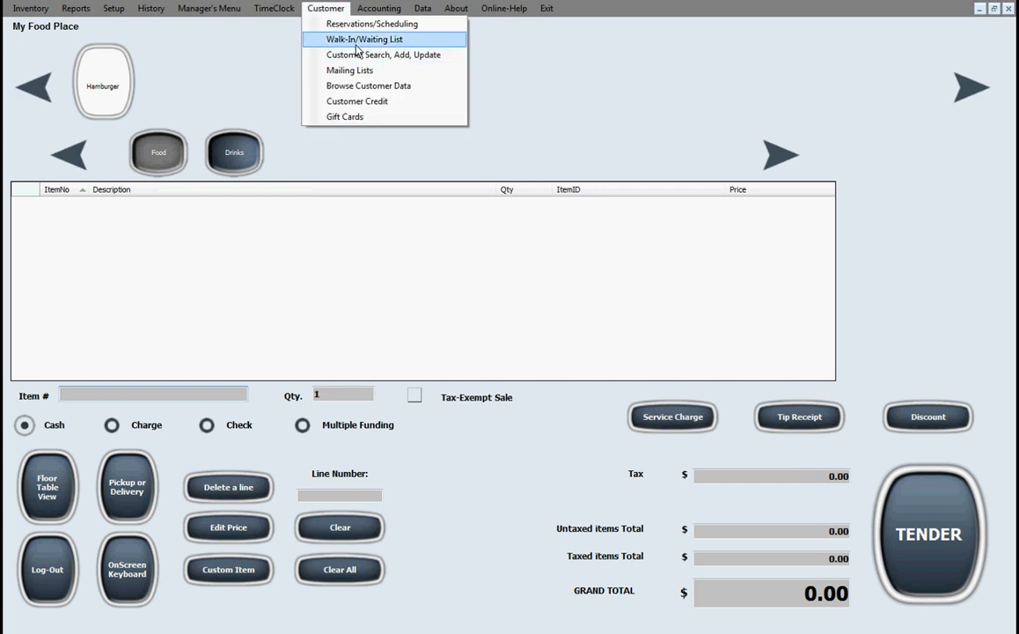
mouse_move(384, 55)
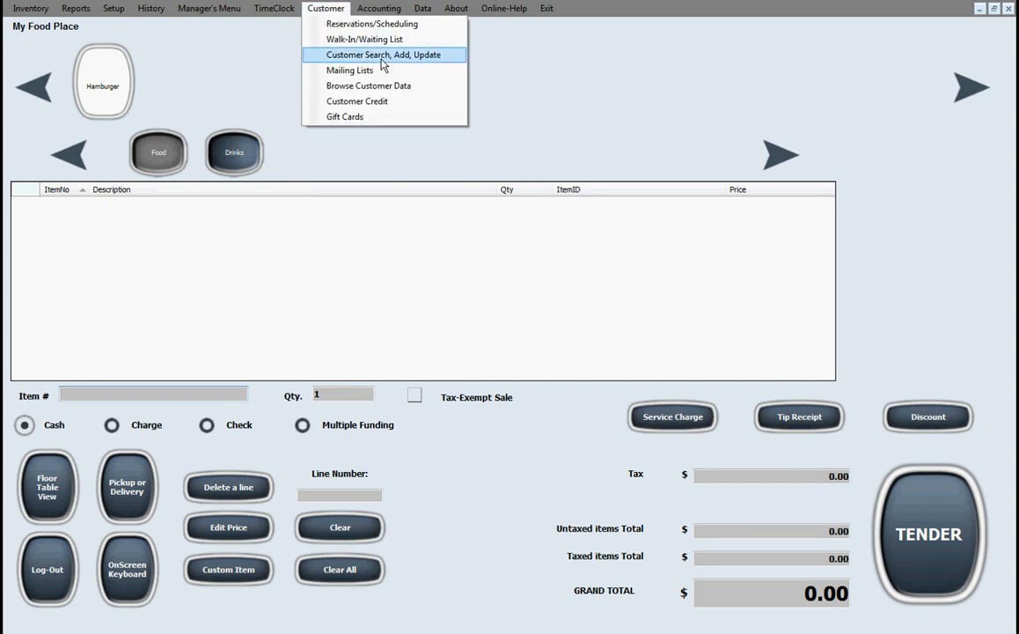
mouse_move(379, 84)
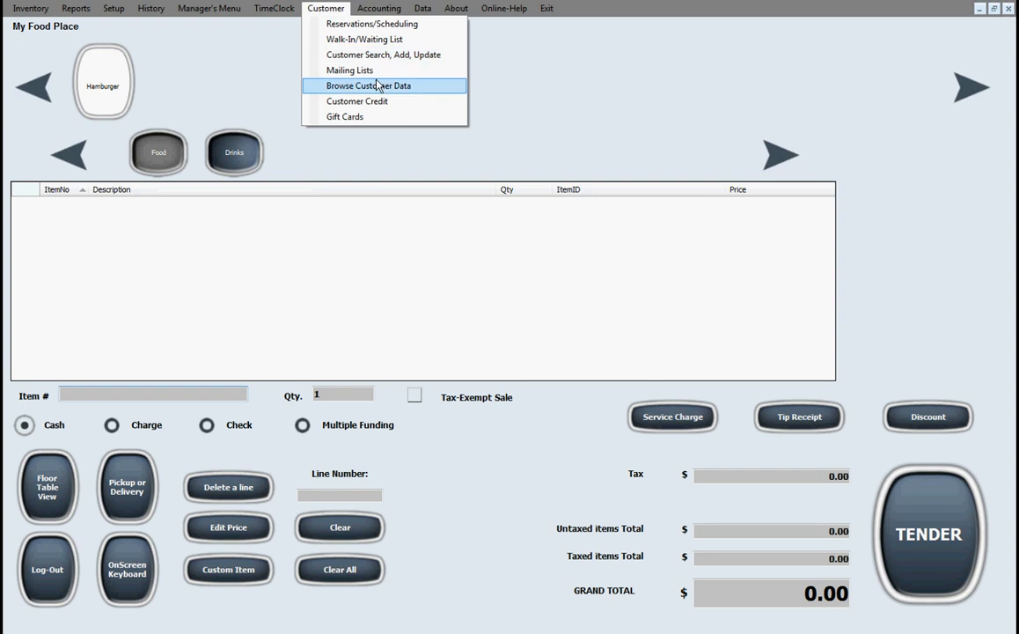
mouse_move(373, 123)
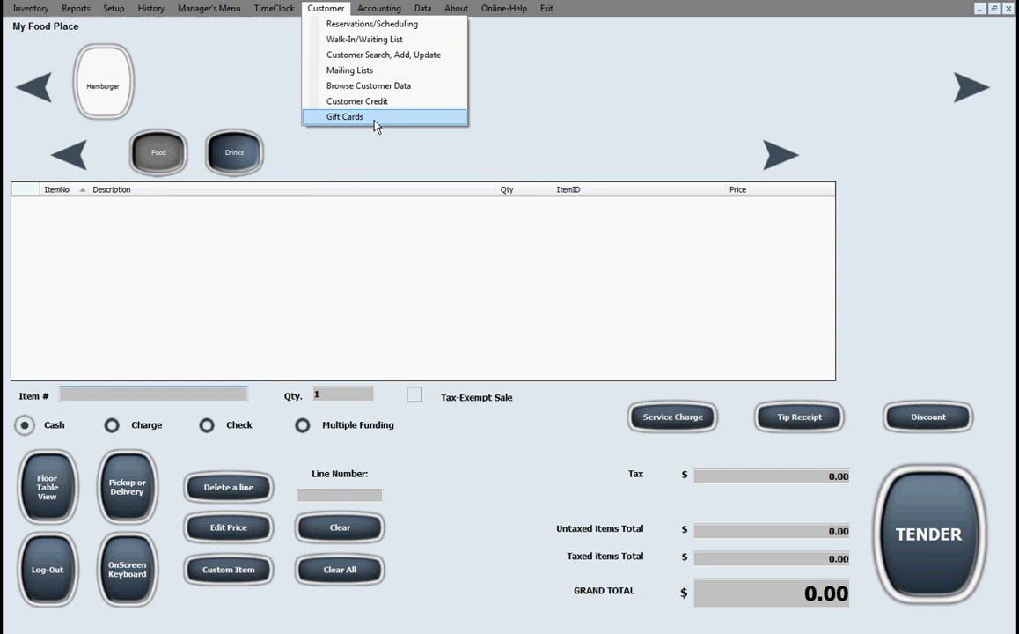
mouse_move(386, 121)
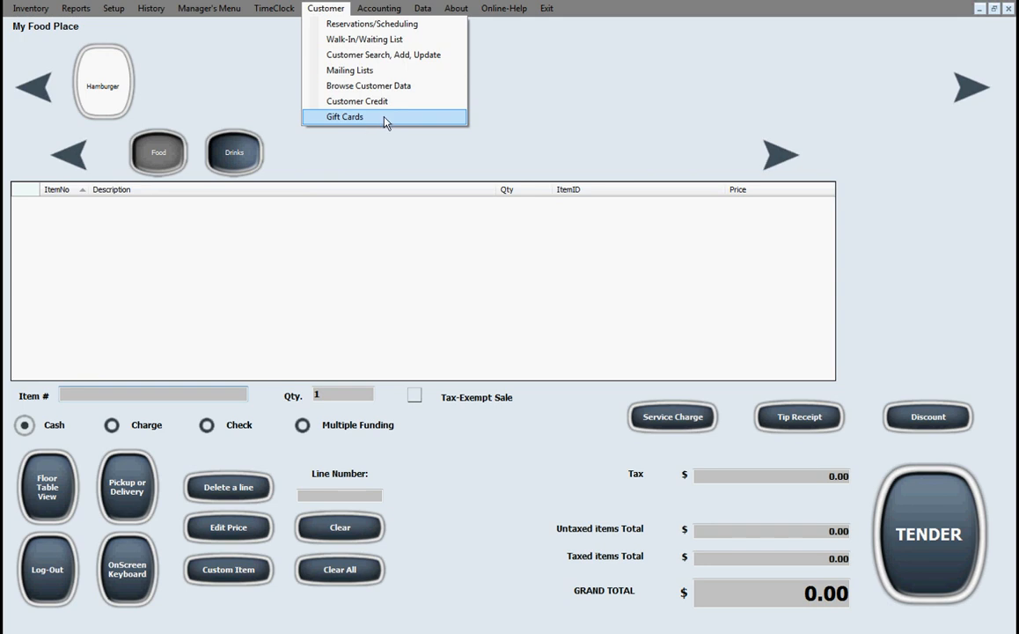
Show the accounts check register window, then cancel out of it to the empty sales screen.
left_click(378, 7)
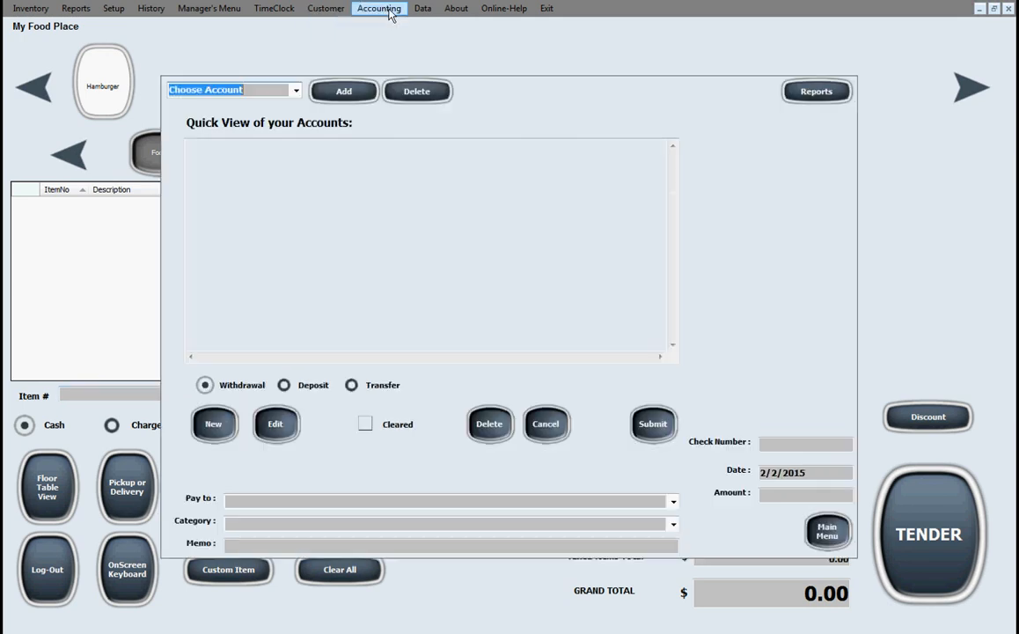
mouse_move(543, 450)
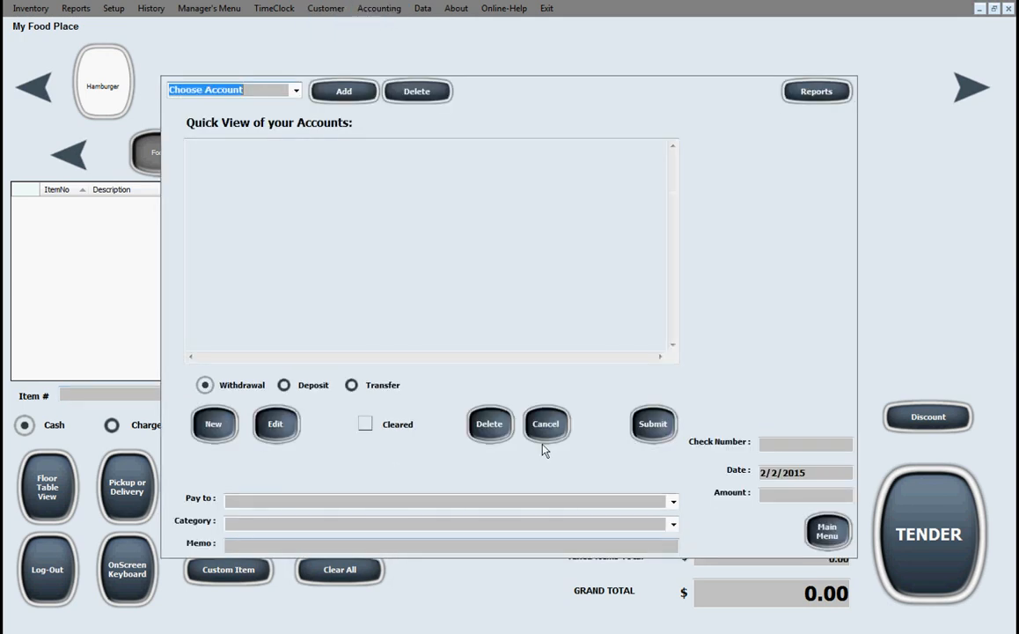
left_click(546, 422)
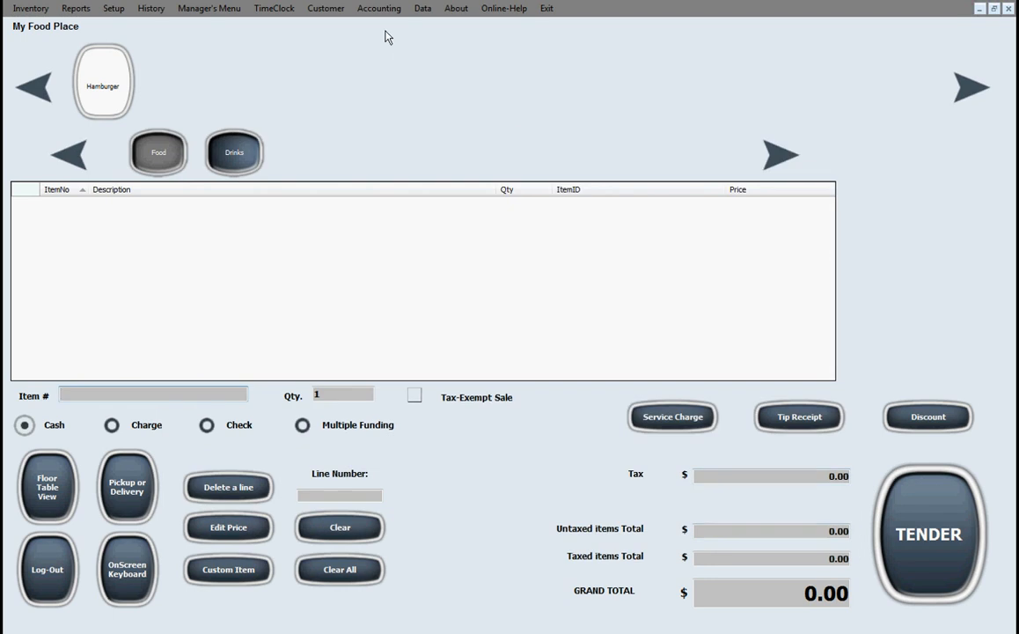
mouse_move(502, 21)
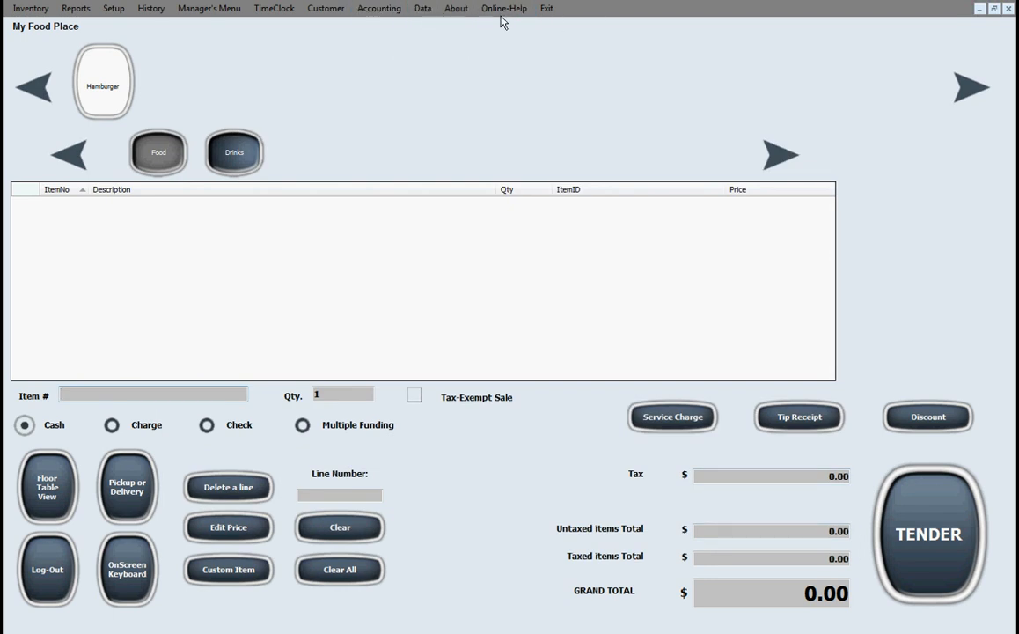
Launch Online-Help and browse the Alexandria support site's Restaurant Software section.
left_click(503, 7)
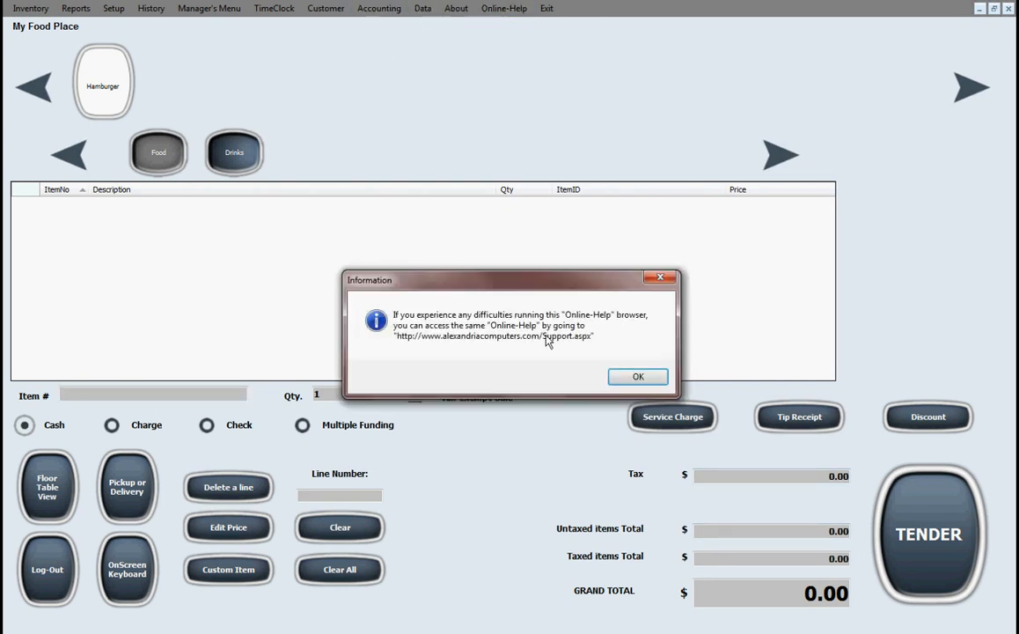
left_click(637, 376)
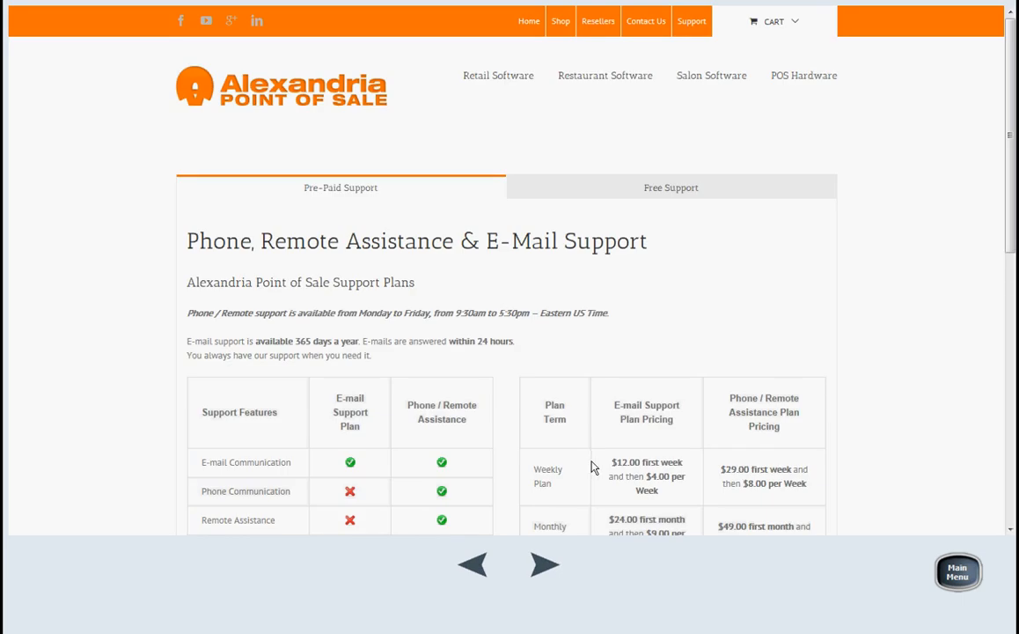
mouse_move(605, 76)
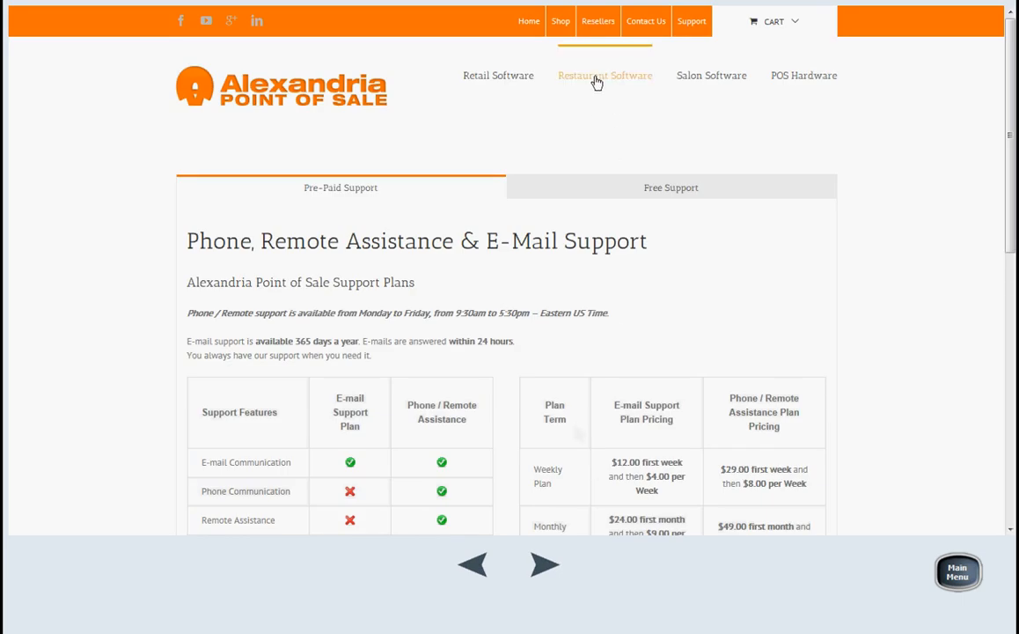
mouse_move(616, 77)
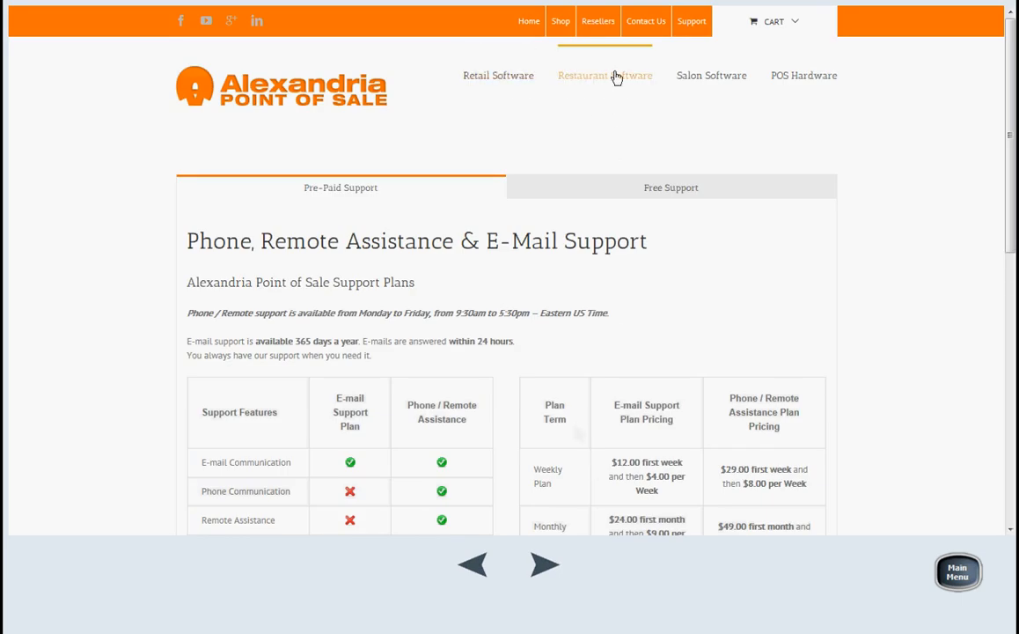
left_click(606, 74)
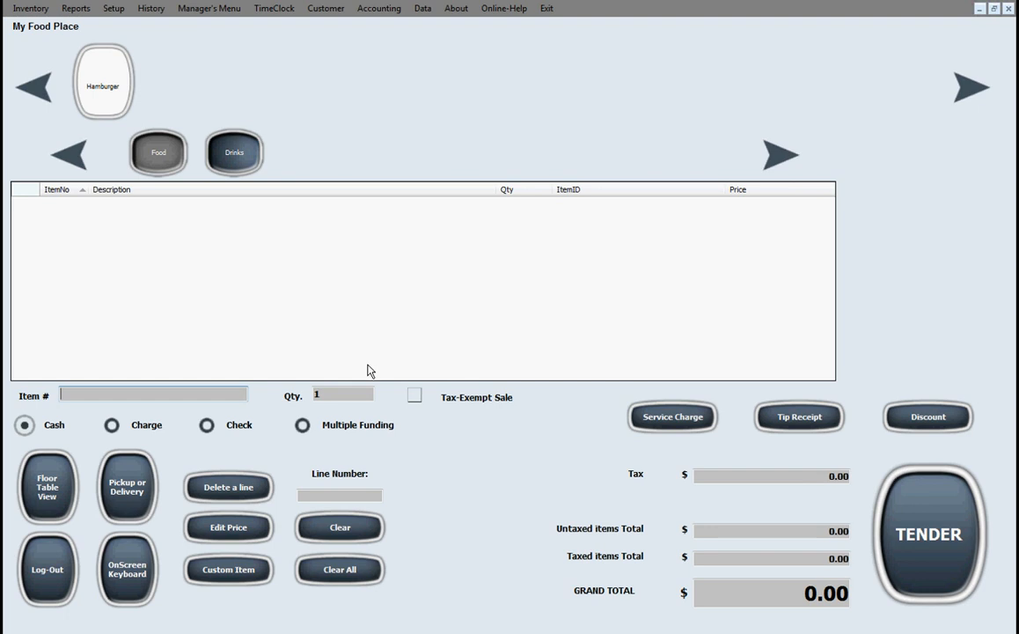
mouse_move(558, 443)
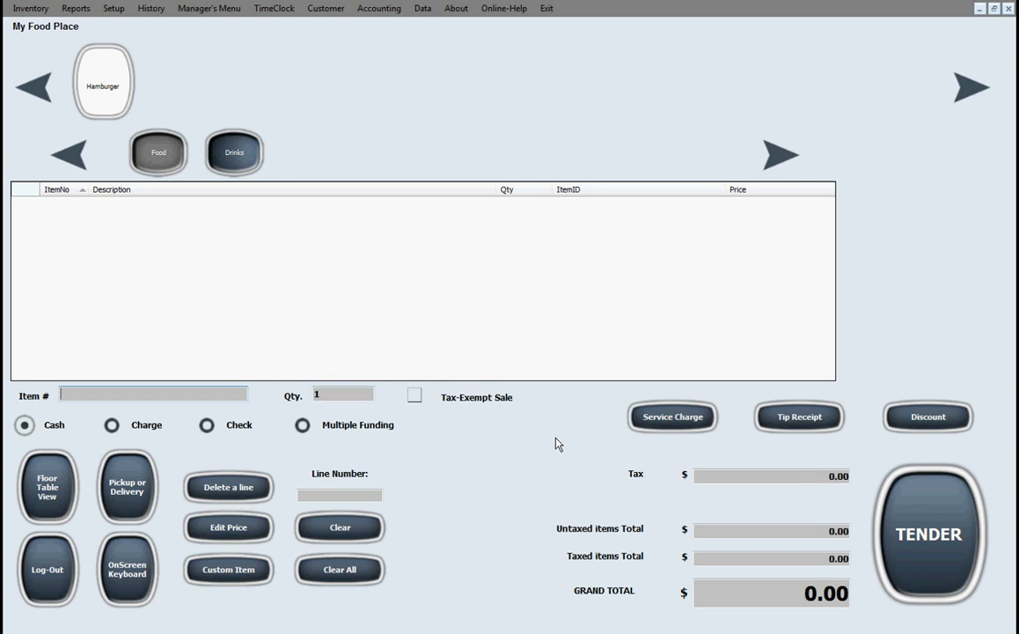
mouse_move(605, 366)
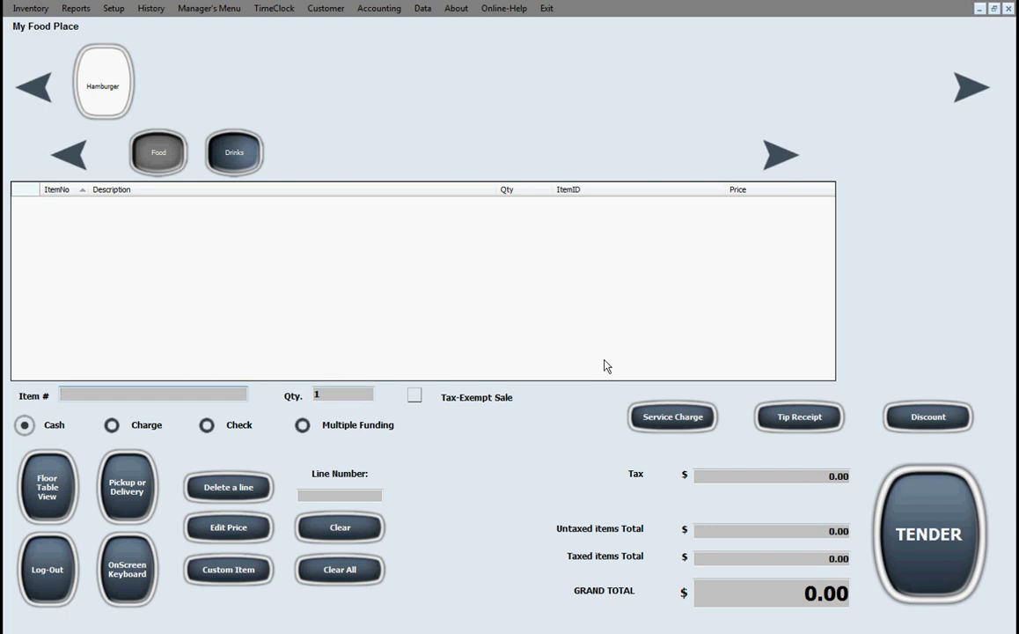
mouse_move(604, 309)
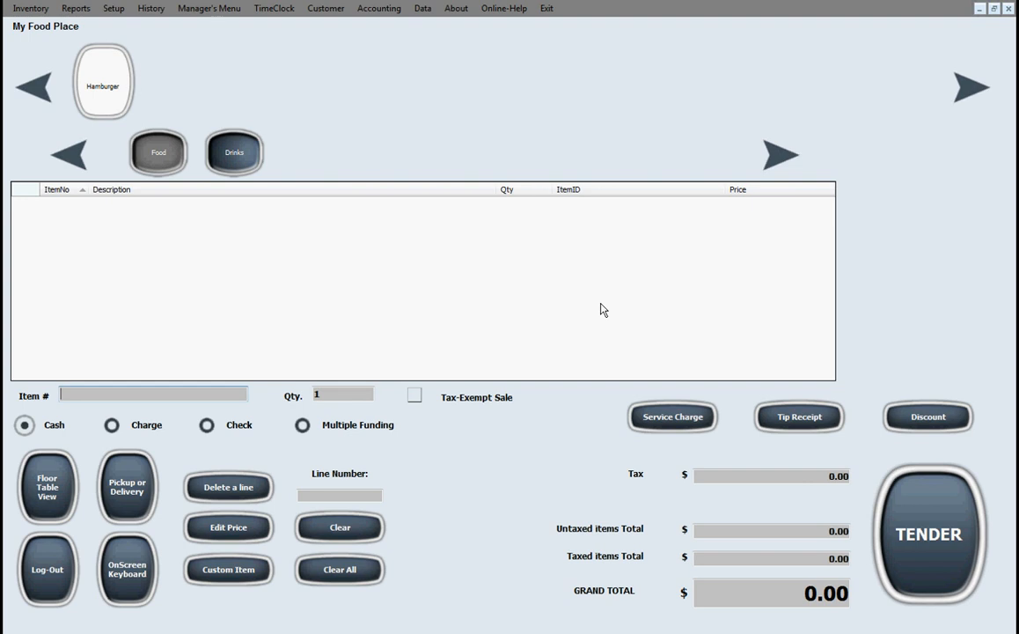
mouse_move(606, 303)
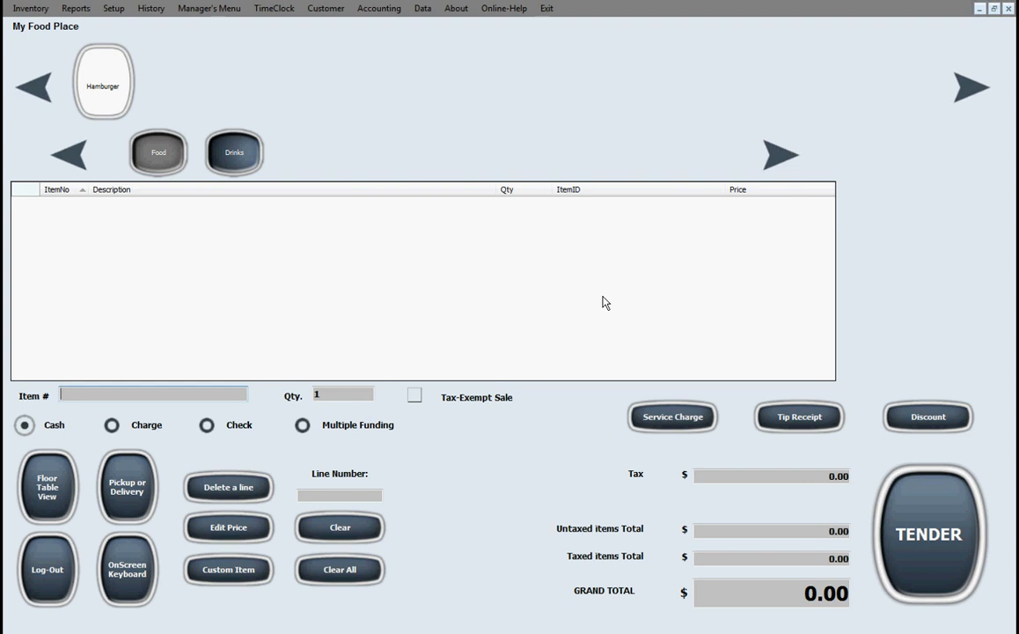